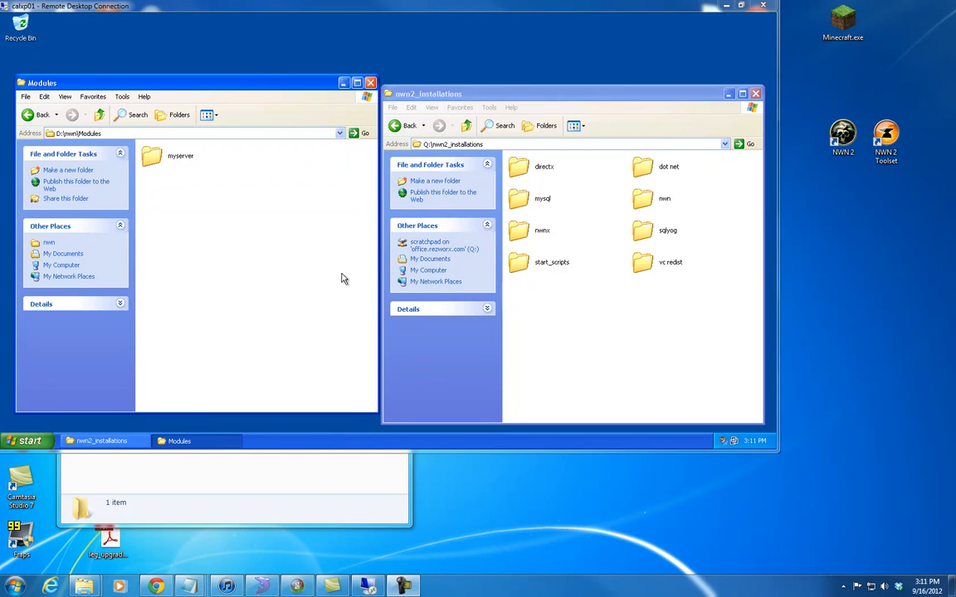
mouse_move(337, 282)
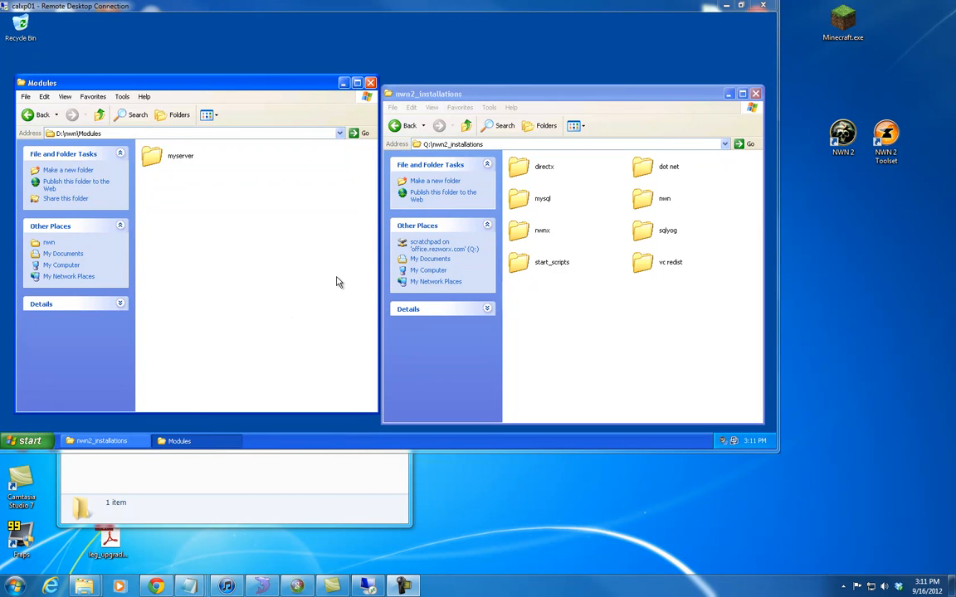
mouse_move(275, 209)
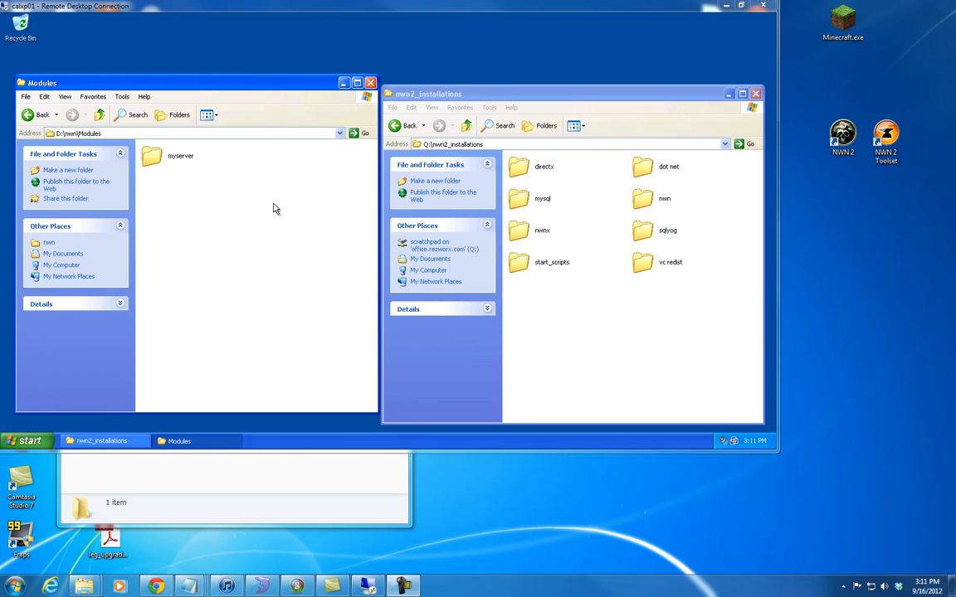
mouse_move(430, 299)
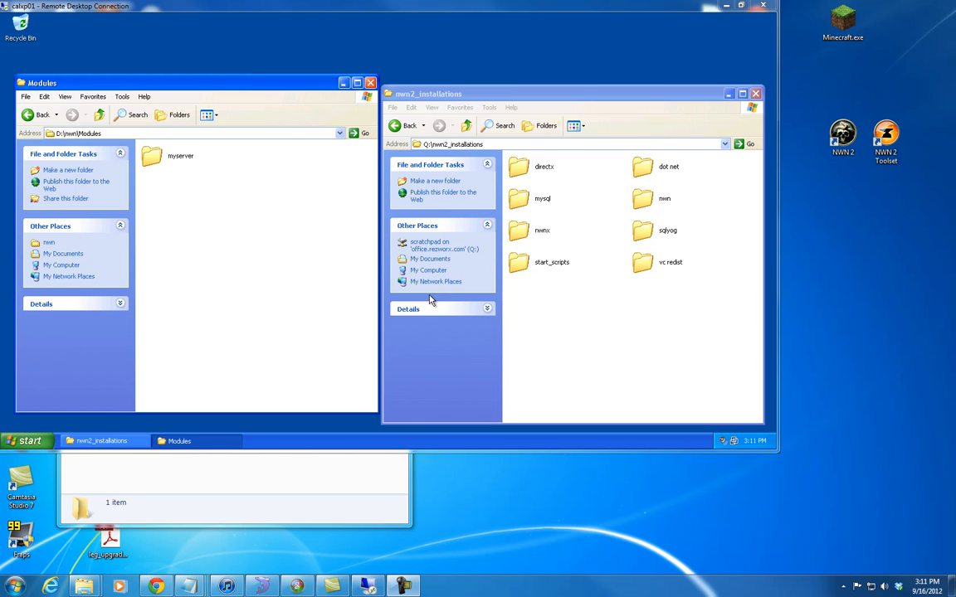
mouse_move(344, 312)
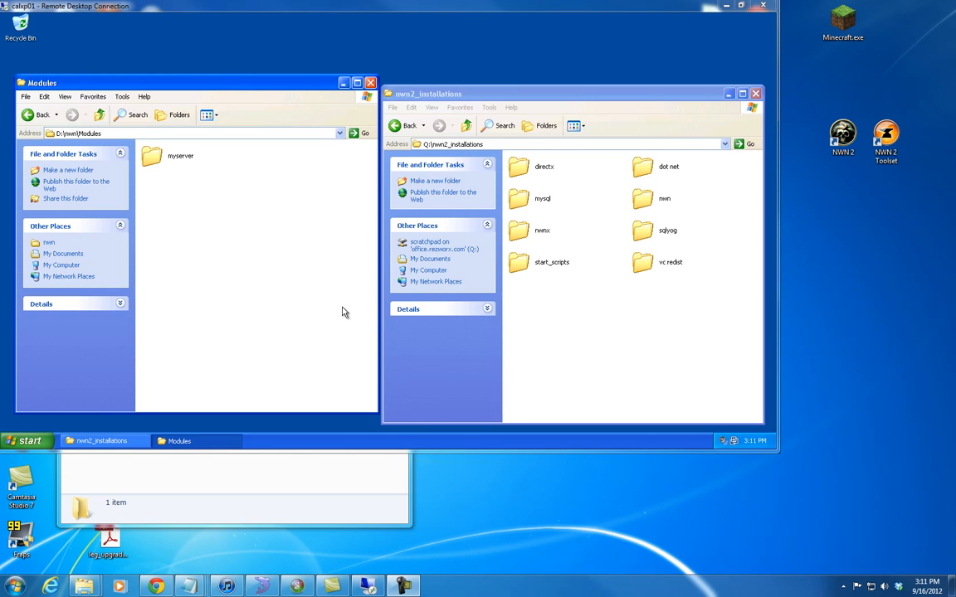
mouse_move(380, 331)
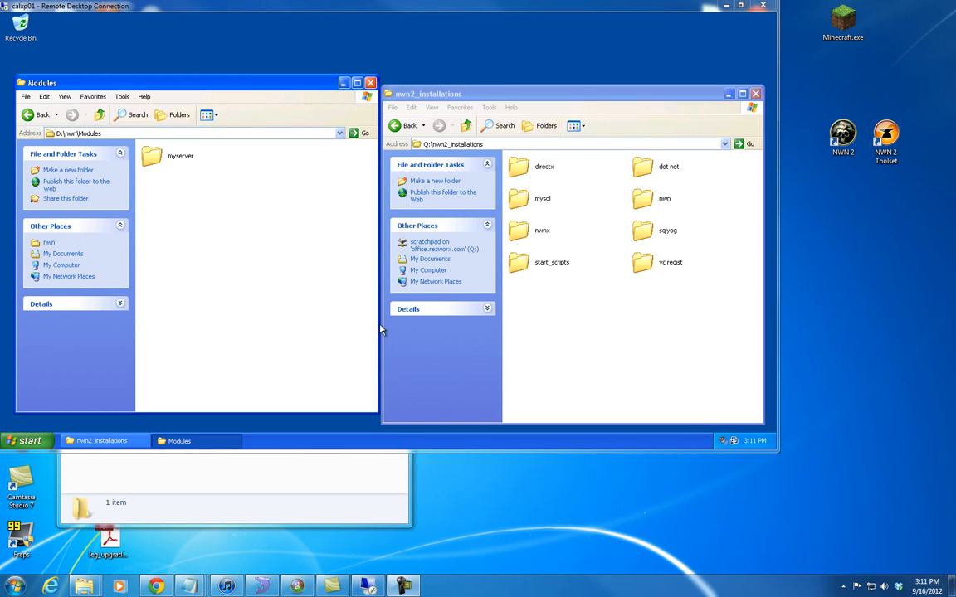
mouse_move(173, 156)
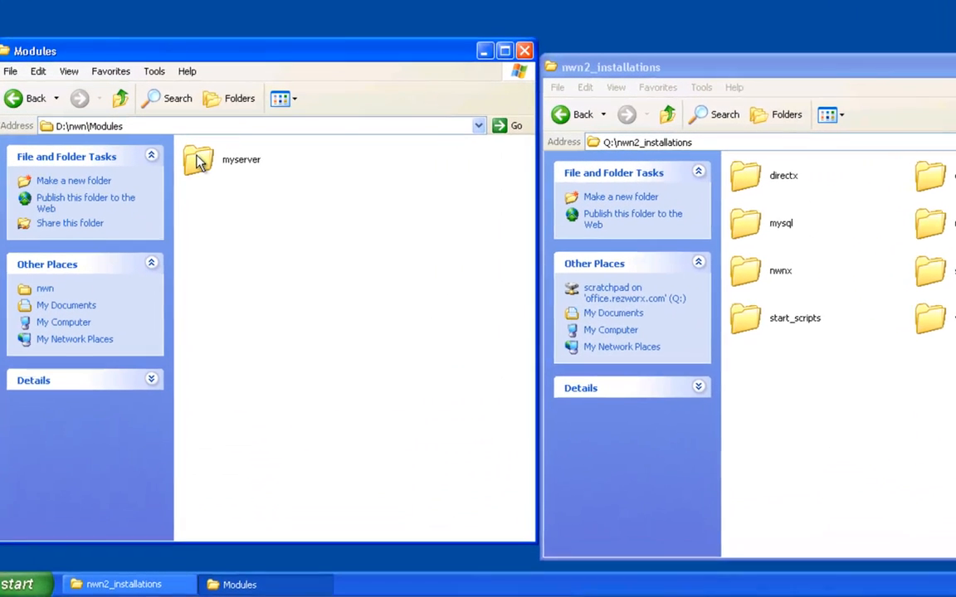
mouse_move(299, 234)
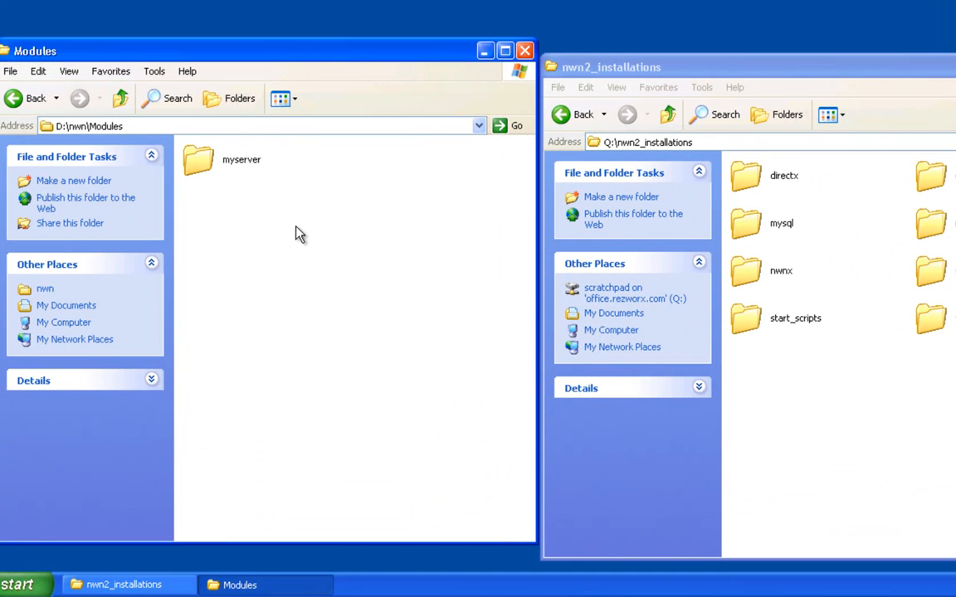
mouse_move(276, 205)
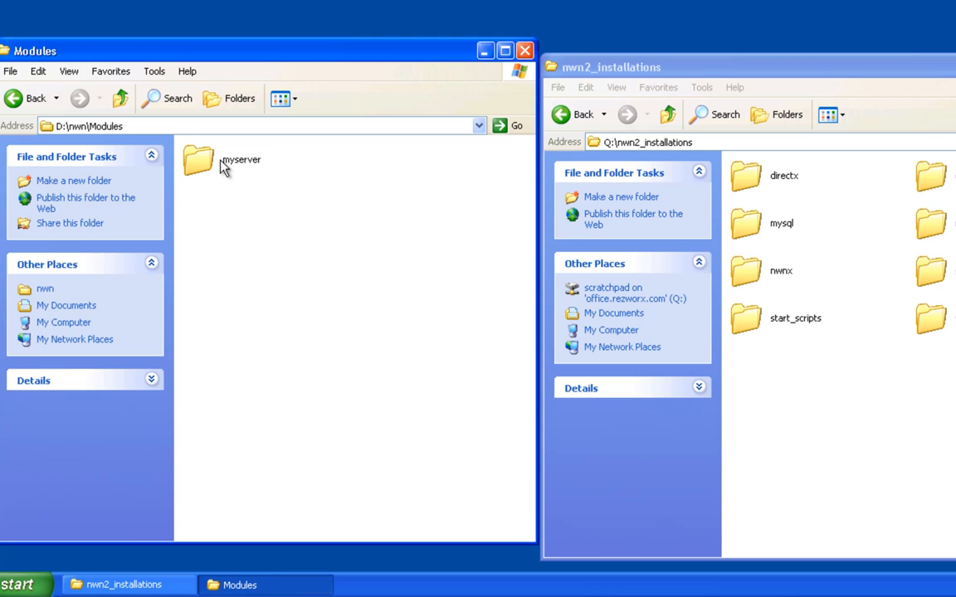
mouse_move(302, 229)
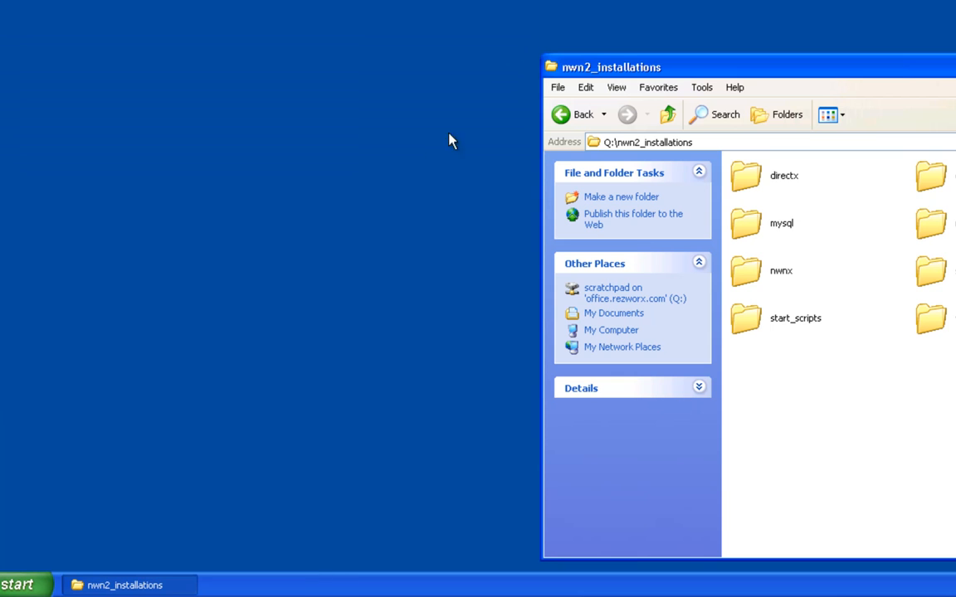
mouse_move(614, 312)
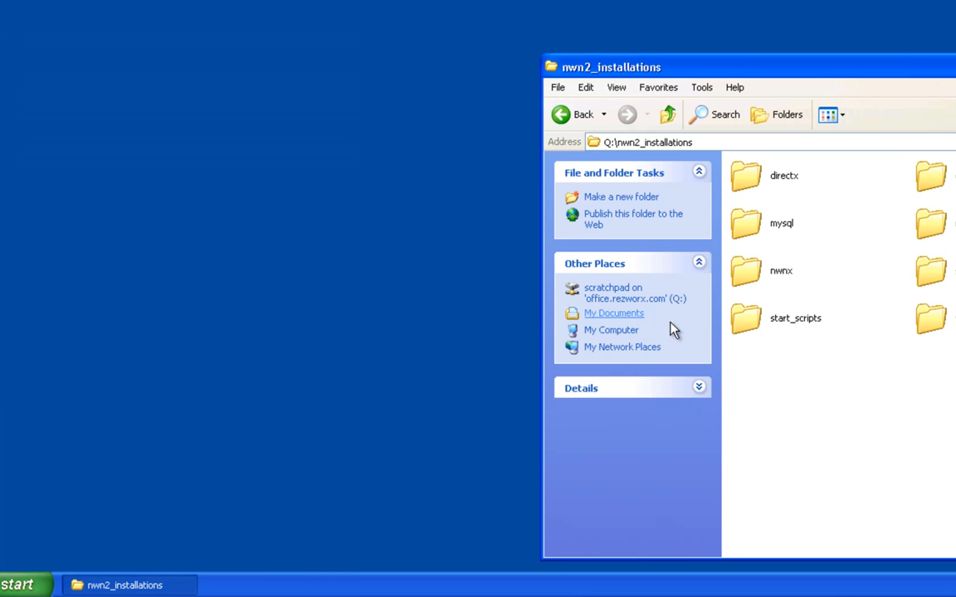
Browse the computer's drives via My Computer from the Start menu
click(19, 584)
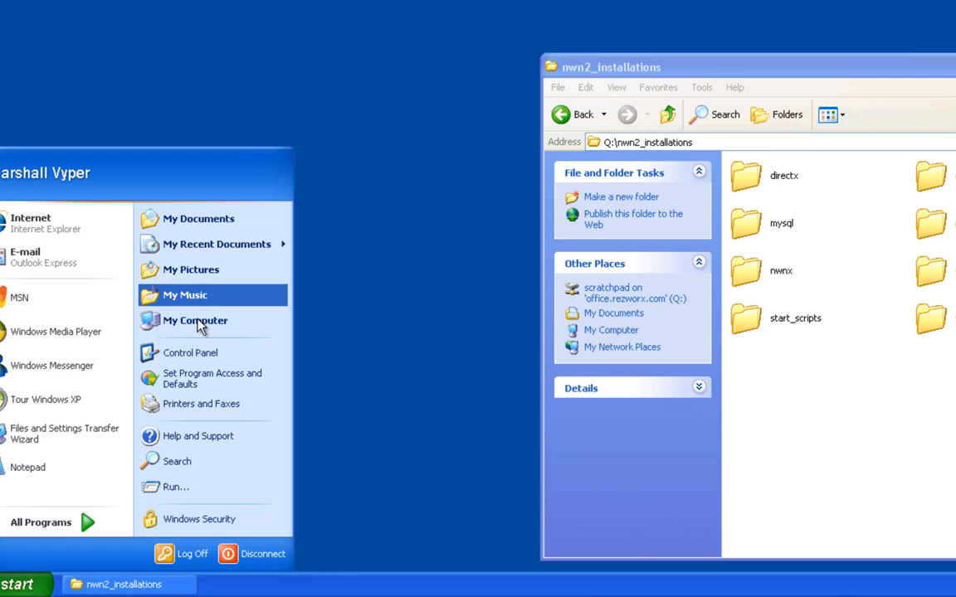
click(194, 320)
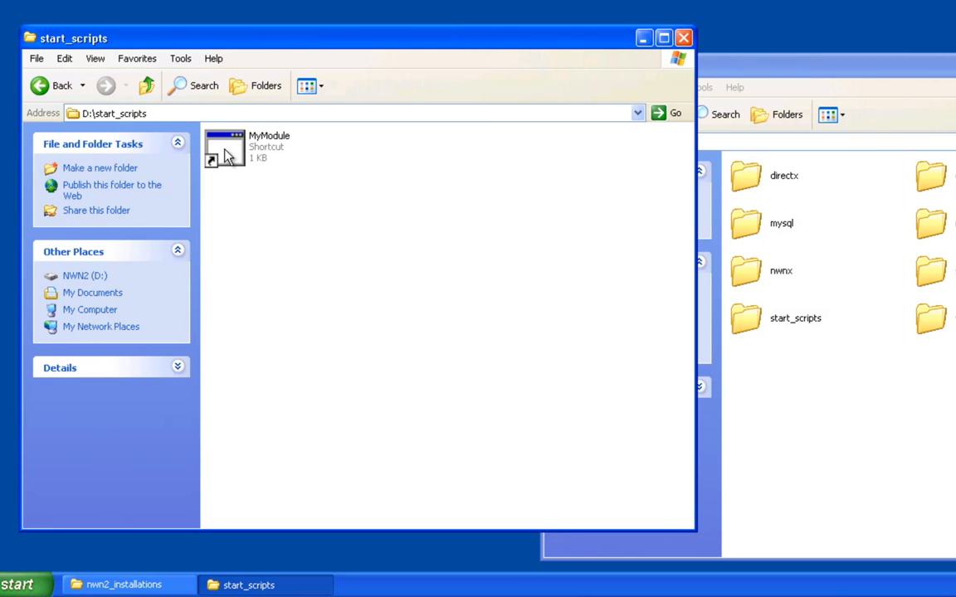
Edit the MyModule shortcut's properties so Target and Start in use D:\ instead of C:\
right_click(224, 148)
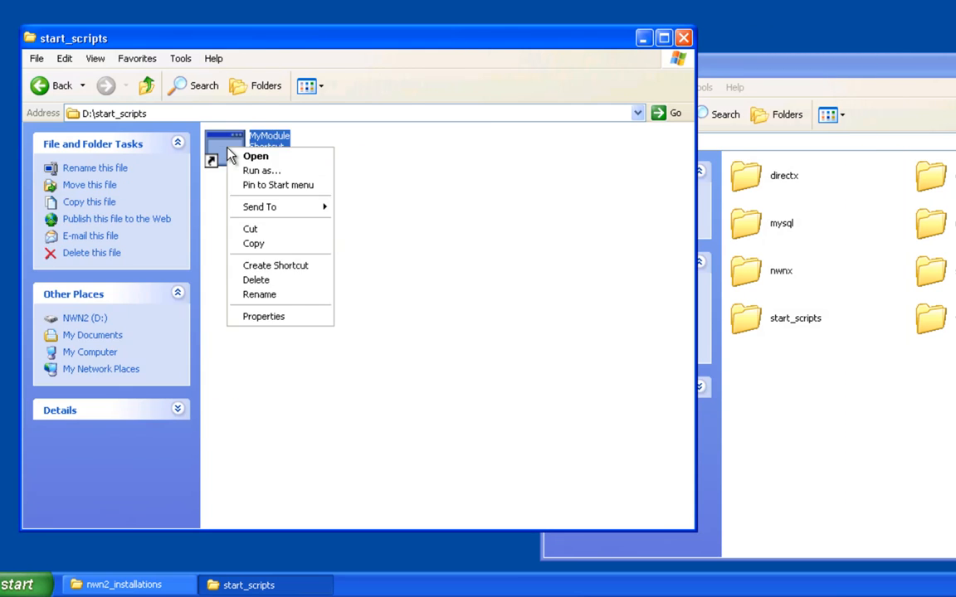
mouse_move(262, 316)
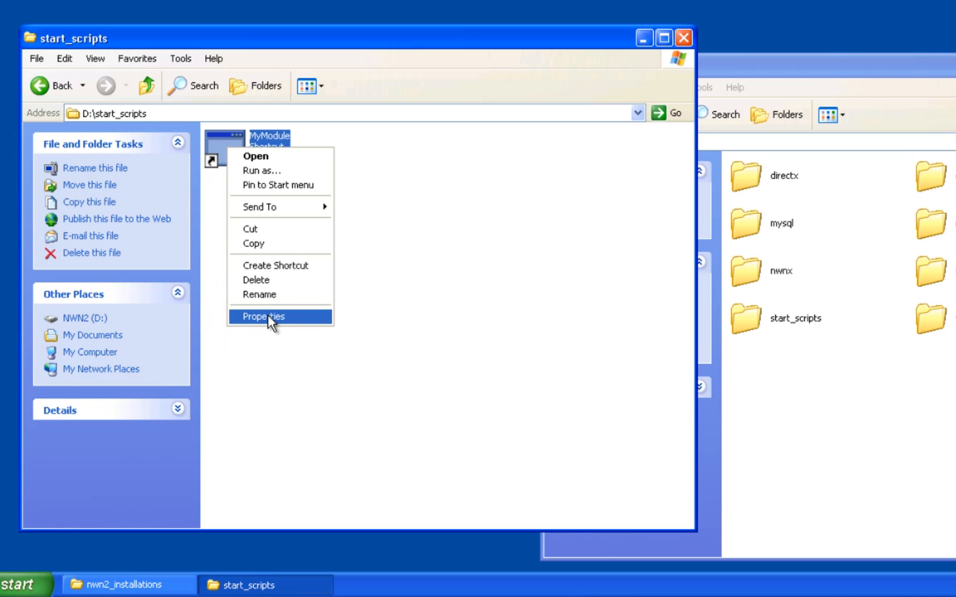
click(262, 315)
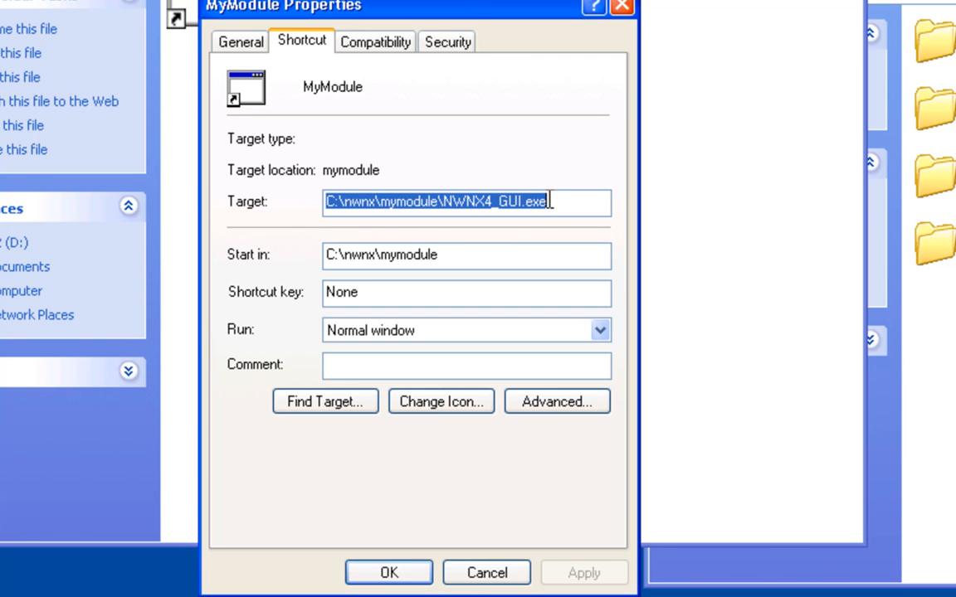
click(566, 203)
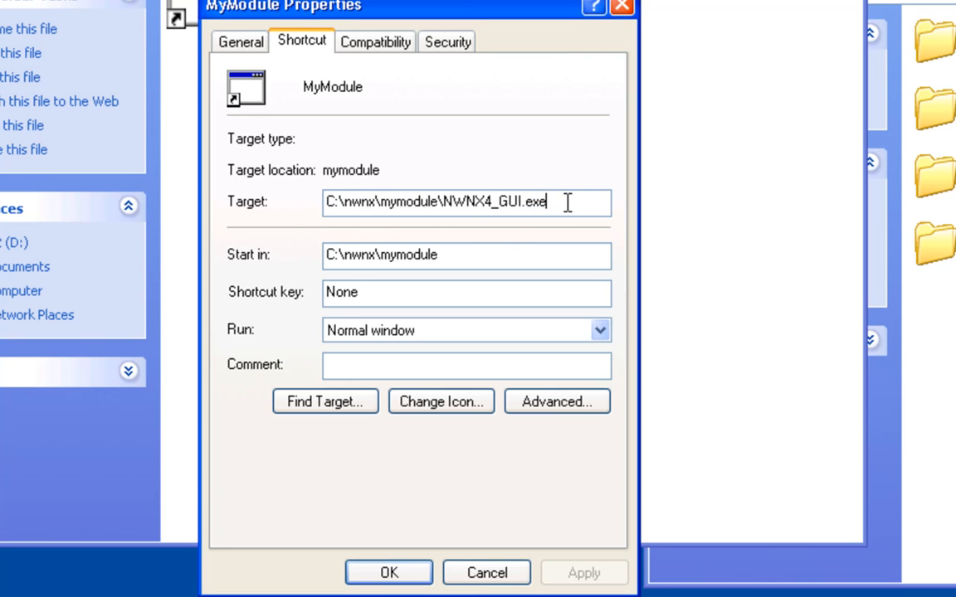
triple_click(464, 203)
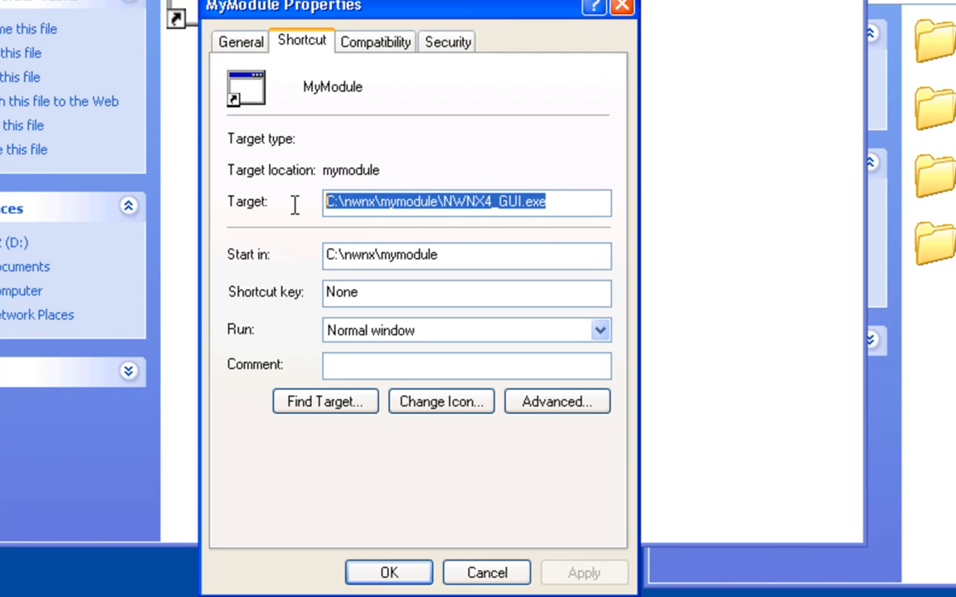
mouse_move(567, 209)
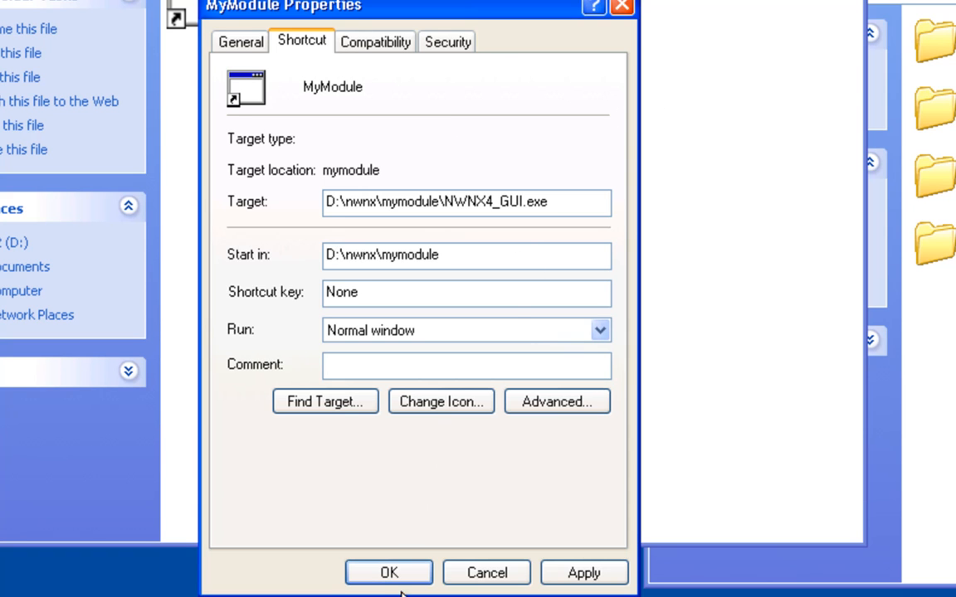
mouse_move(325, 292)
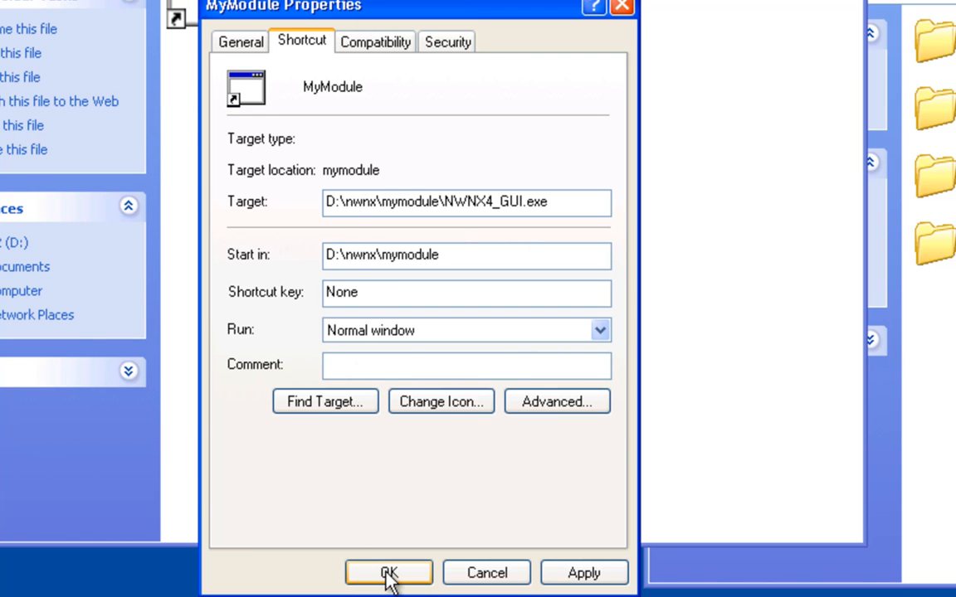
click(389, 573)
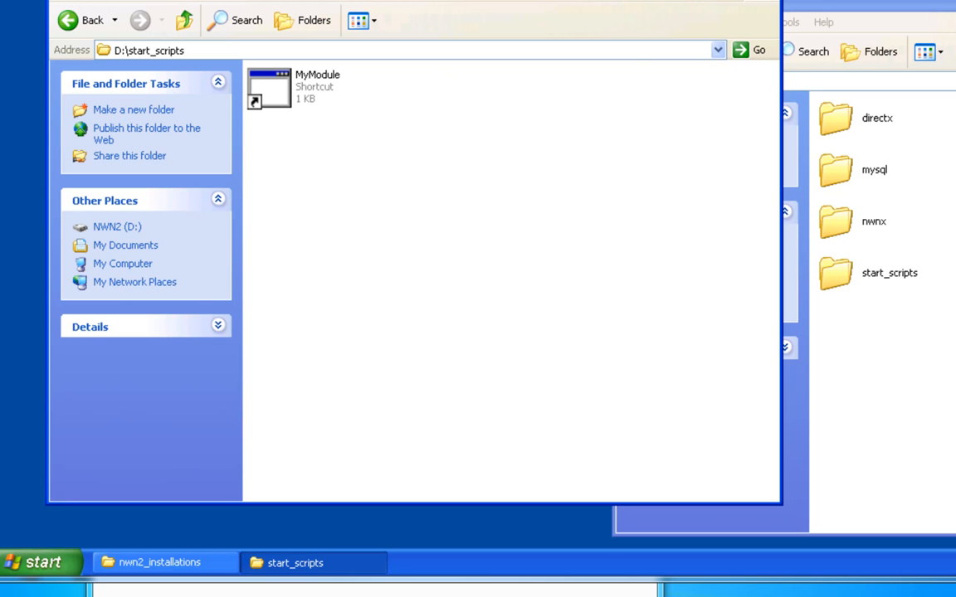
Close the start_scripts folder window, leaving nwn2_installations open
click(159, 563)
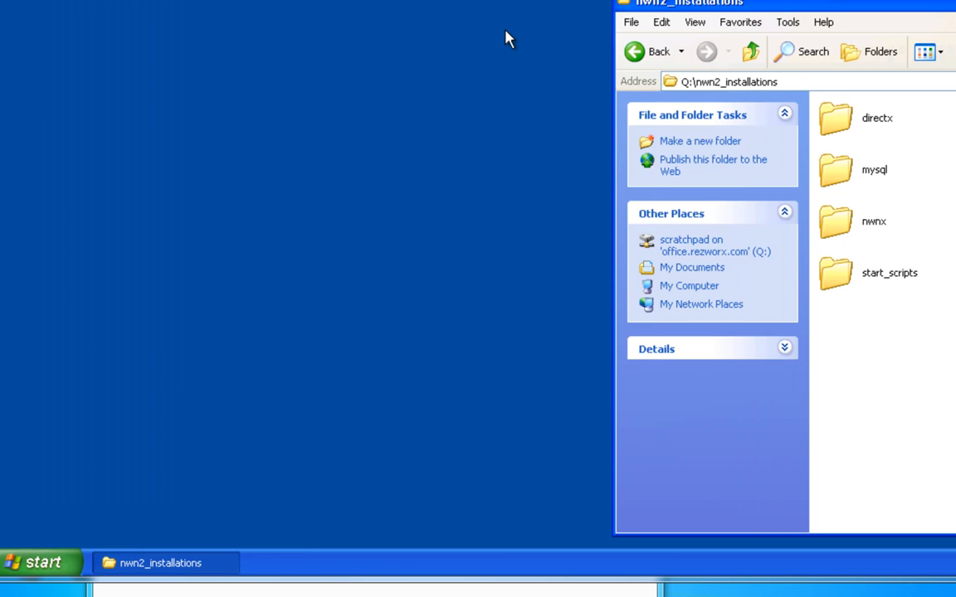
mouse_move(498, 36)
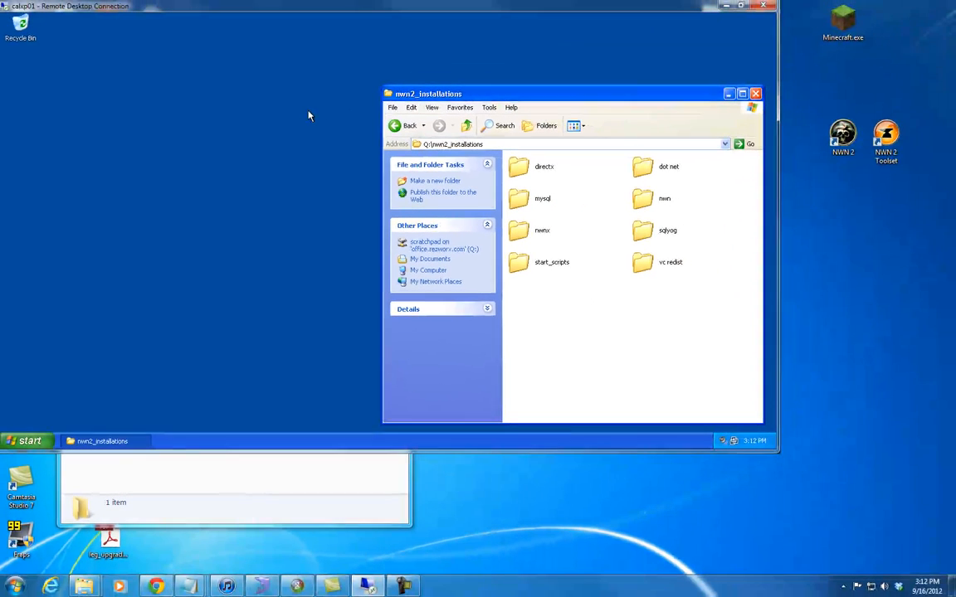
mouse_move(305, 263)
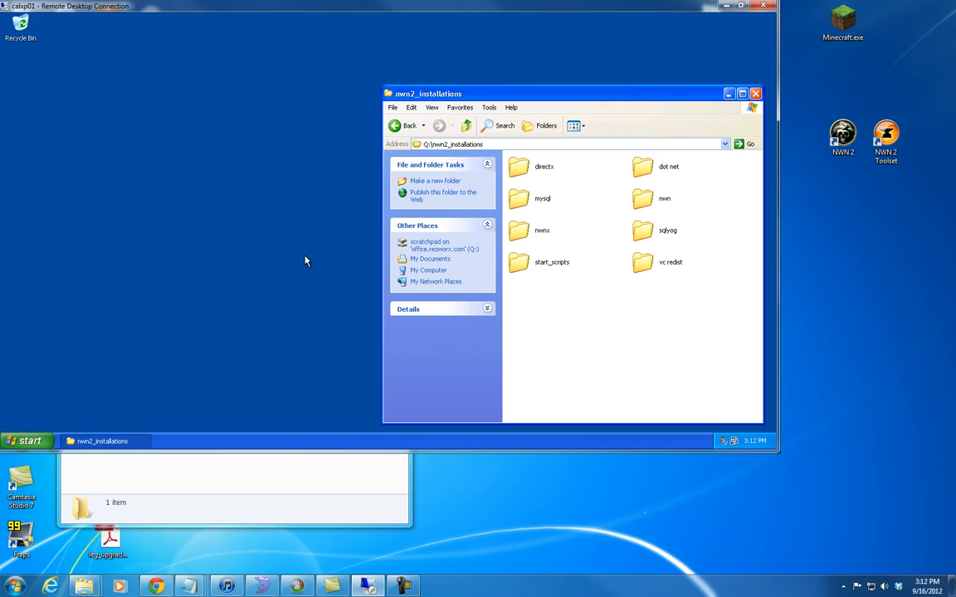
mouse_move(265, 236)
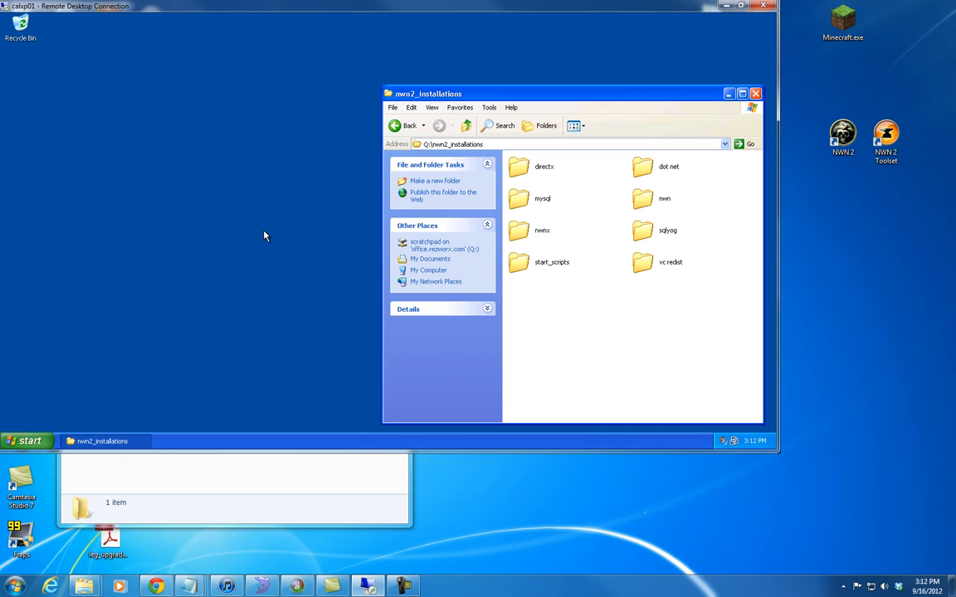
mouse_move(300, 222)
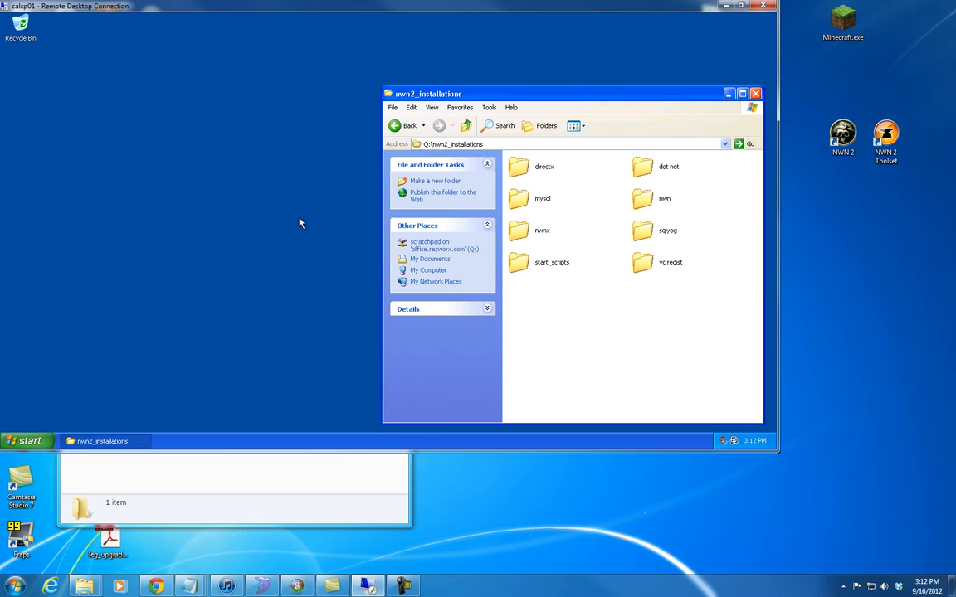
mouse_move(291, 230)
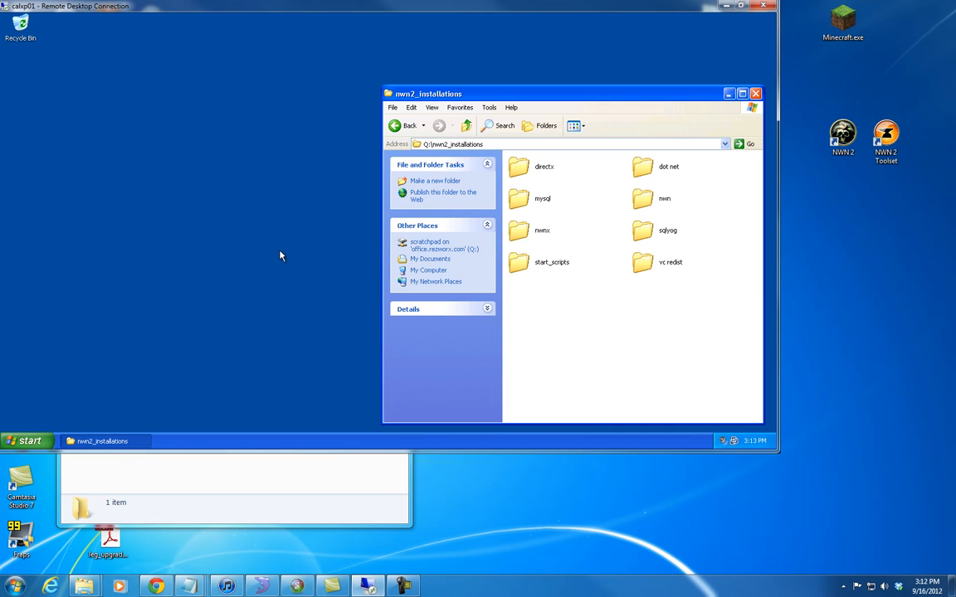
mouse_move(285, 260)
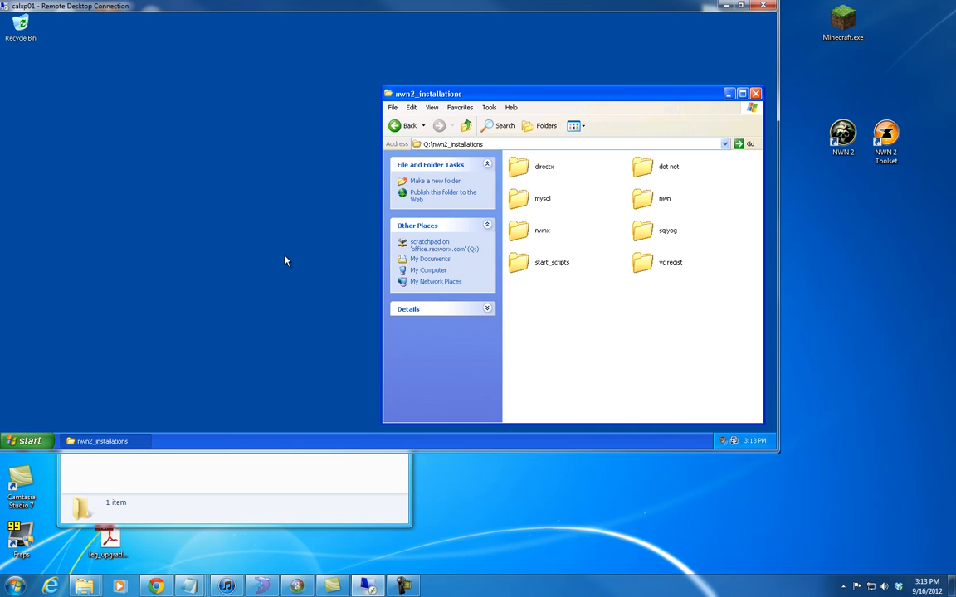
mouse_move(249, 192)
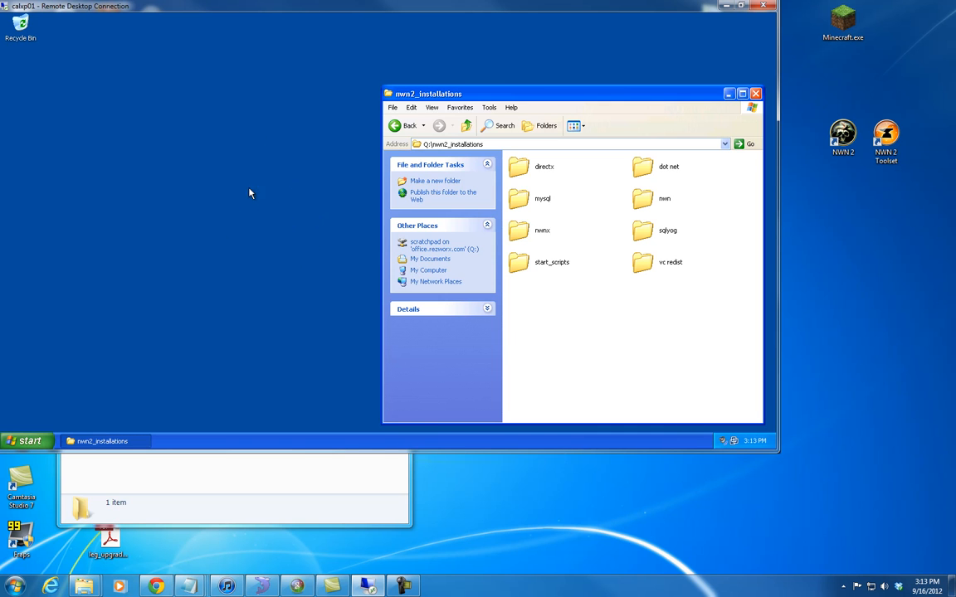
mouse_move(246, 214)
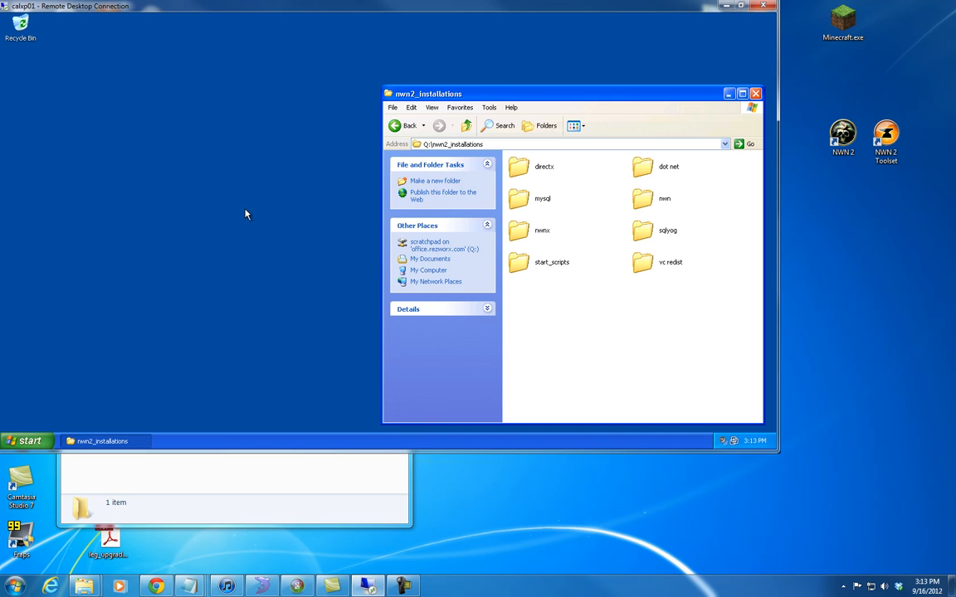
mouse_move(269, 243)
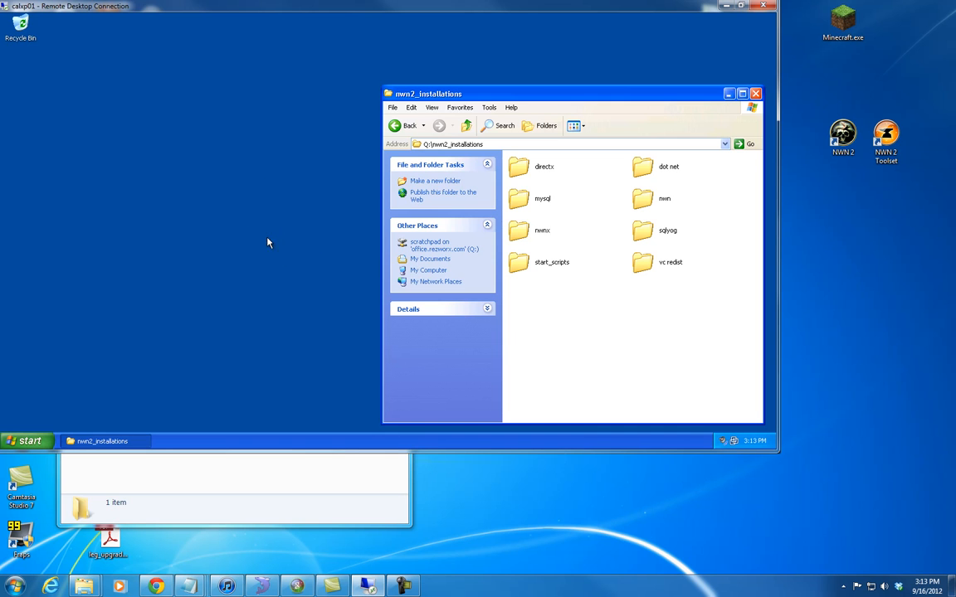
mouse_move(293, 246)
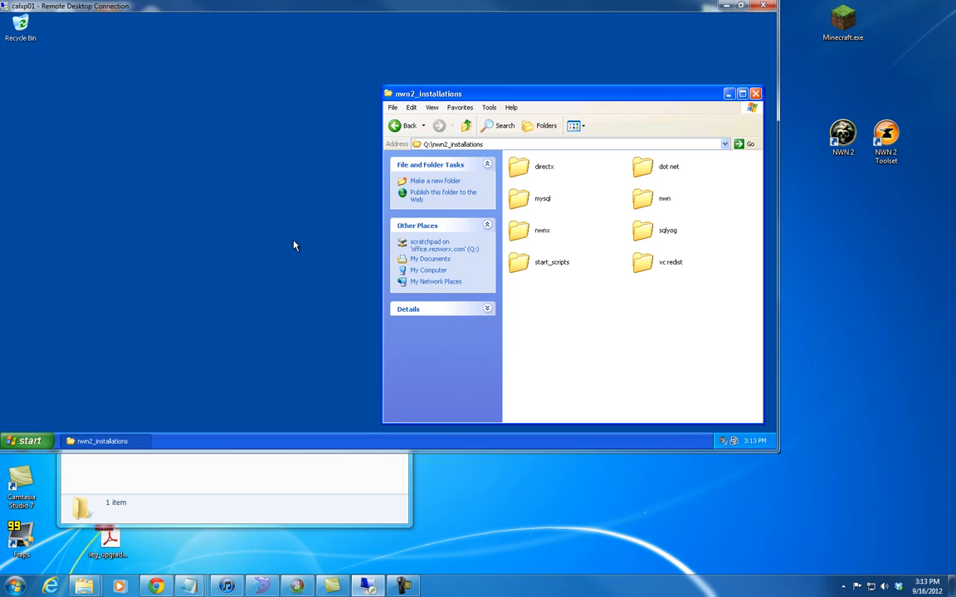
mouse_move(298, 262)
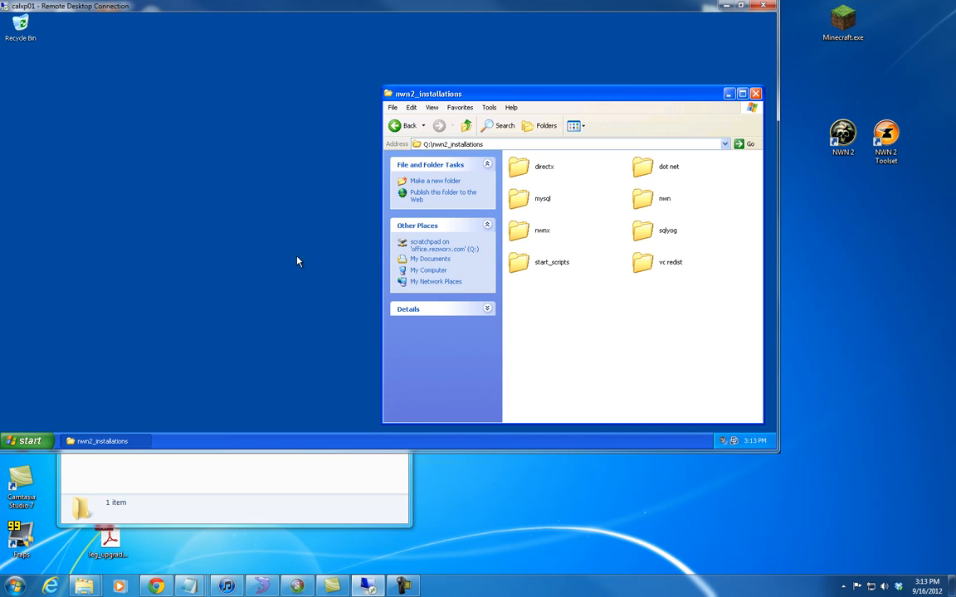
mouse_move(282, 229)
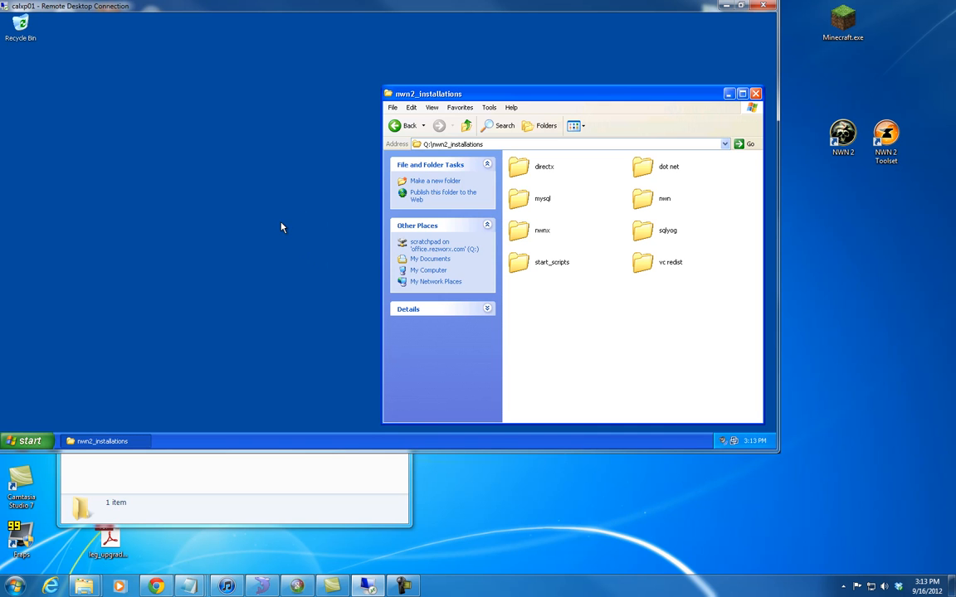
mouse_move(289, 232)
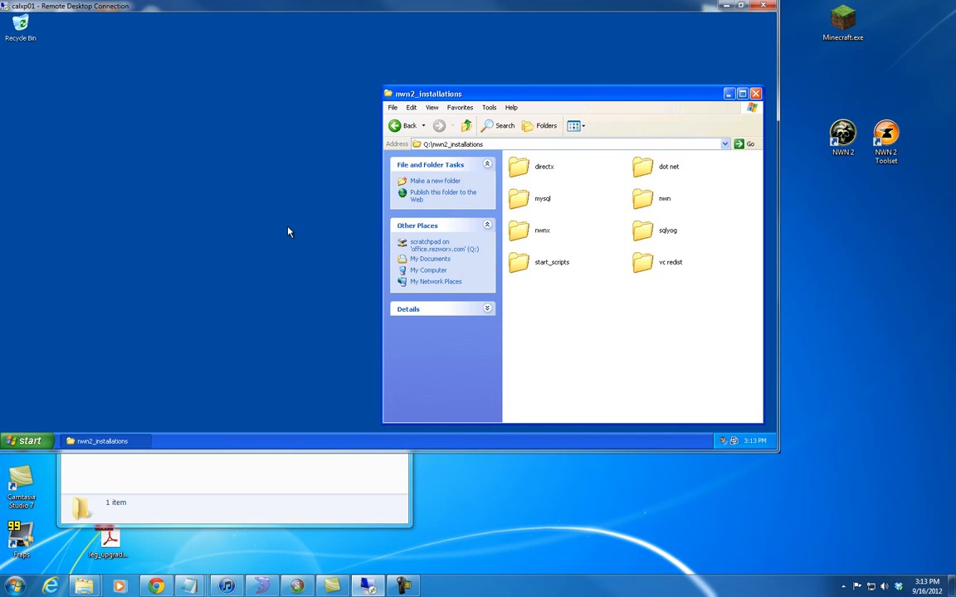
mouse_move(290, 179)
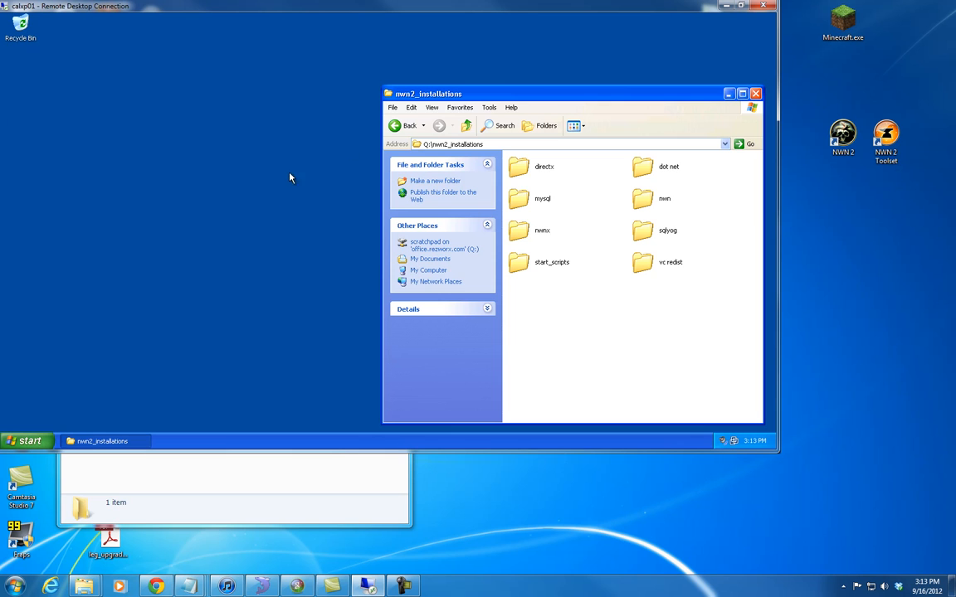
mouse_move(299, 252)
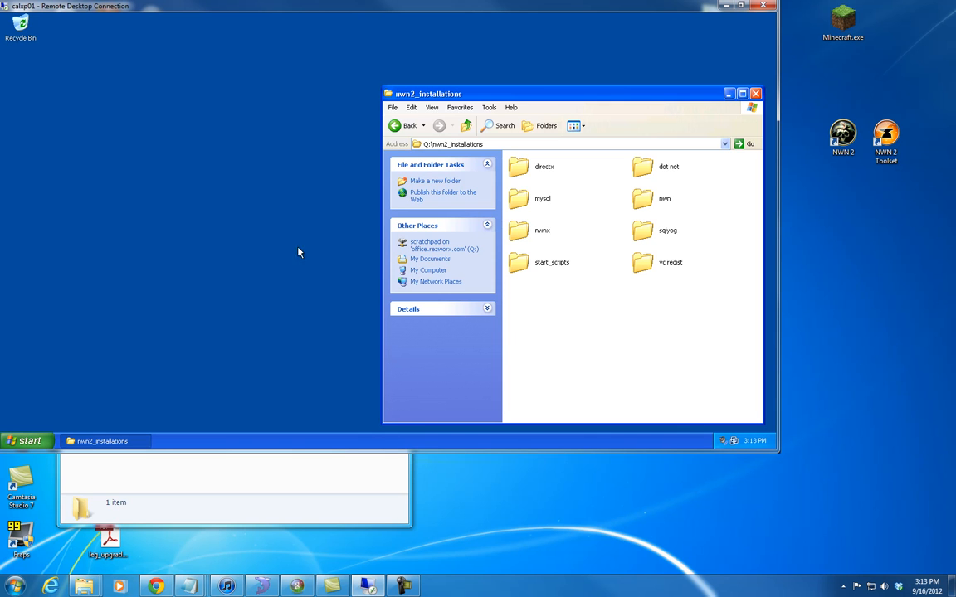
mouse_move(307, 243)
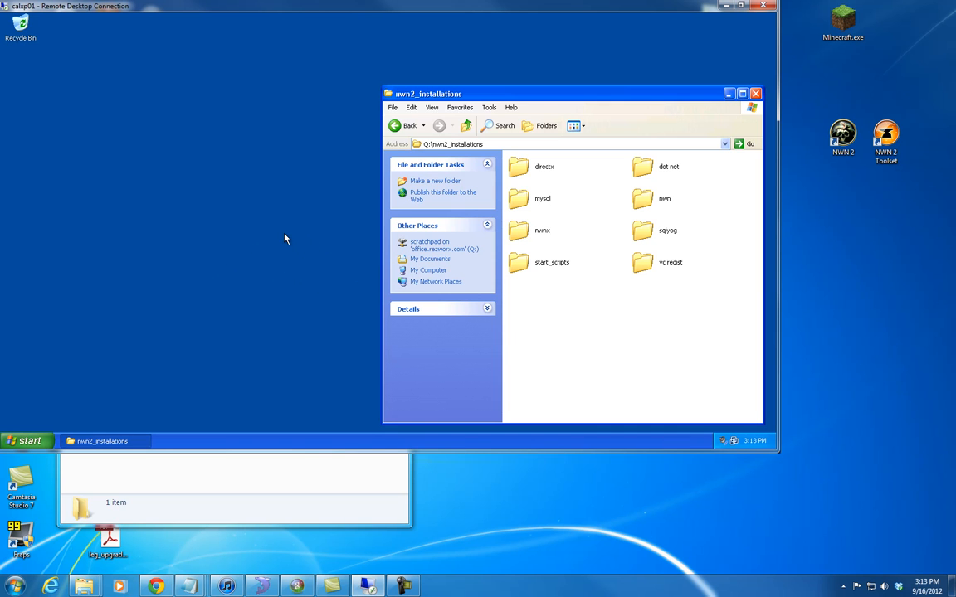
mouse_move(306, 239)
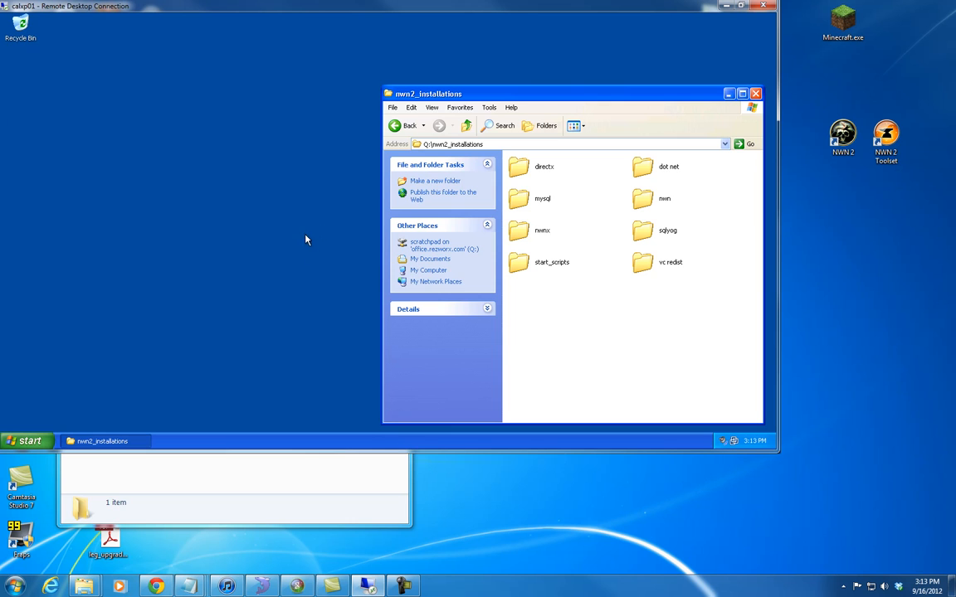
mouse_move(330, 229)
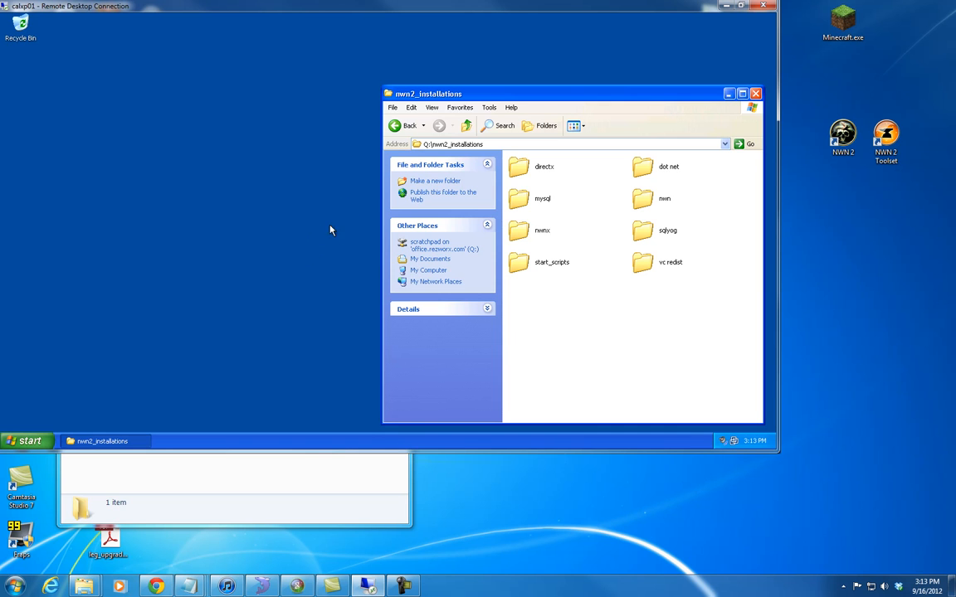
mouse_move(315, 226)
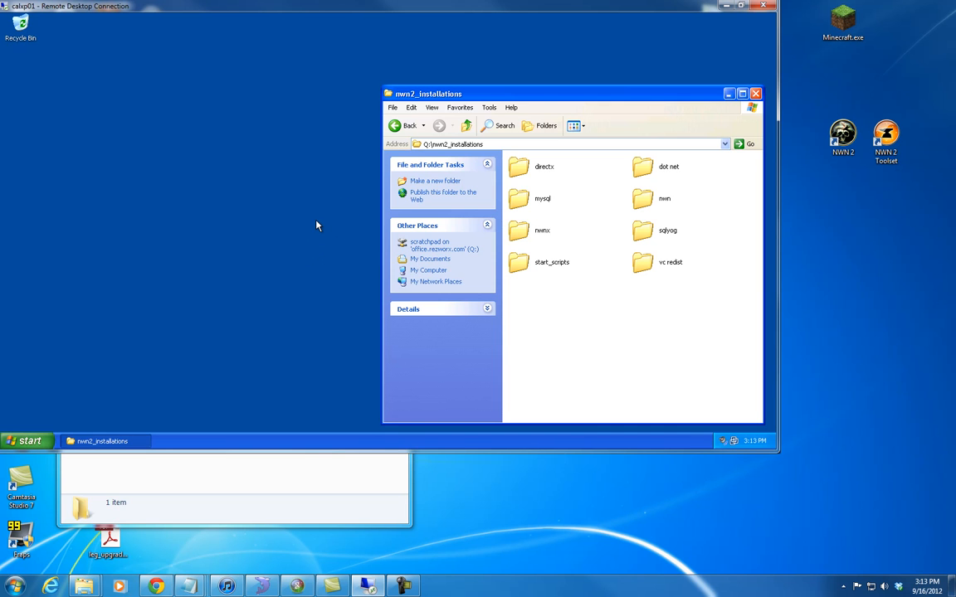
mouse_move(290, 224)
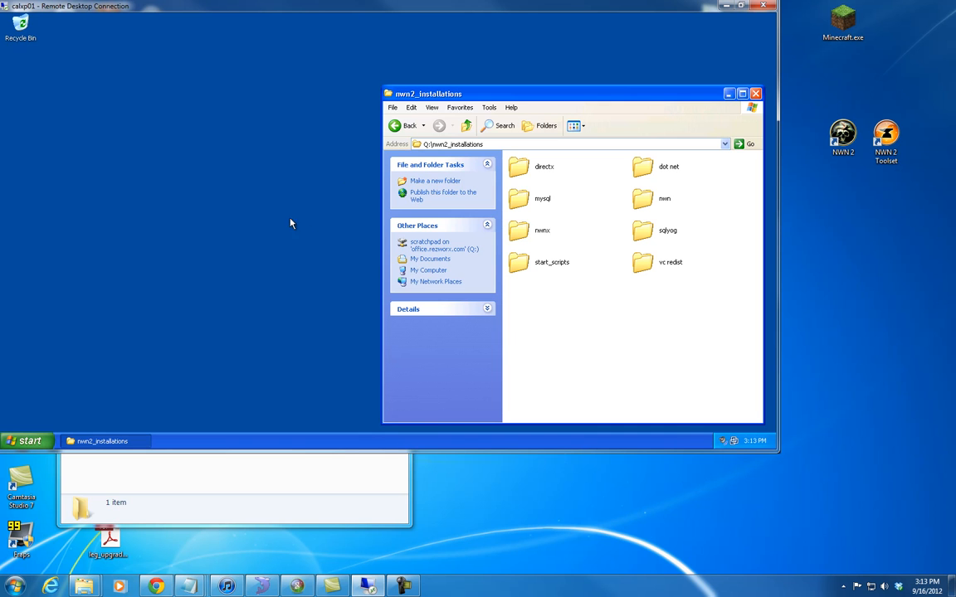
mouse_move(260, 229)
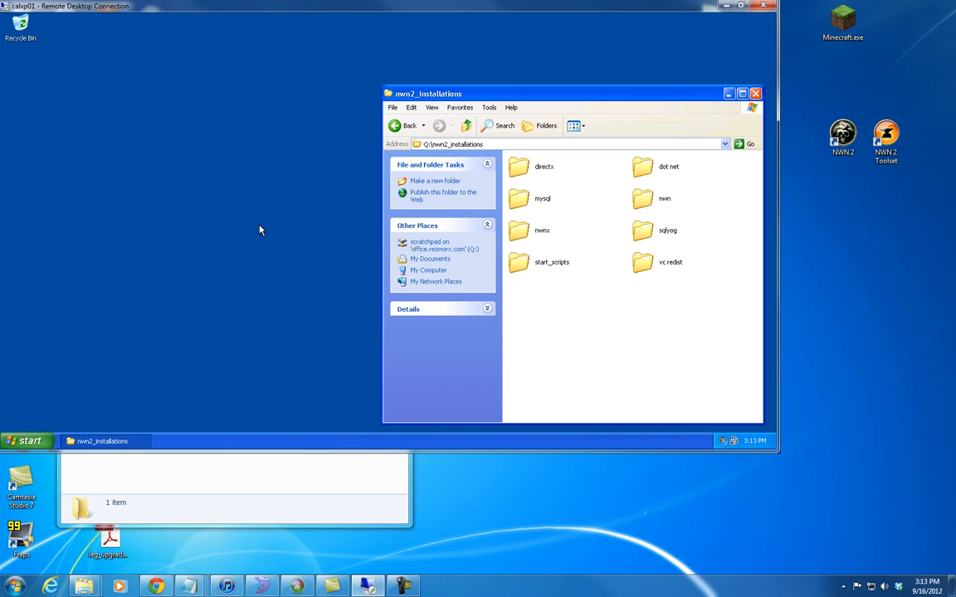
mouse_move(312, 211)
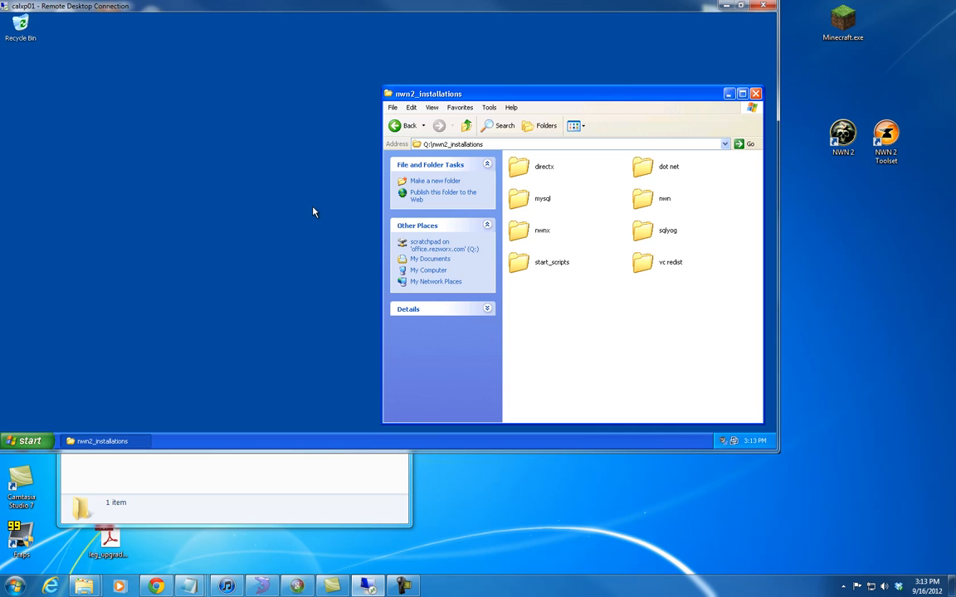
mouse_move(282, 214)
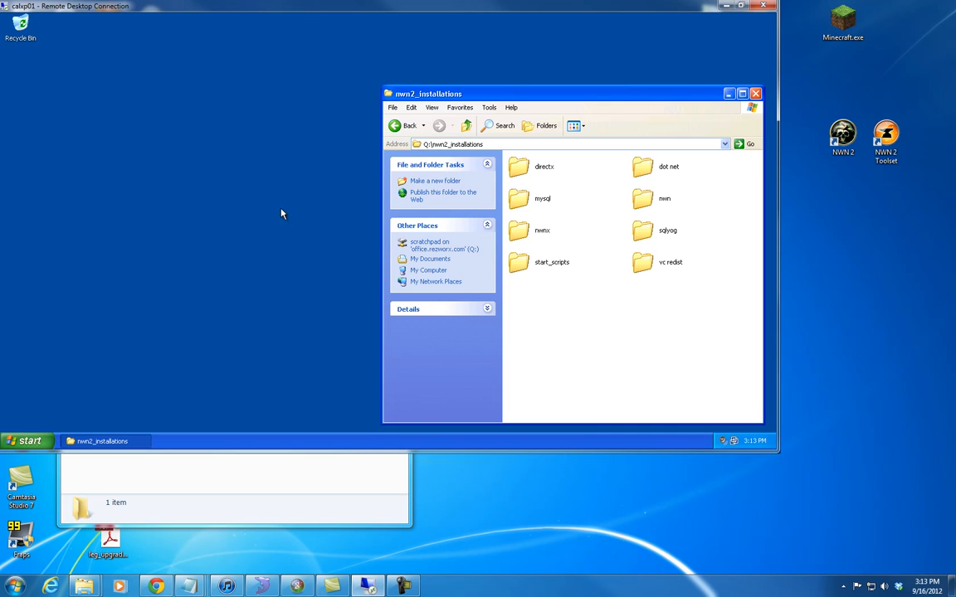
mouse_move(247, 242)
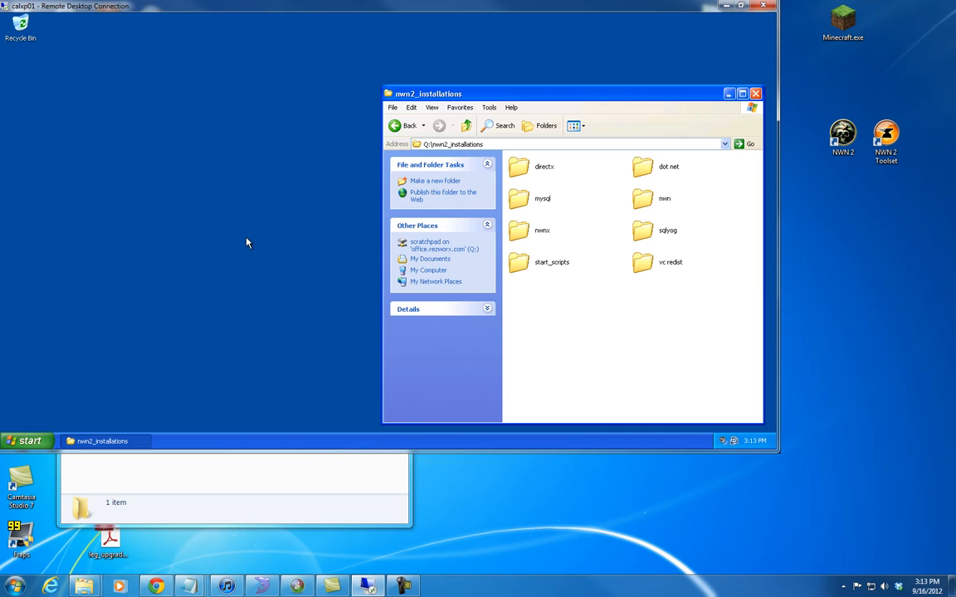
mouse_move(311, 252)
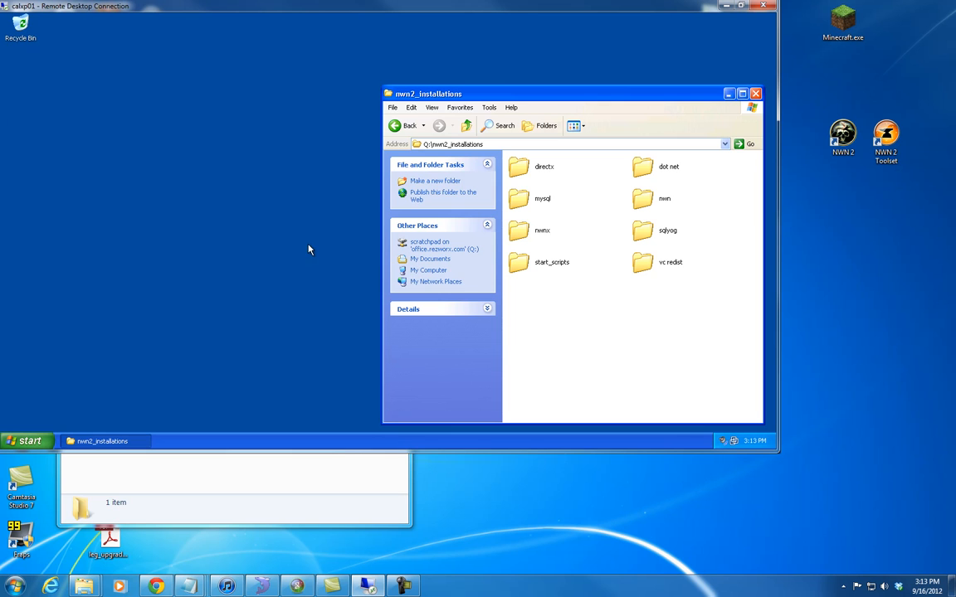
mouse_move(322, 225)
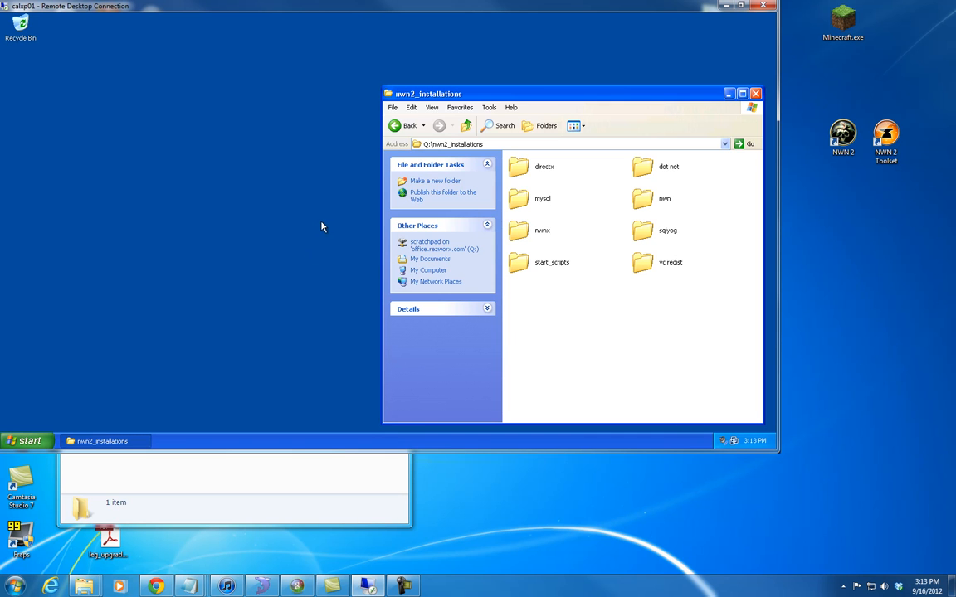
mouse_move(335, 235)
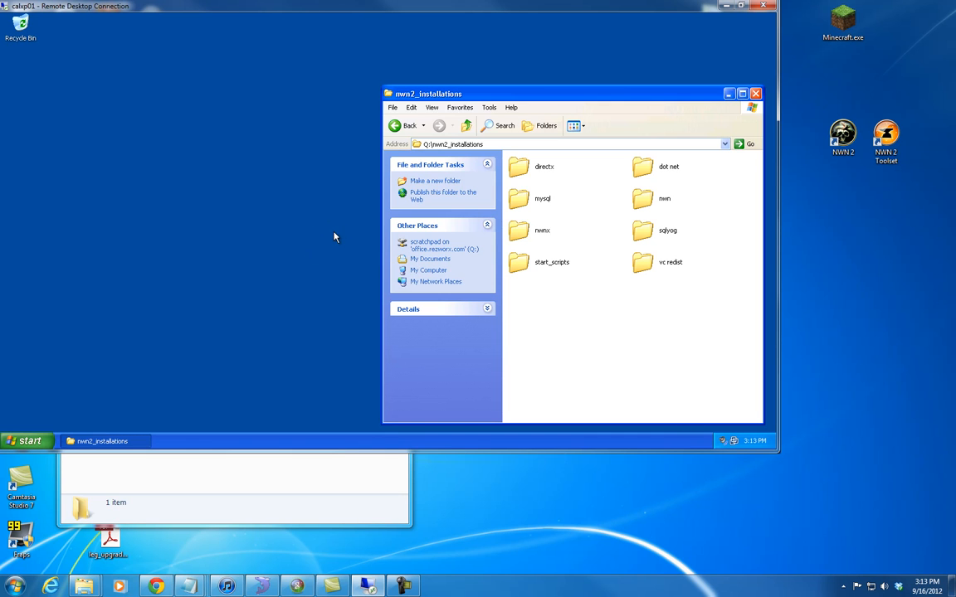
mouse_move(239, 219)
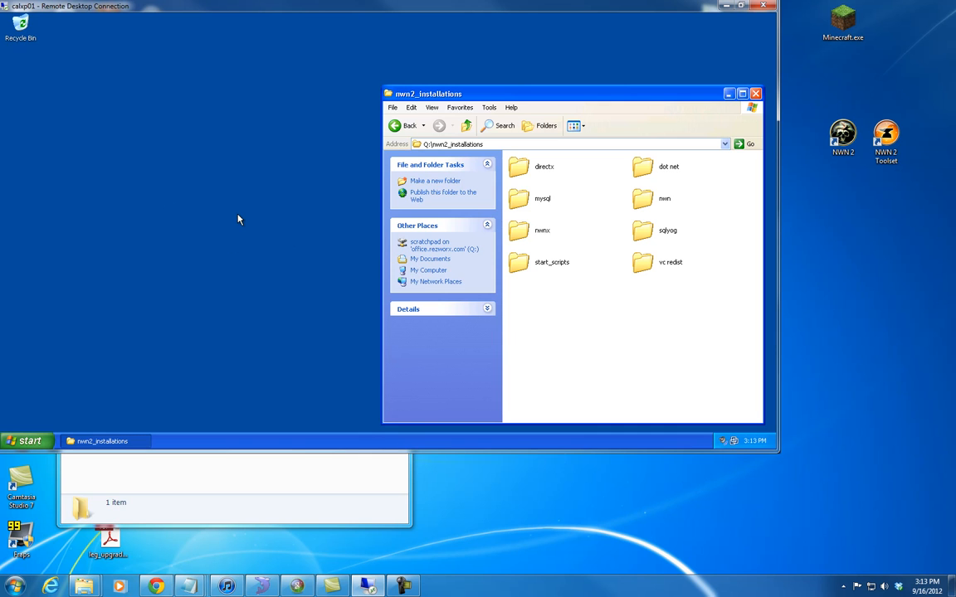
mouse_move(334, 198)
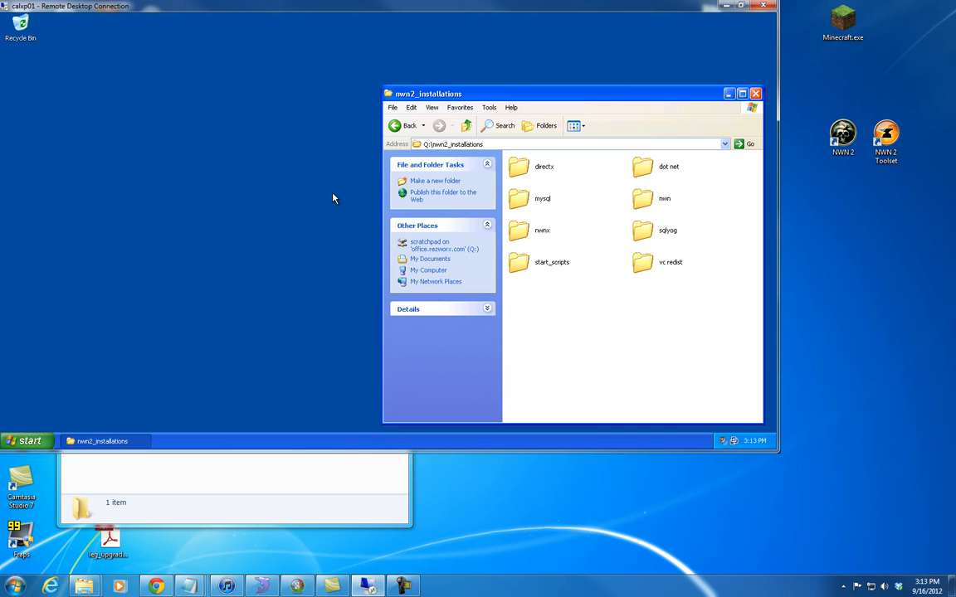
mouse_move(325, 222)
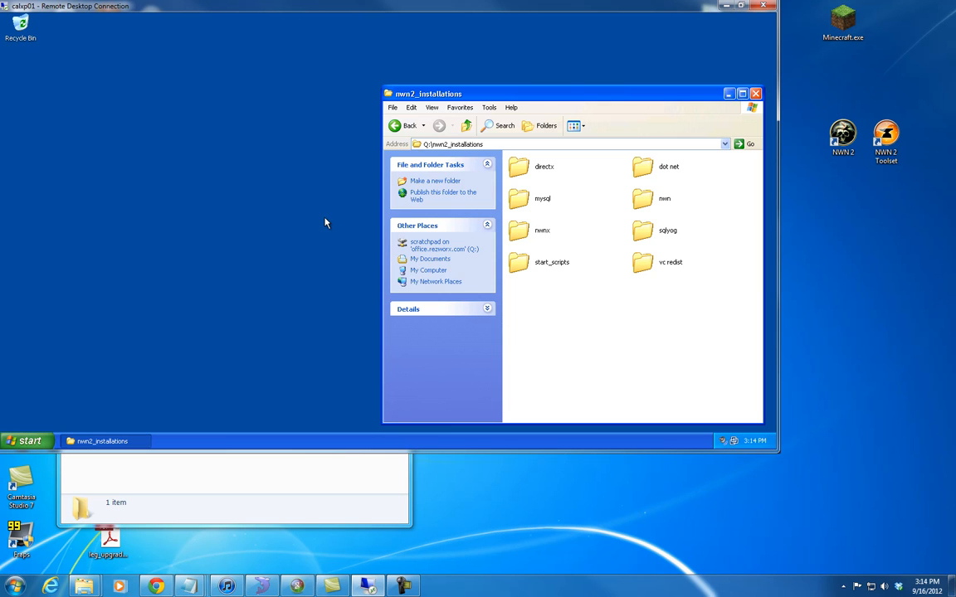
mouse_move(315, 229)
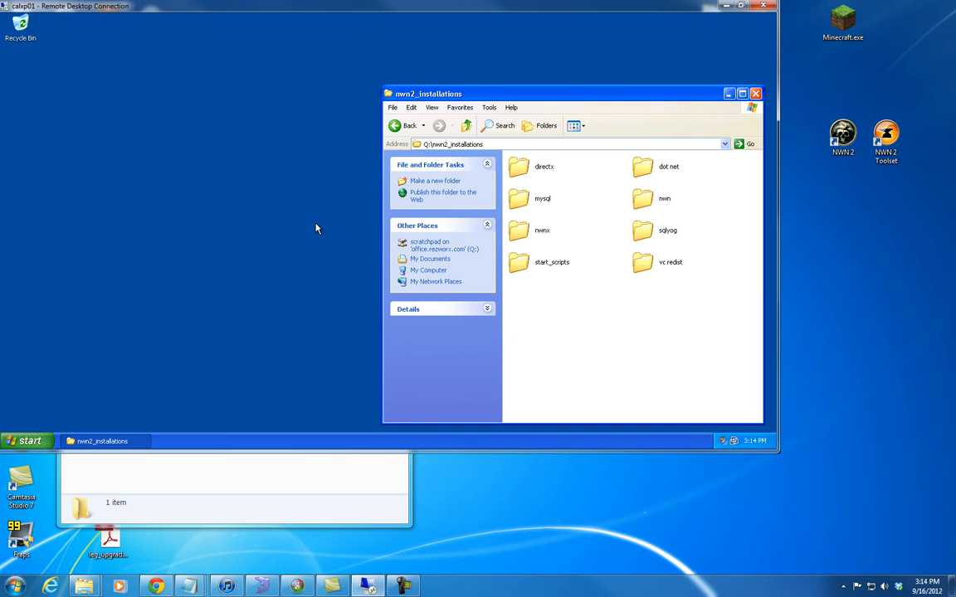
mouse_move(324, 256)
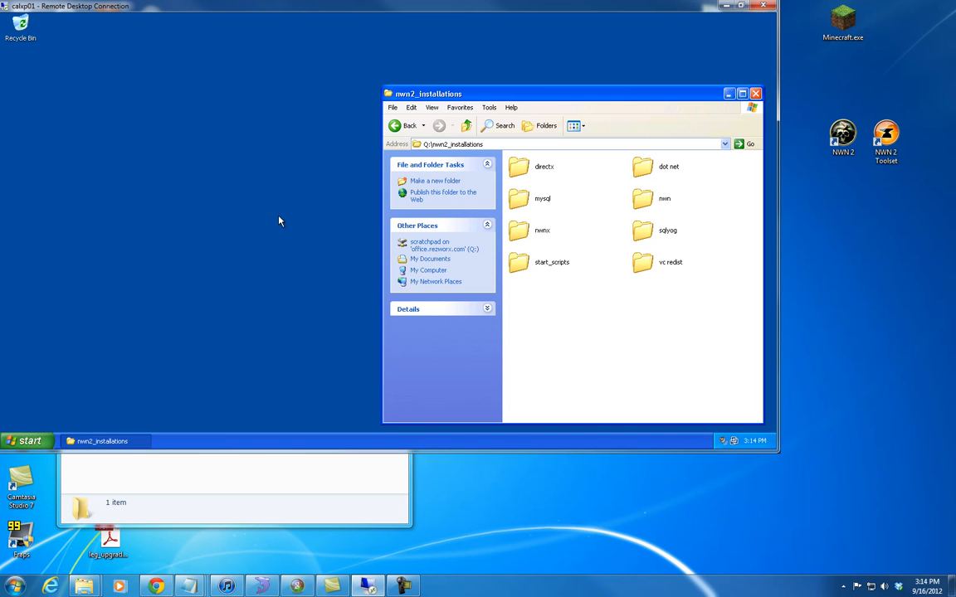
mouse_move(220, 213)
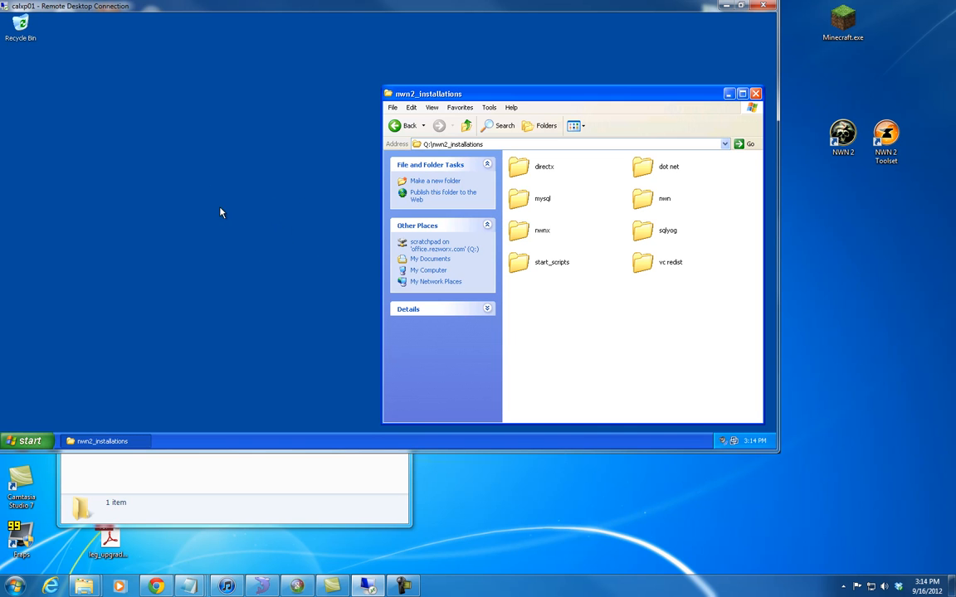
mouse_move(293, 243)
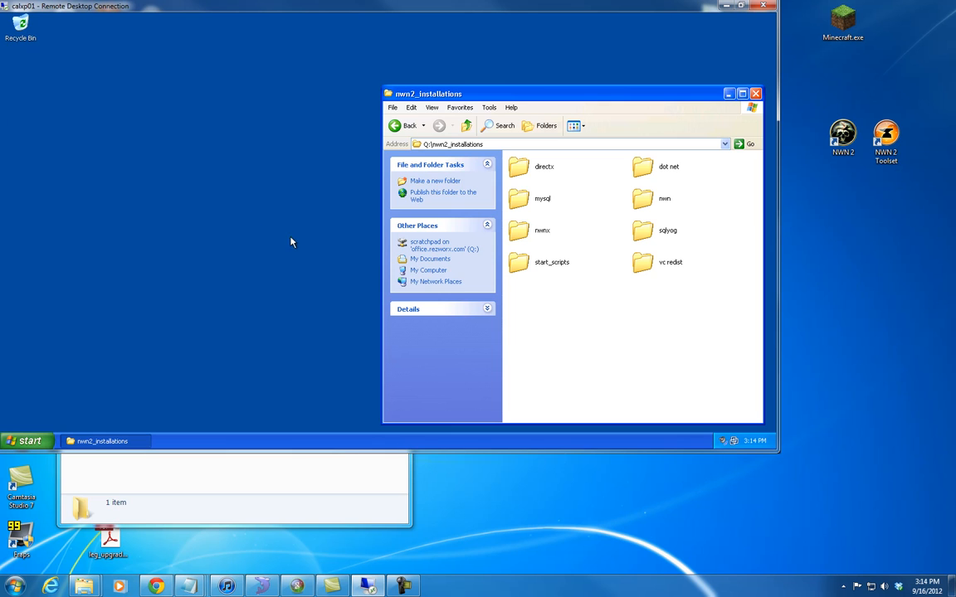
mouse_move(448, 229)
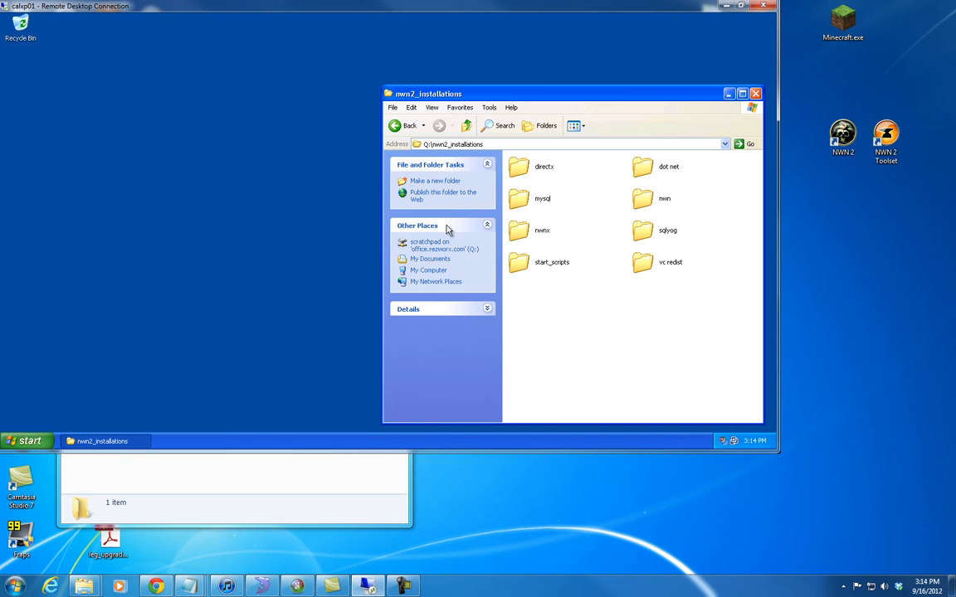
mouse_move(318, 264)
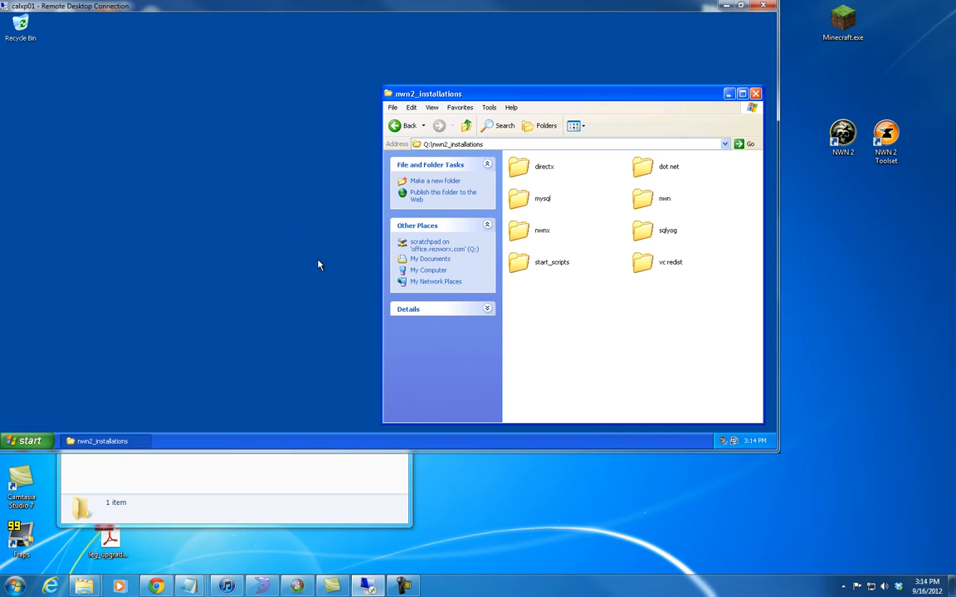
mouse_move(292, 229)
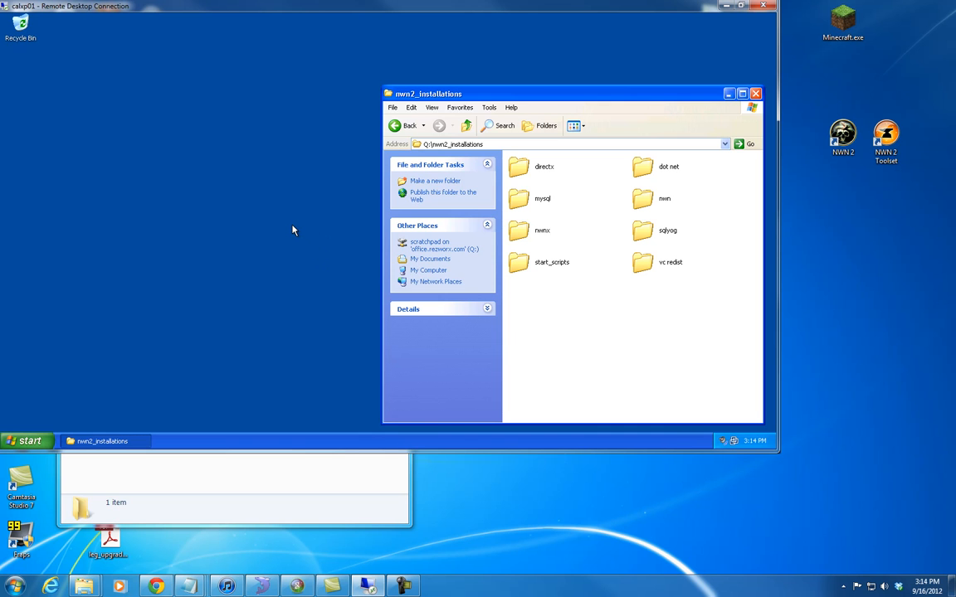
mouse_move(296, 214)
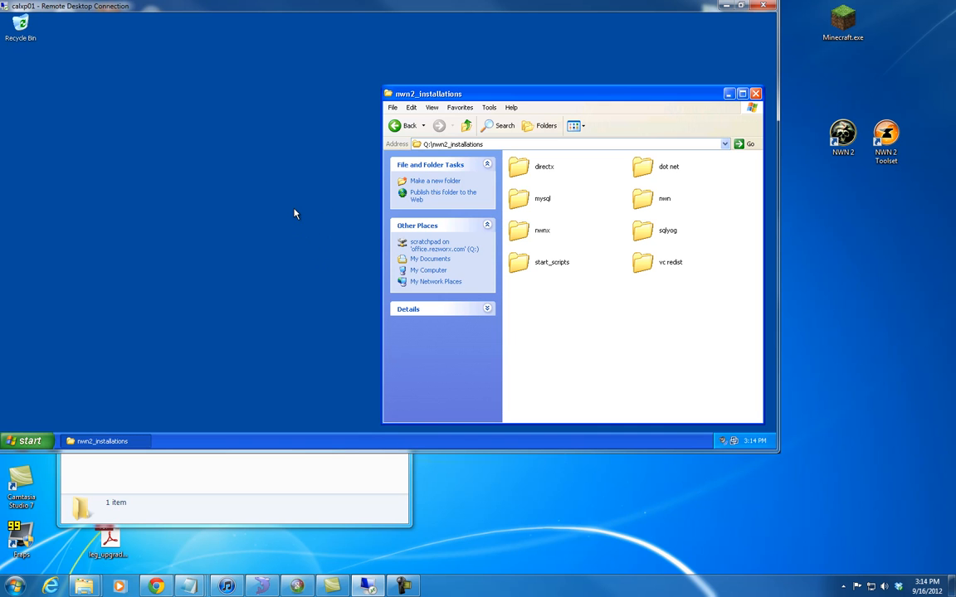
mouse_move(316, 202)
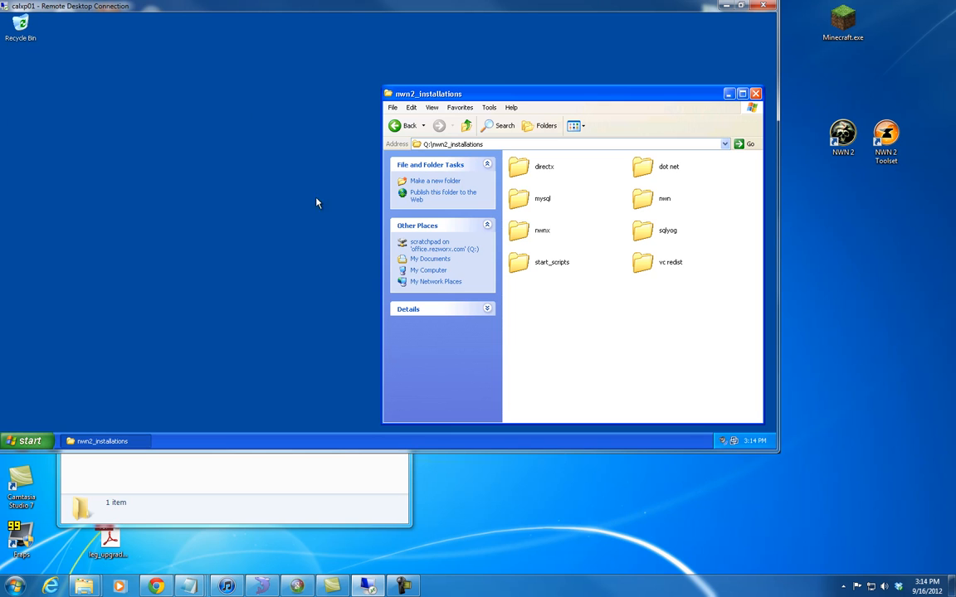
mouse_move(337, 202)
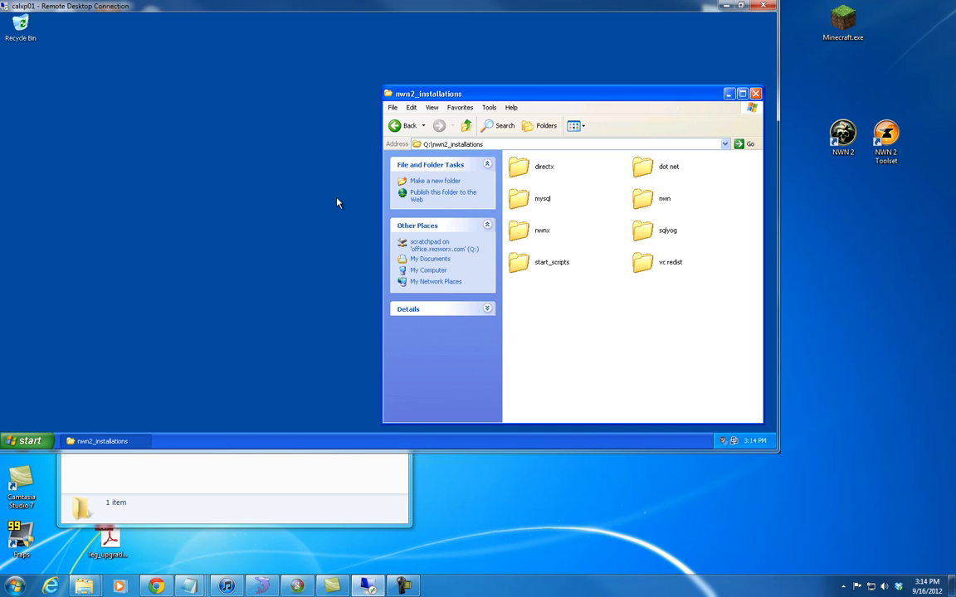
mouse_move(309, 209)
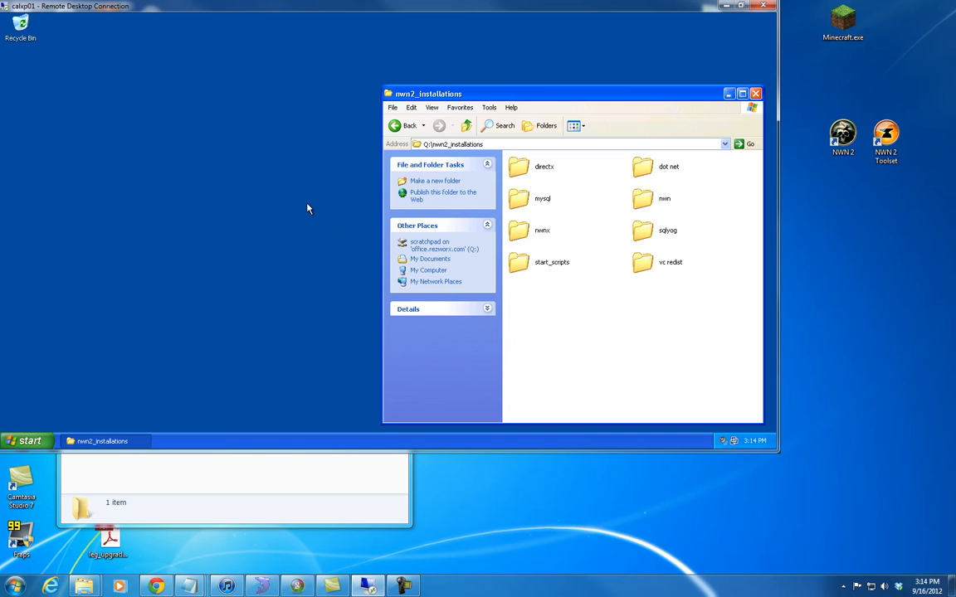
mouse_move(289, 219)
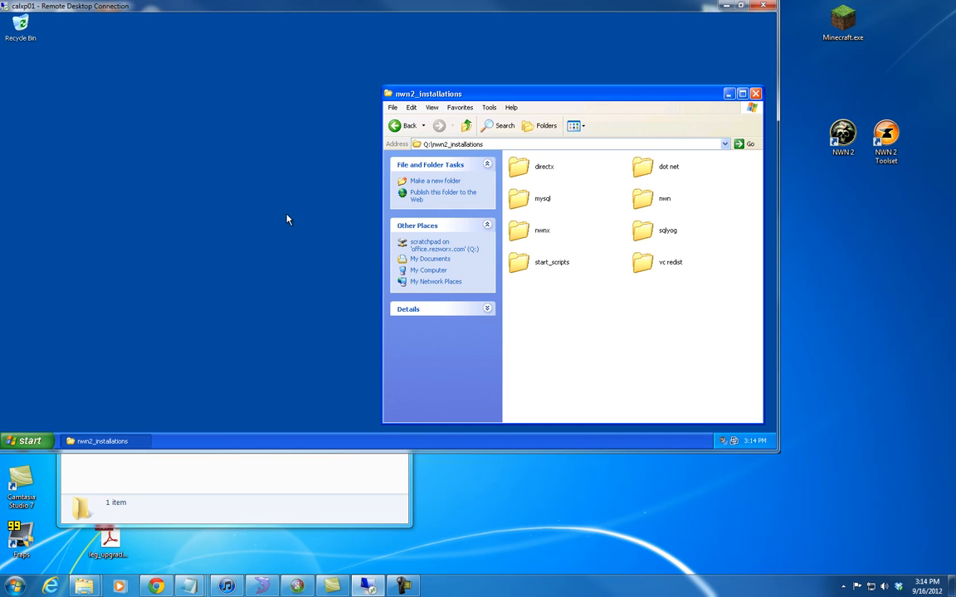
mouse_move(269, 124)
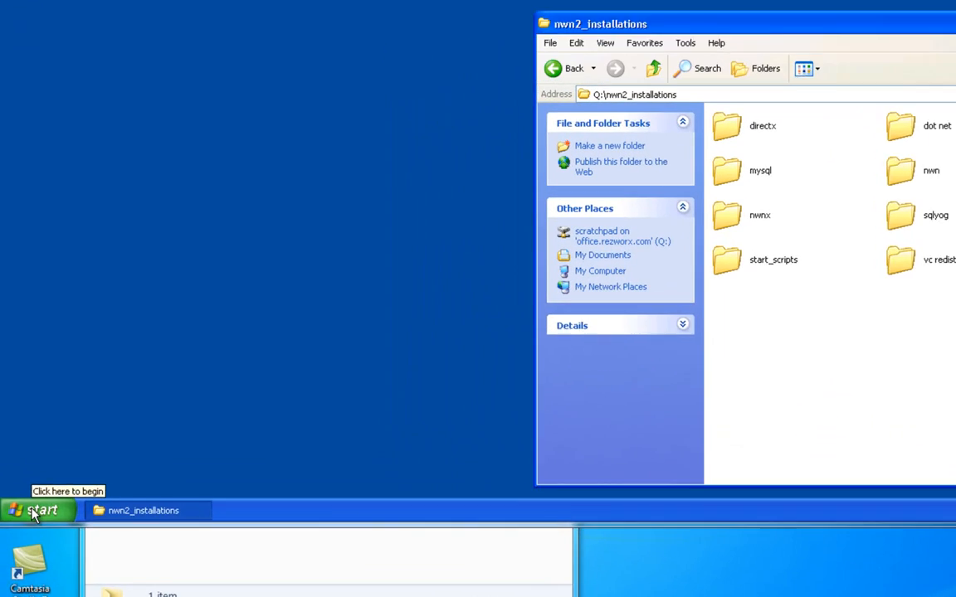
Launch Internet Explorer on the remote server from the Start menu
click(40, 509)
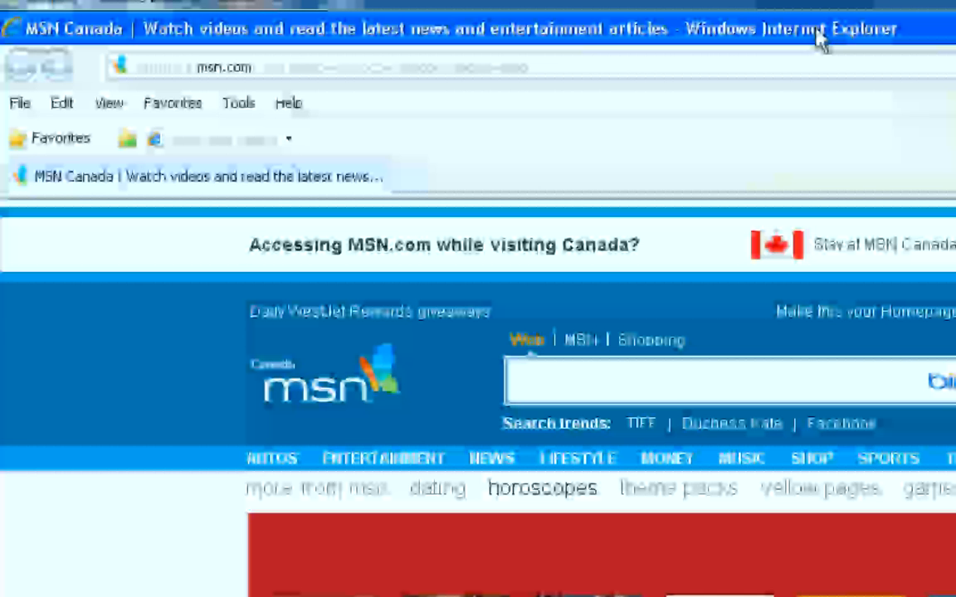
Enter the Dropbox web address in the IE address bar
text(www.dr)
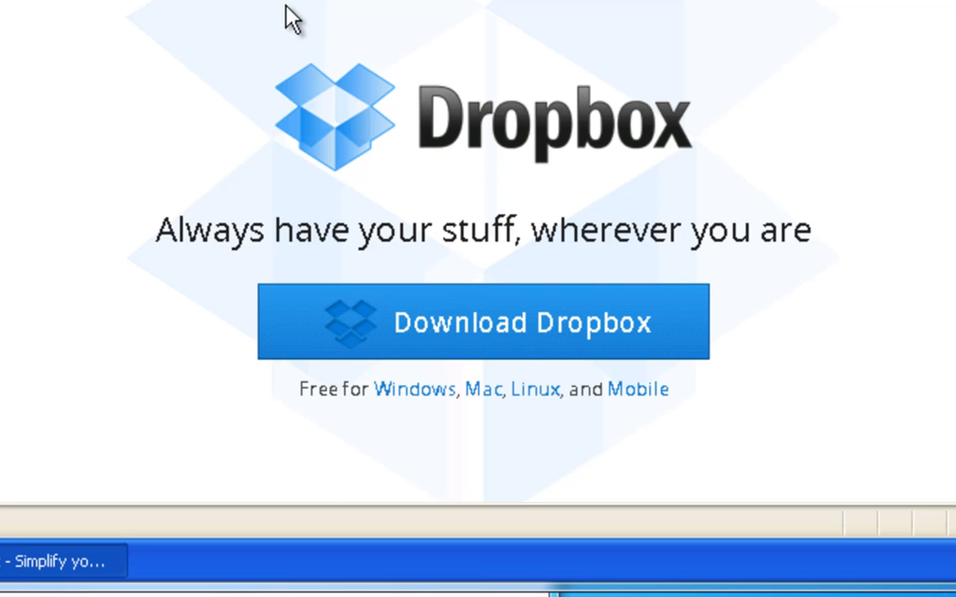
mouse_move(677, 335)
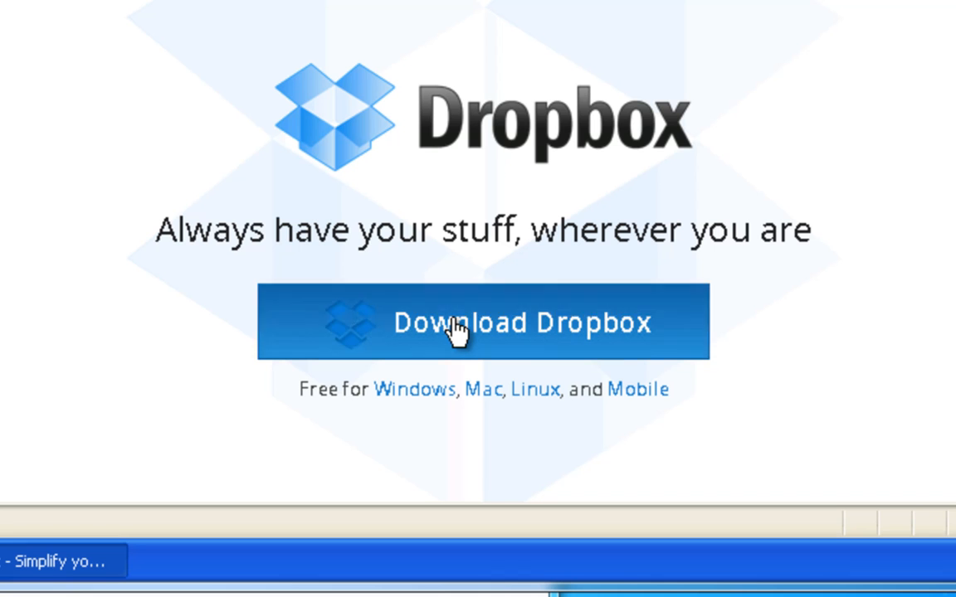
Start downloading the Dropbox 1.4.17 installer from the Dropbox site
click(483, 322)
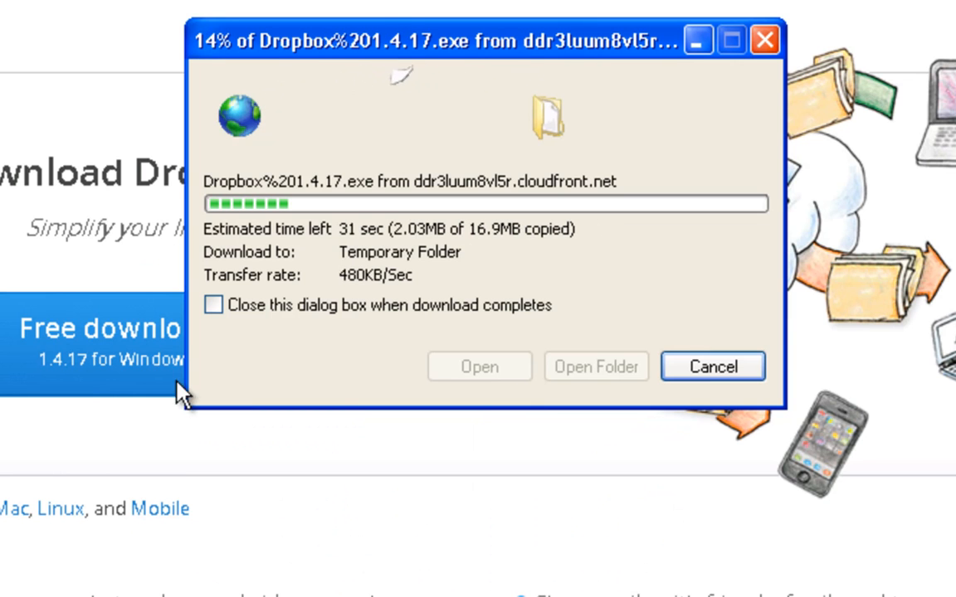
mouse_move(286, 551)
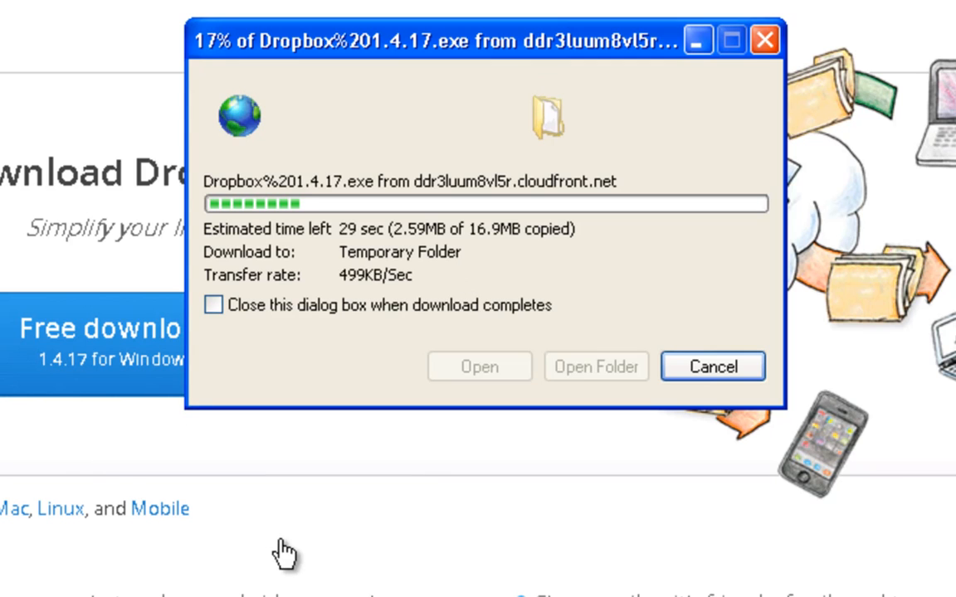
mouse_move(375, 423)
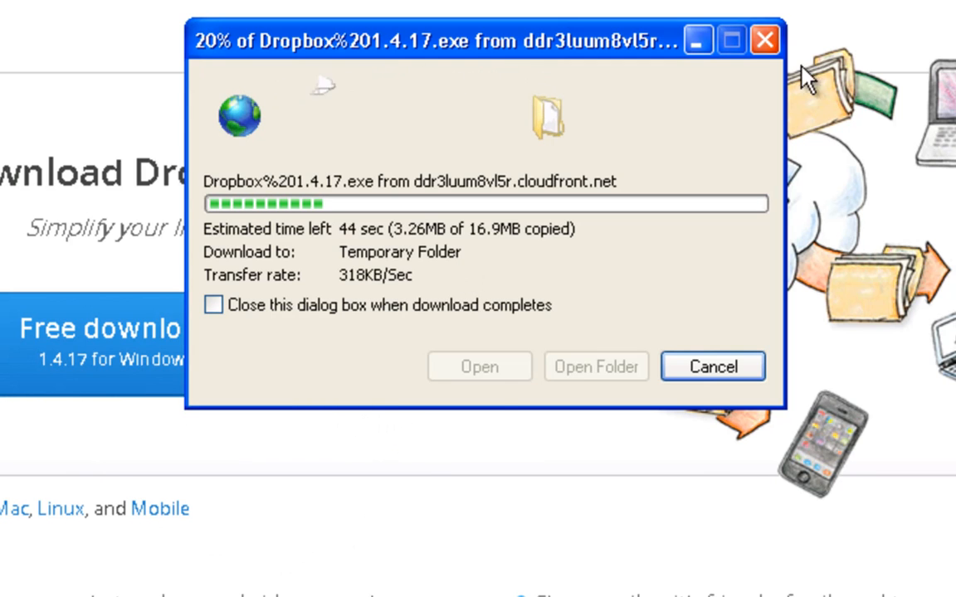
mouse_move(428, 232)
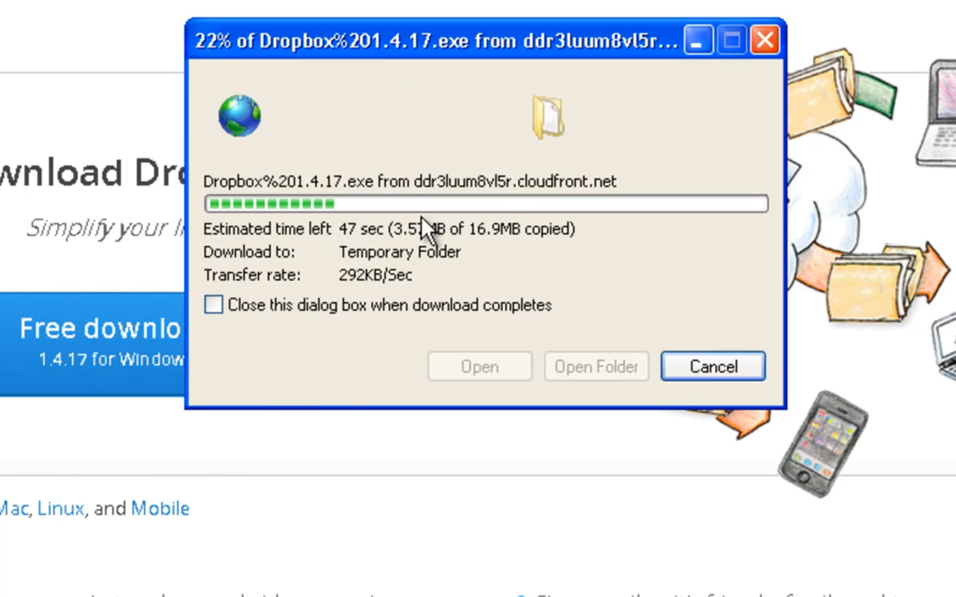
mouse_move(345, 383)
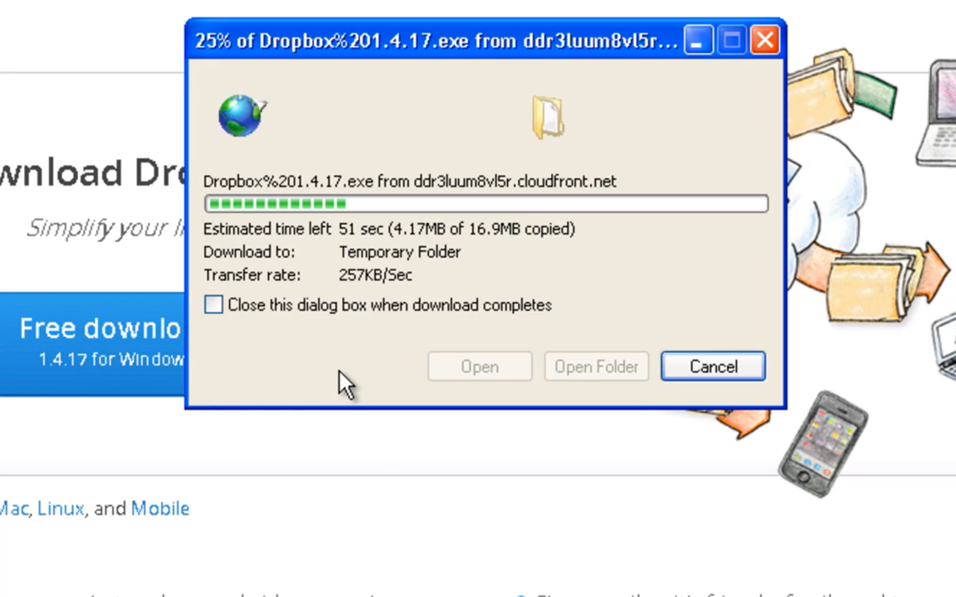
mouse_move(372, 455)
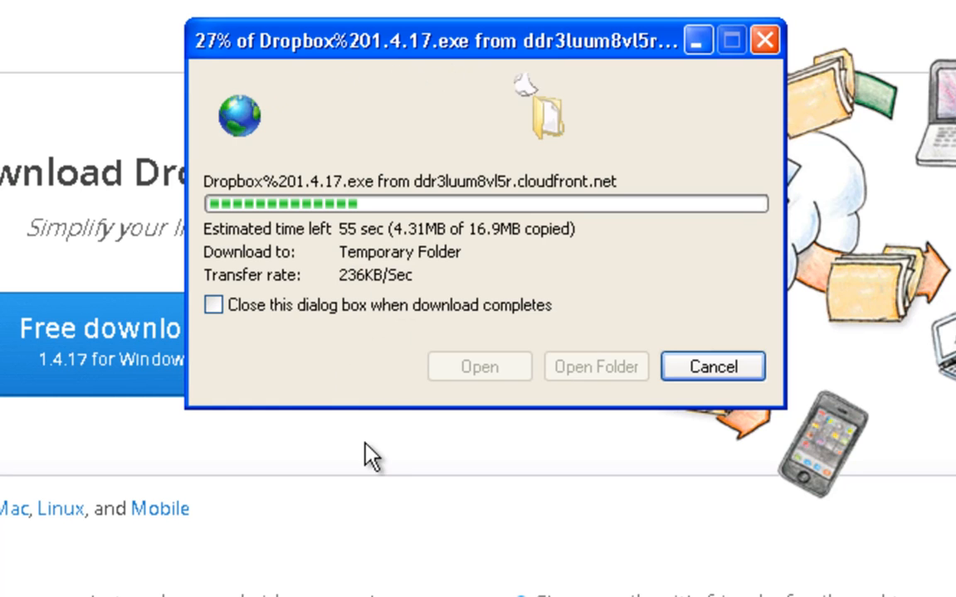
mouse_move(299, 381)
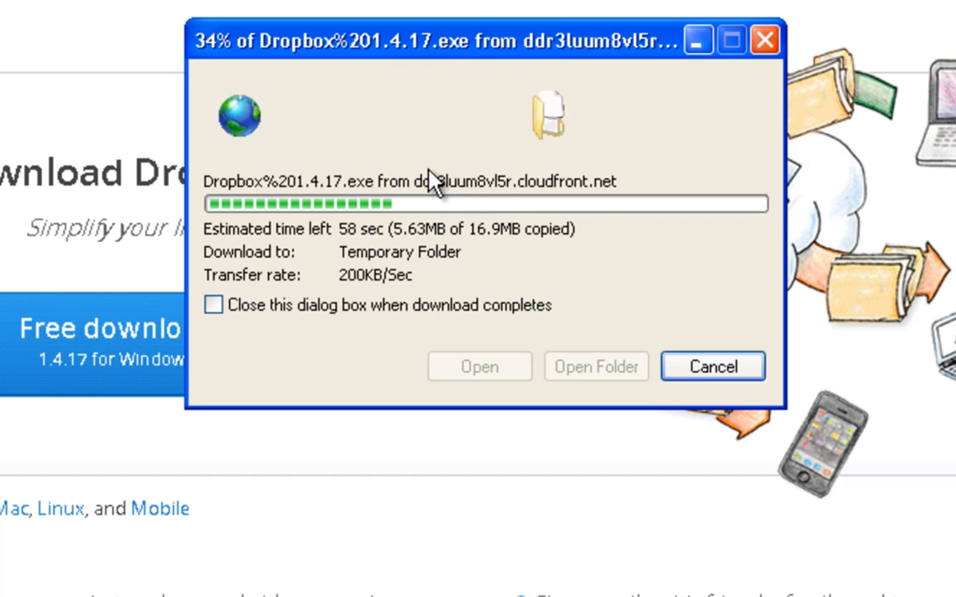
mouse_move(478, 166)
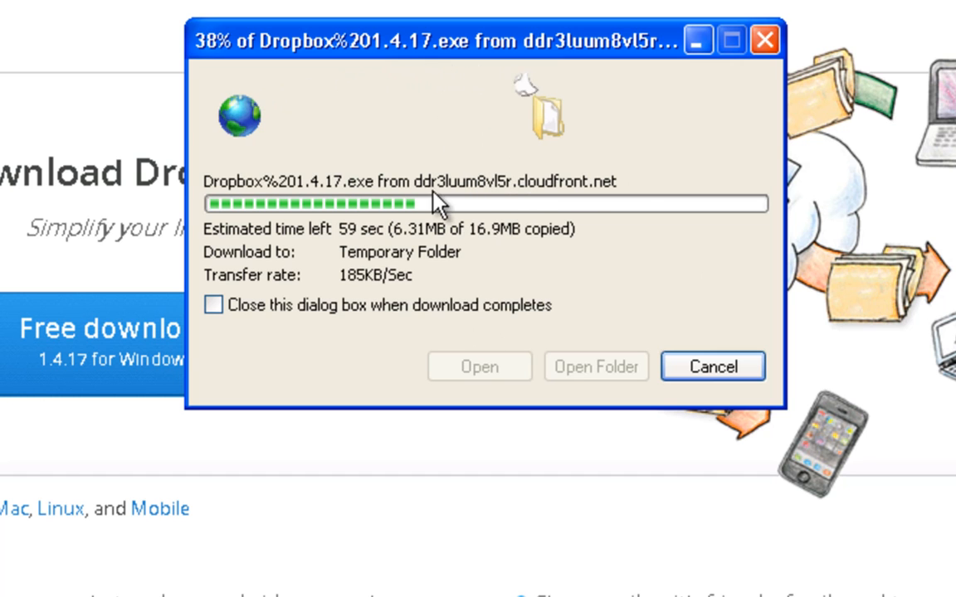
mouse_move(568, 162)
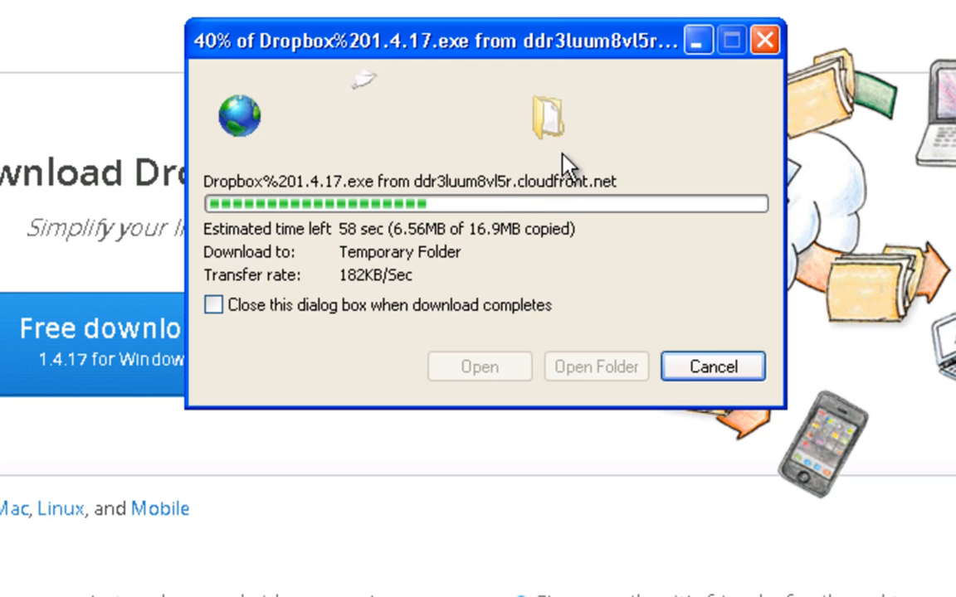
mouse_move(415, 152)
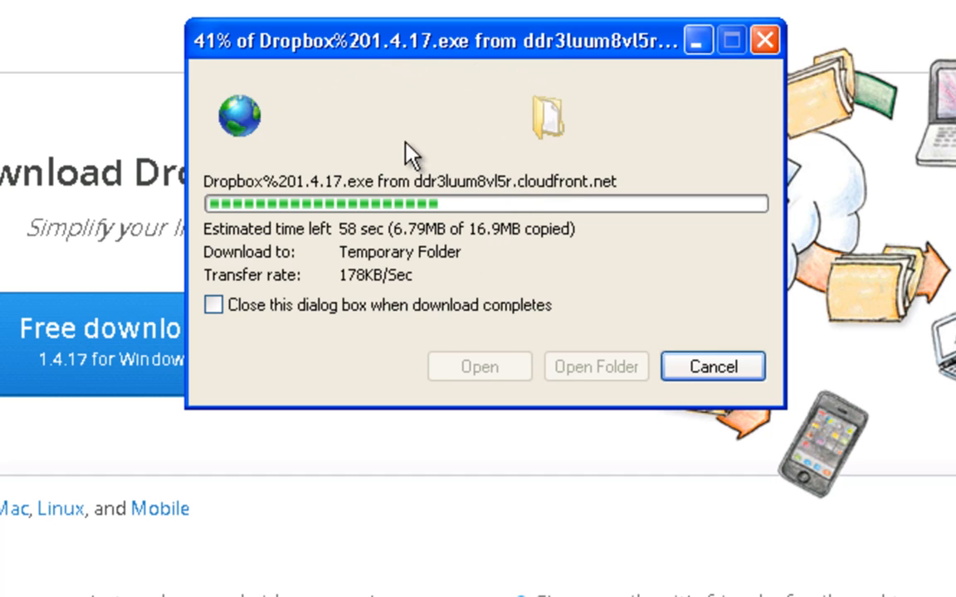
mouse_move(498, 156)
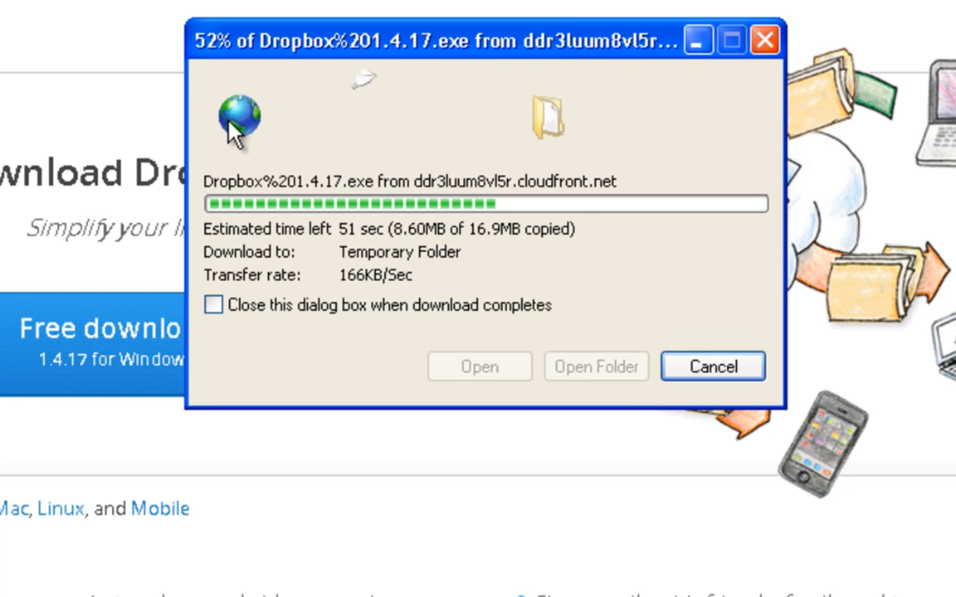
mouse_move(454, 156)
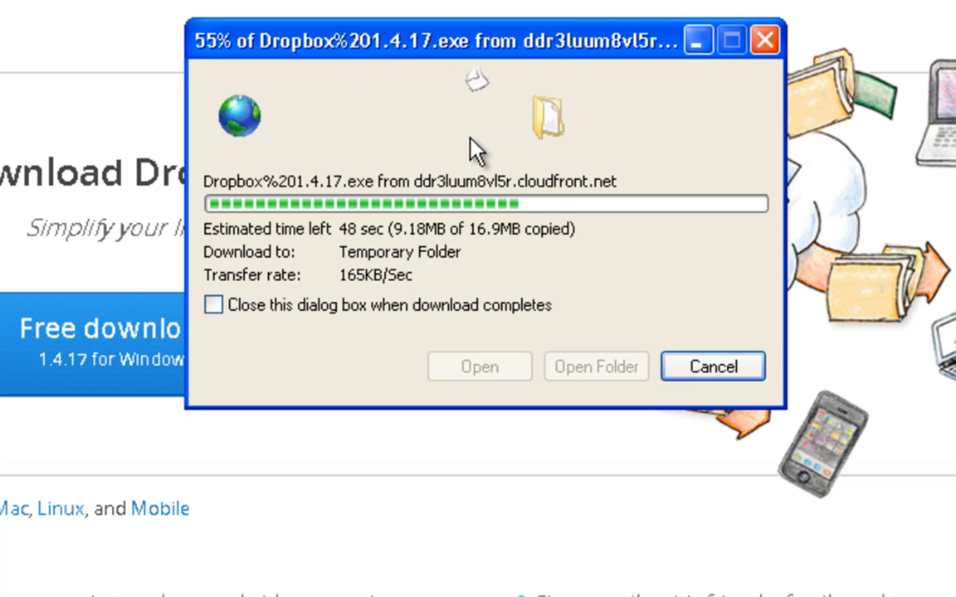
mouse_move(415, 182)
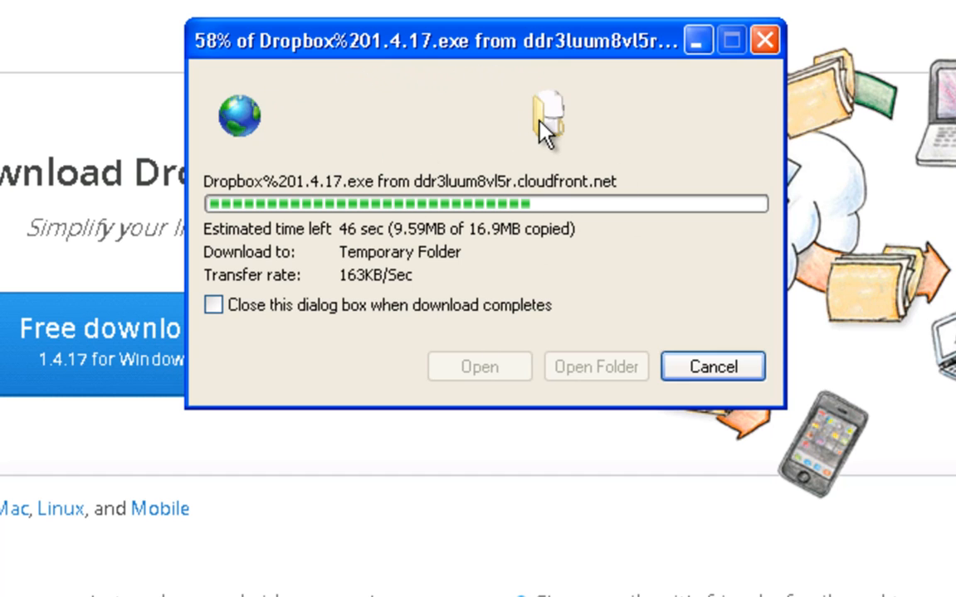
mouse_move(546, 249)
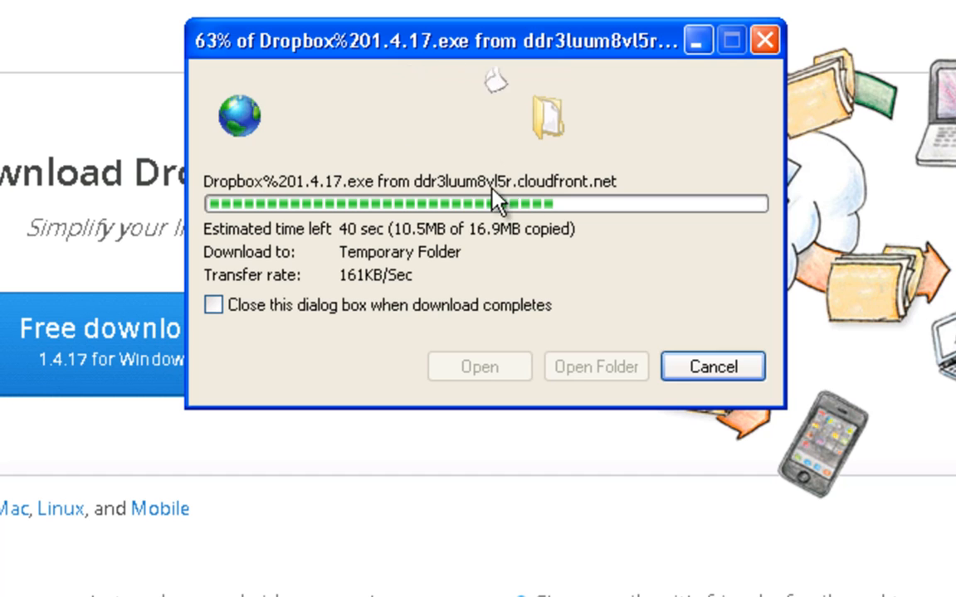
mouse_move(622, 212)
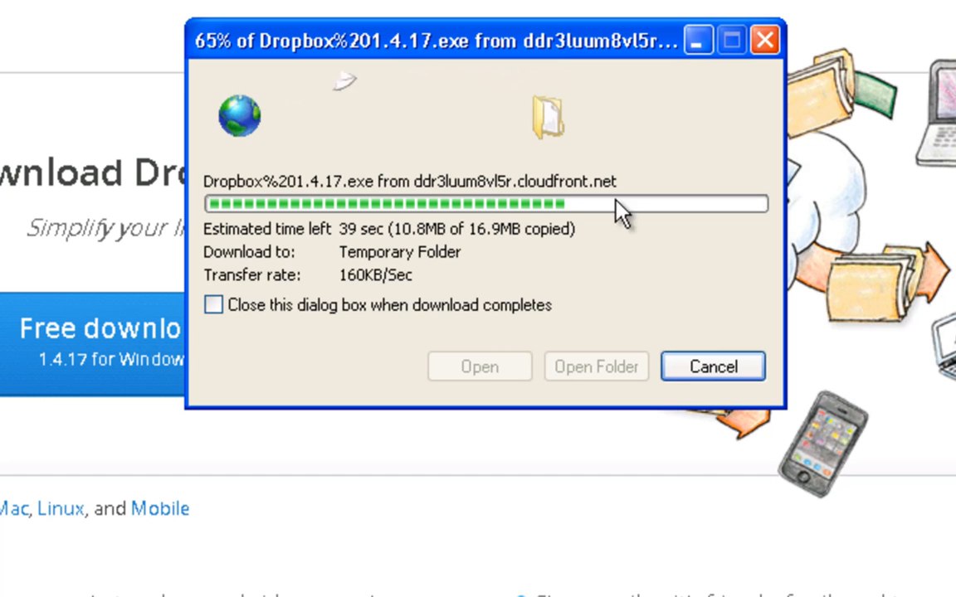
mouse_move(614, 246)
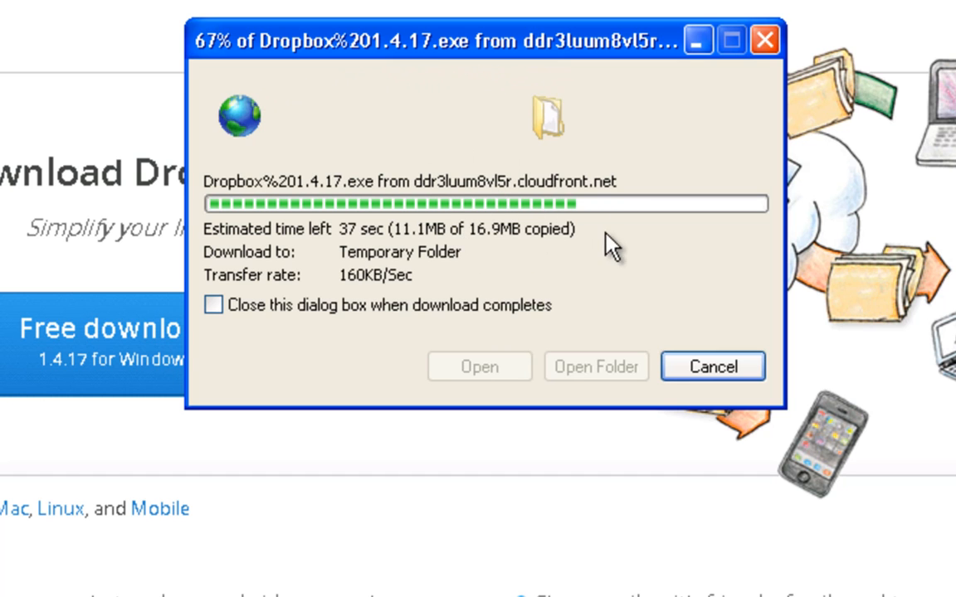
mouse_move(424, 216)
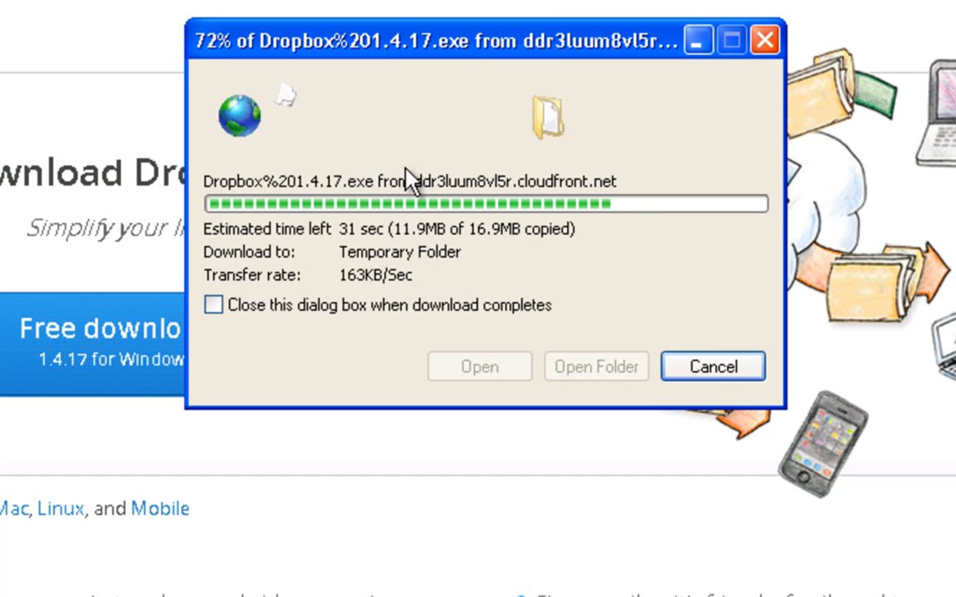
mouse_move(508, 259)
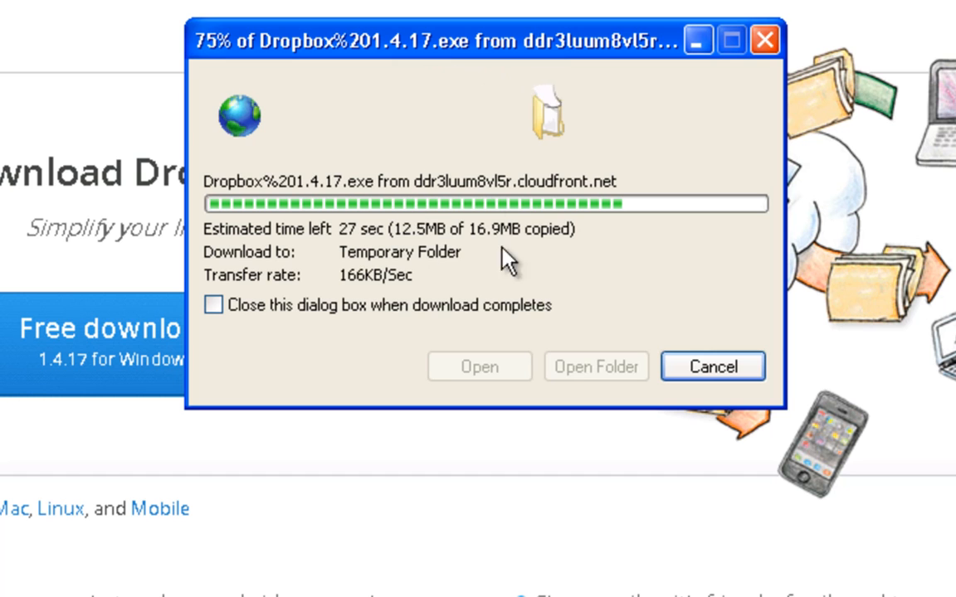
mouse_move(440, 206)
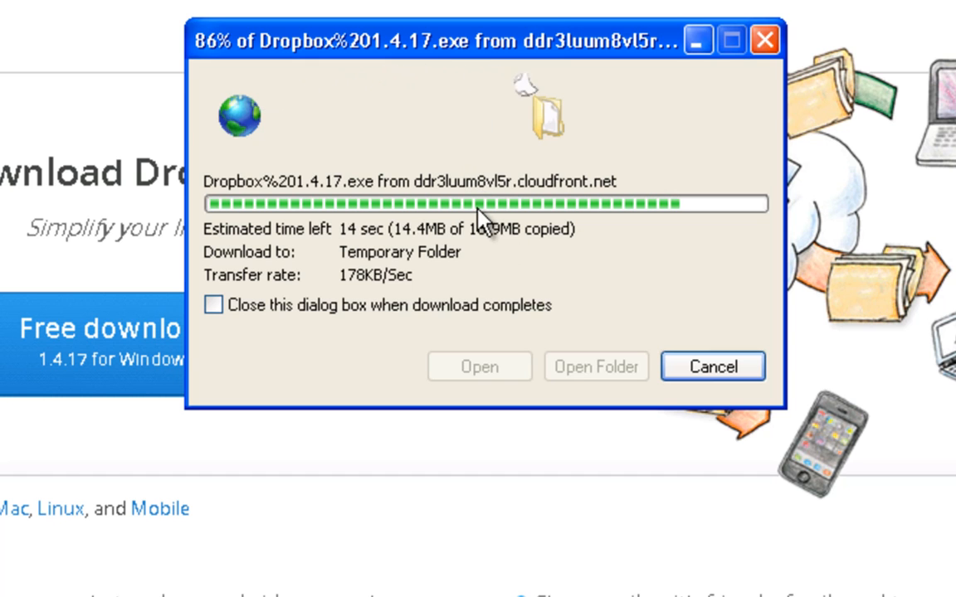
mouse_move(439, 133)
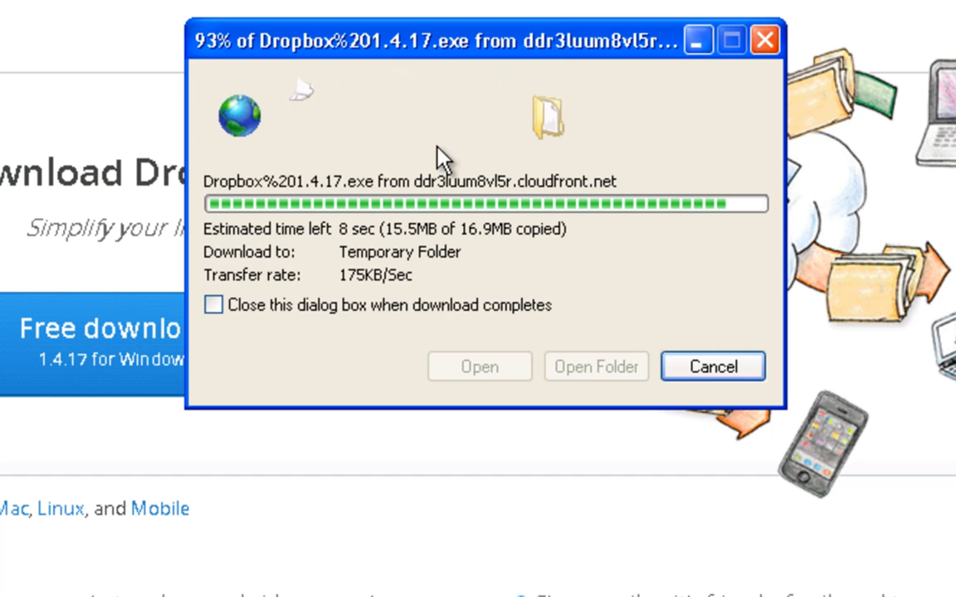
mouse_move(727, 148)
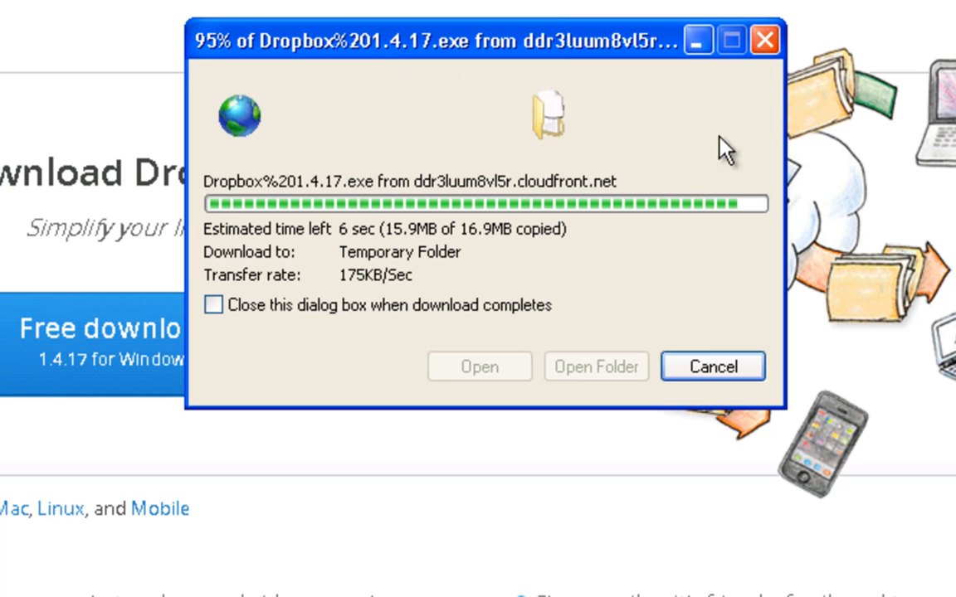
mouse_move(446, 229)
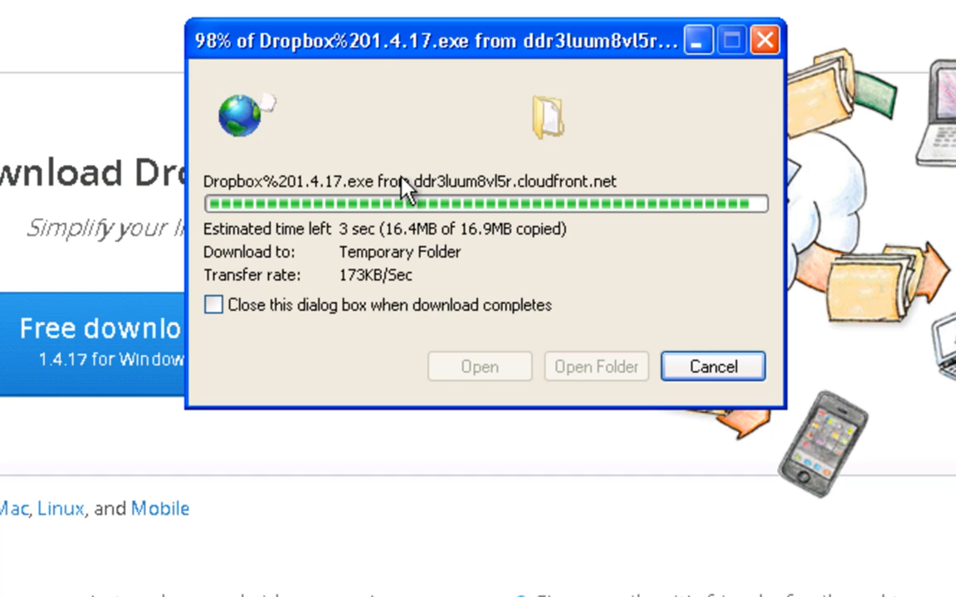
mouse_move(445, 149)
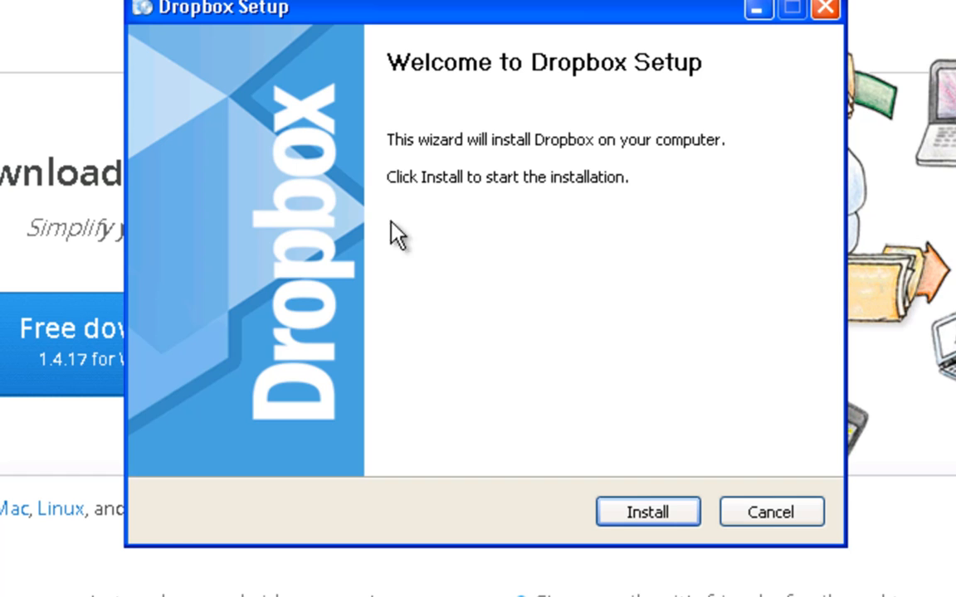
mouse_move(624, 451)
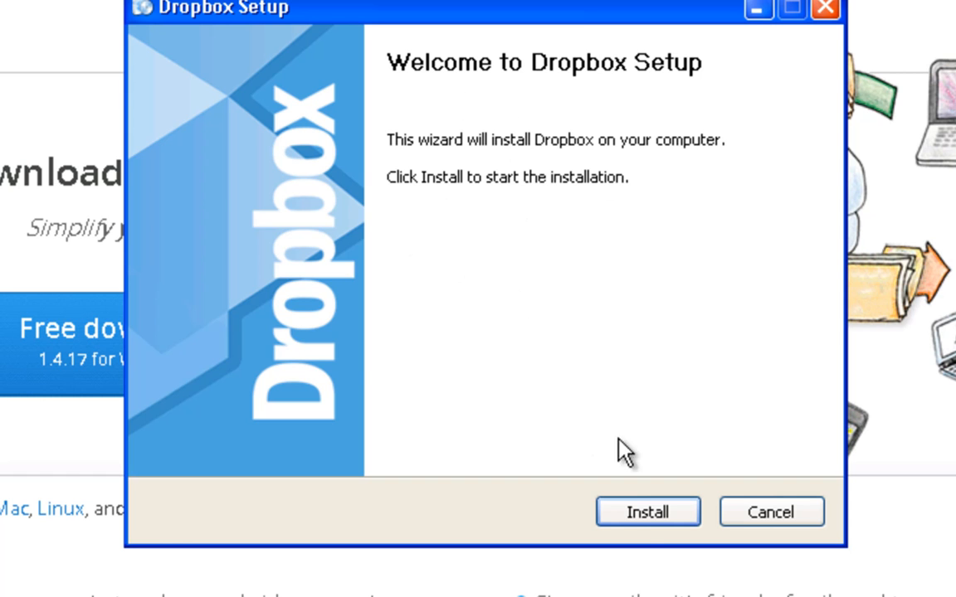
Begin the Dropbox 1.4.17 installation from the setup wizard
click(648, 511)
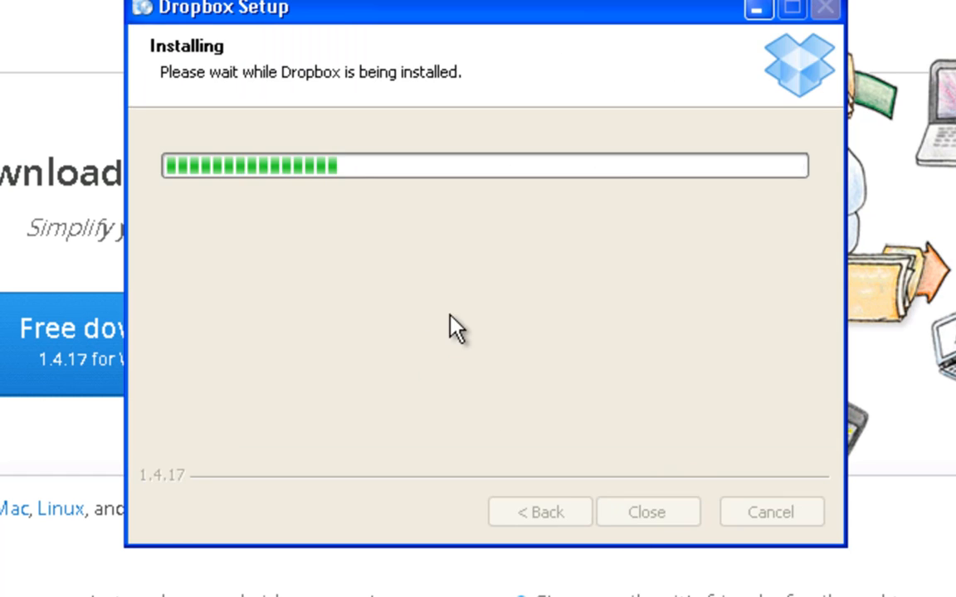
mouse_move(554, 292)
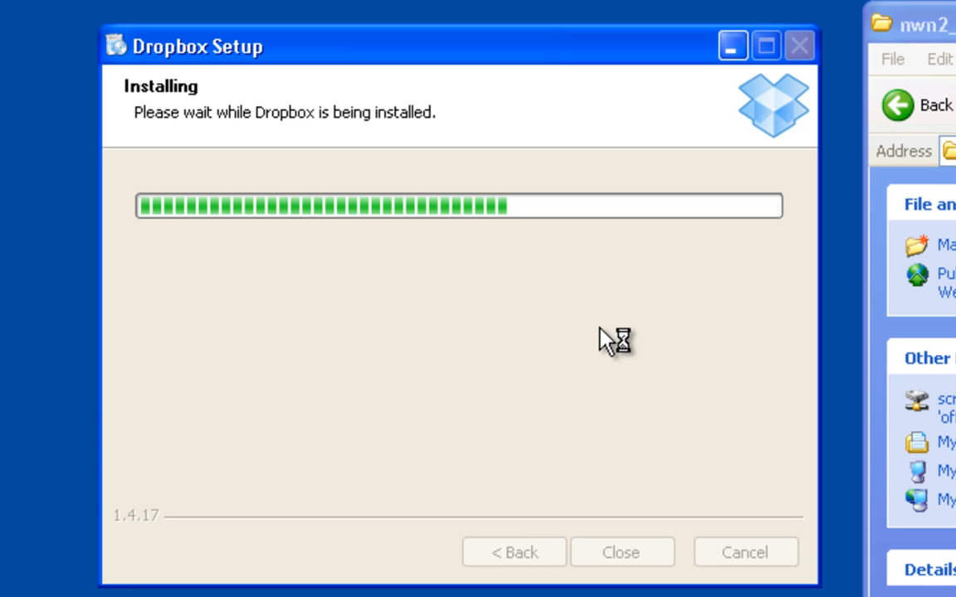
mouse_move(667, 314)
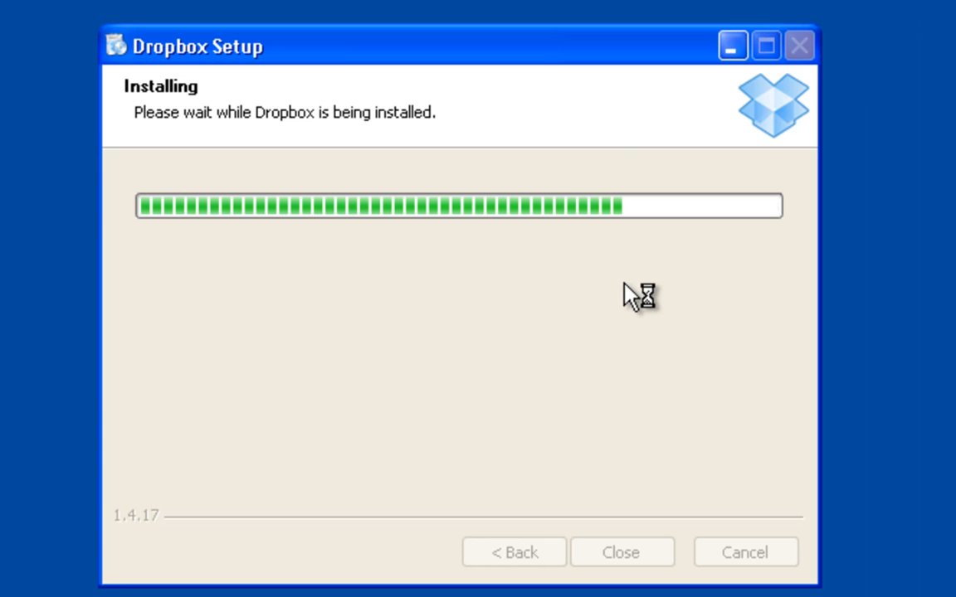
mouse_move(634, 297)
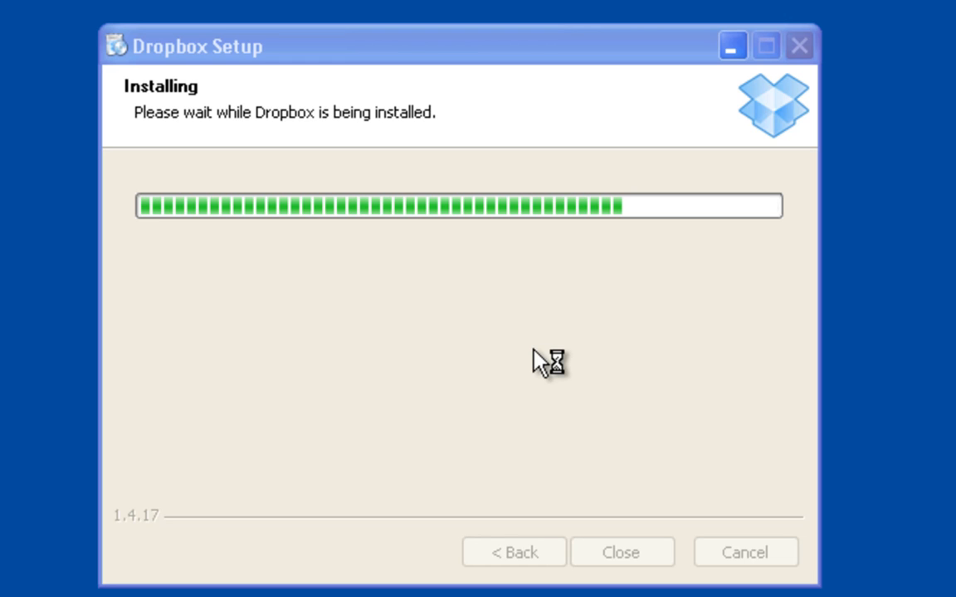
mouse_move(415, 314)
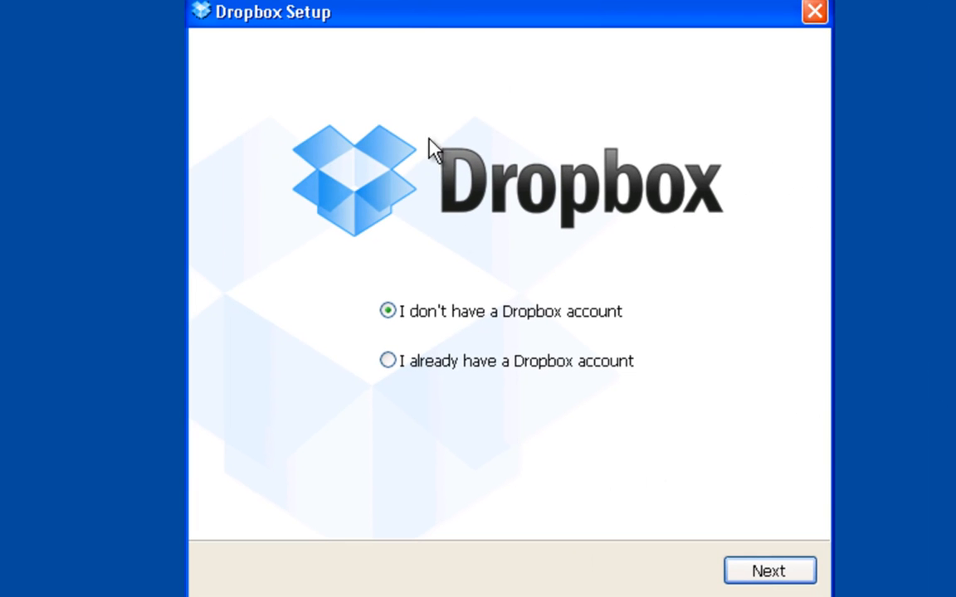
mouse_move(373, 20)
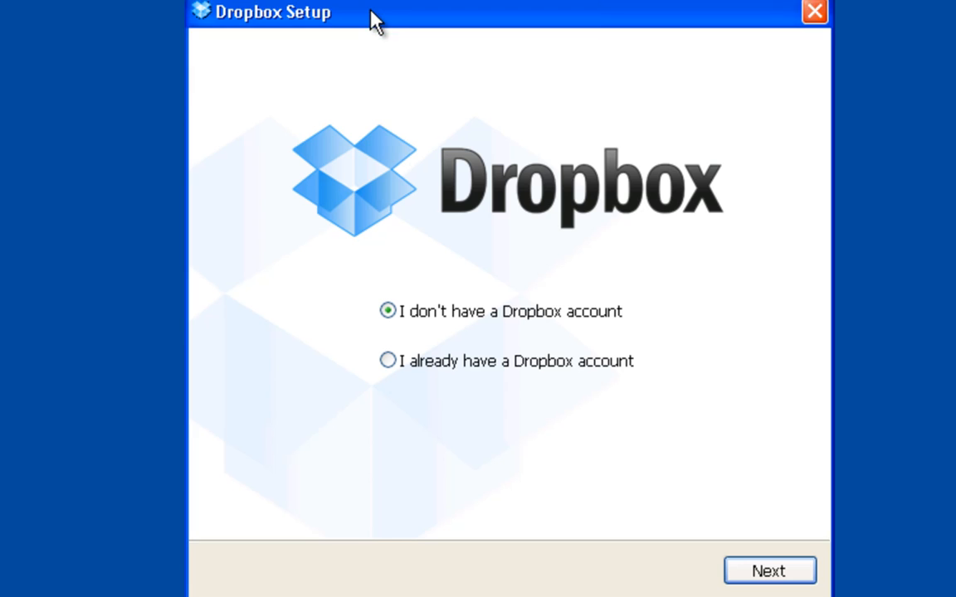
click(58, 528)
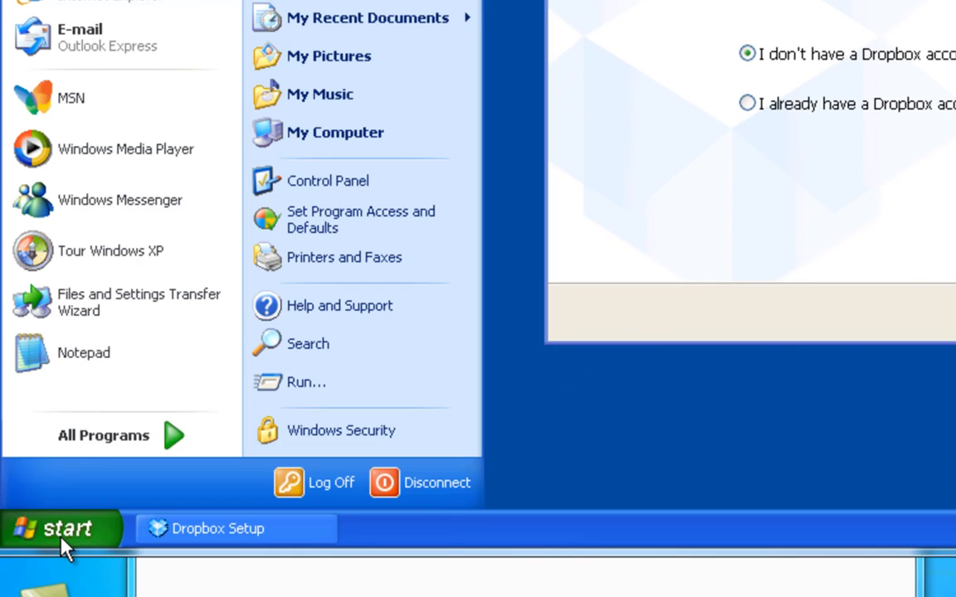
click(103, 435)
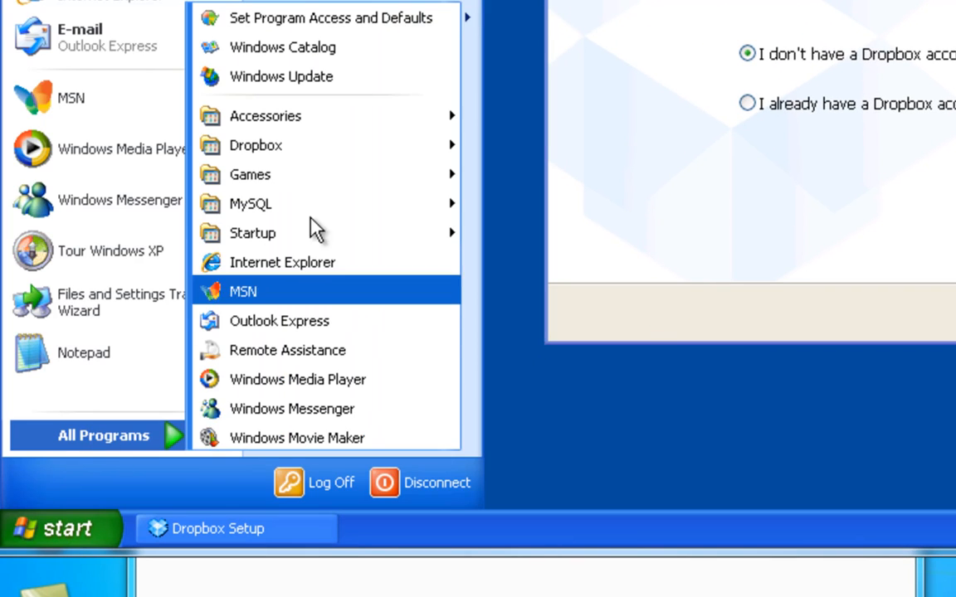
mouse_move(256, 146)
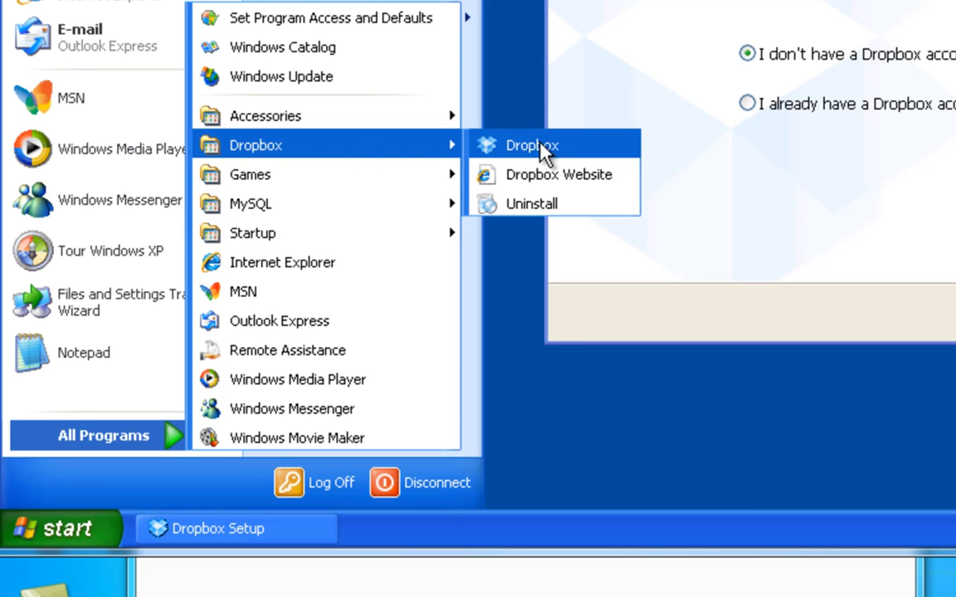
mouse_move(544, 156)
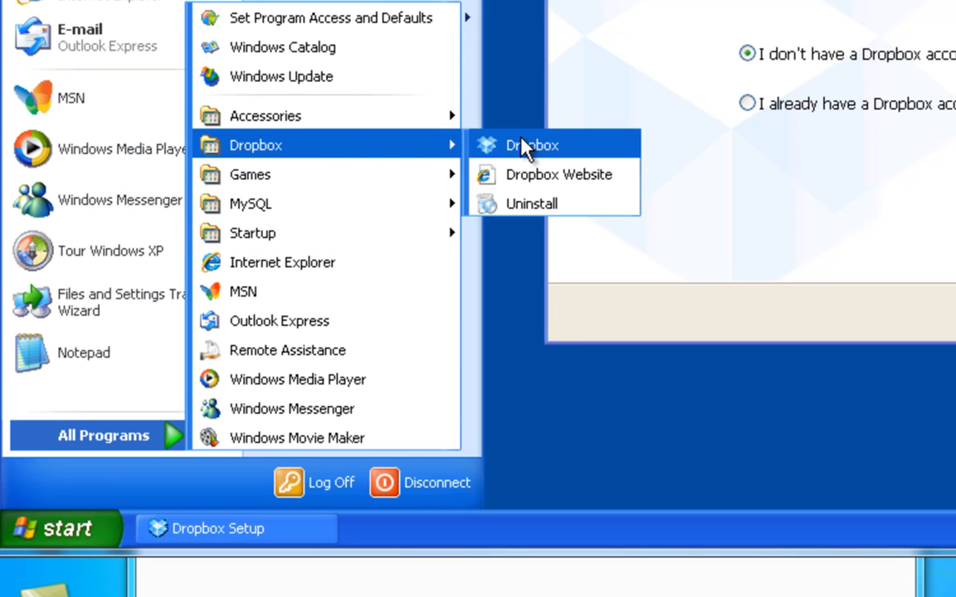
mouse_move(554, 153)
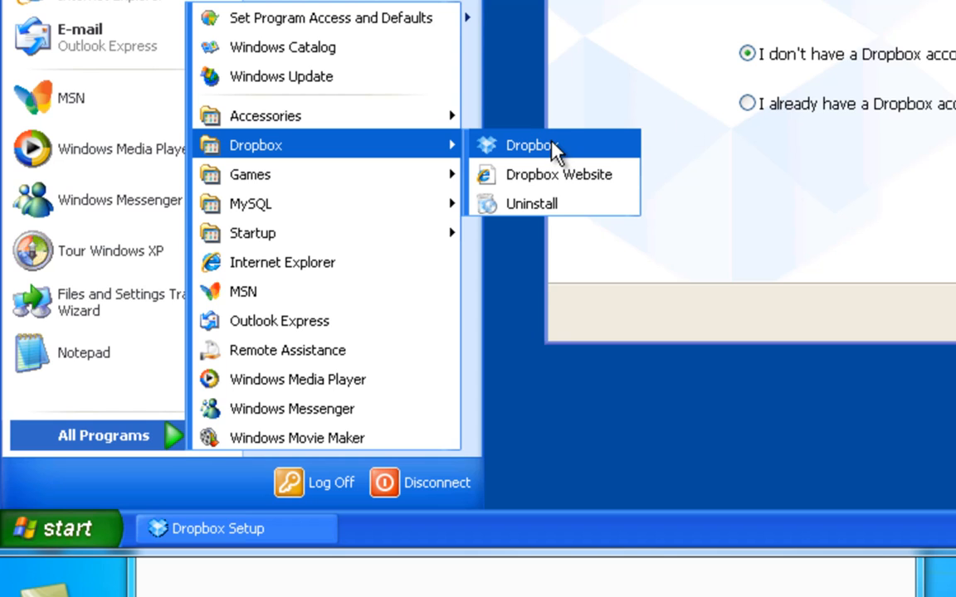
click(531, 146)
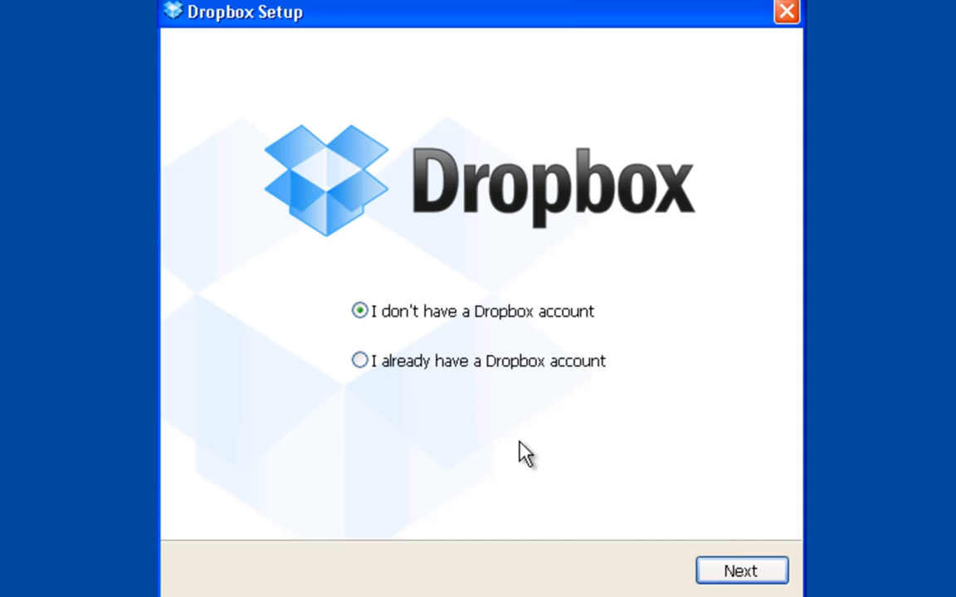
mouse_move(423, 335)
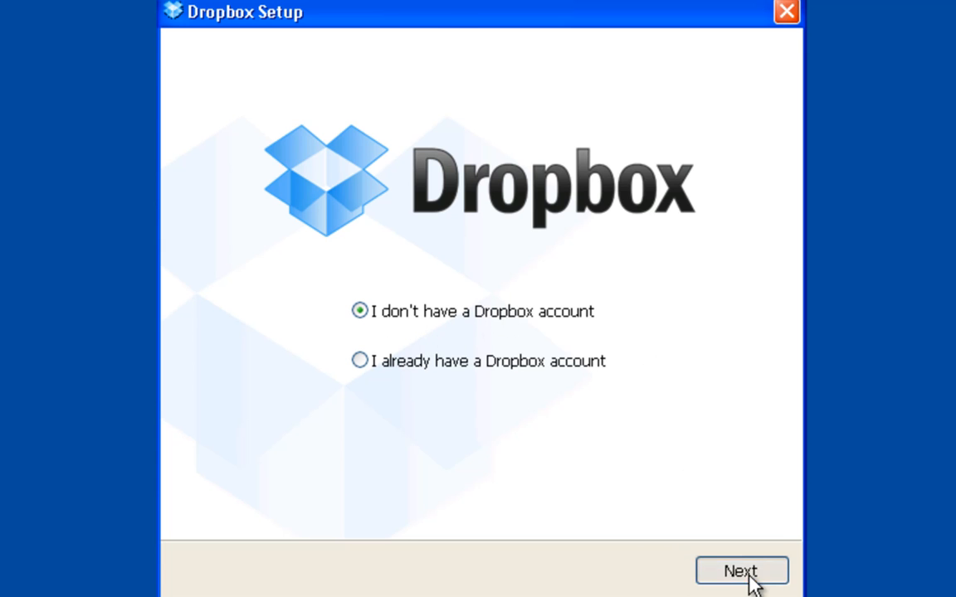
click(740, 571)
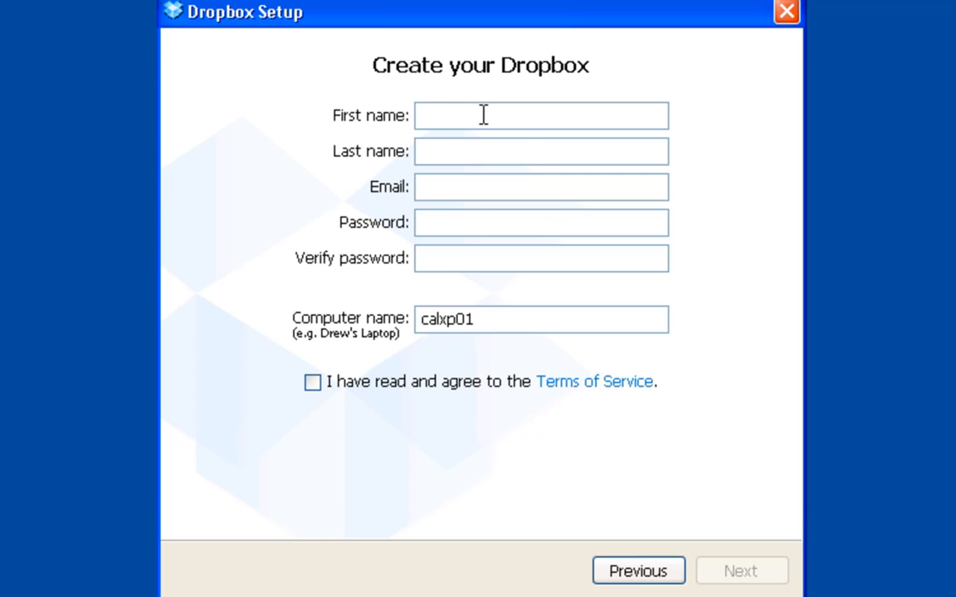
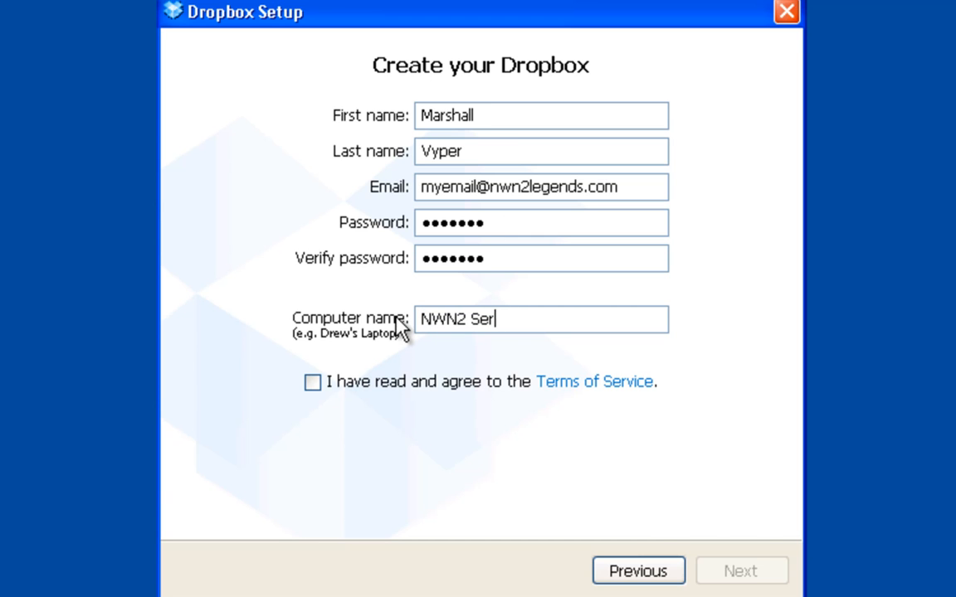
Accept the Terms of Service and submit the new Dropbox account
click(312, 382)
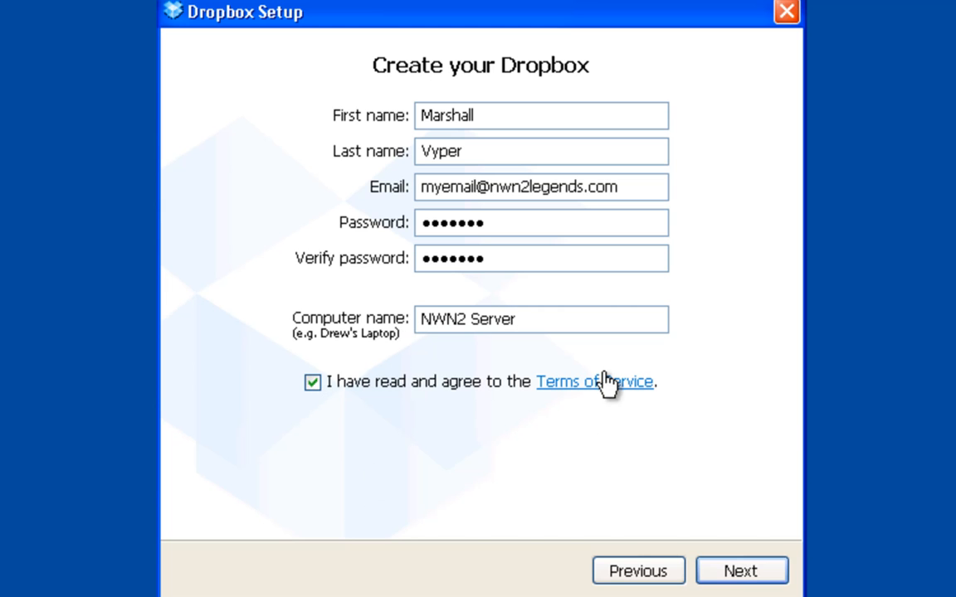
mouse_move(635, 453)
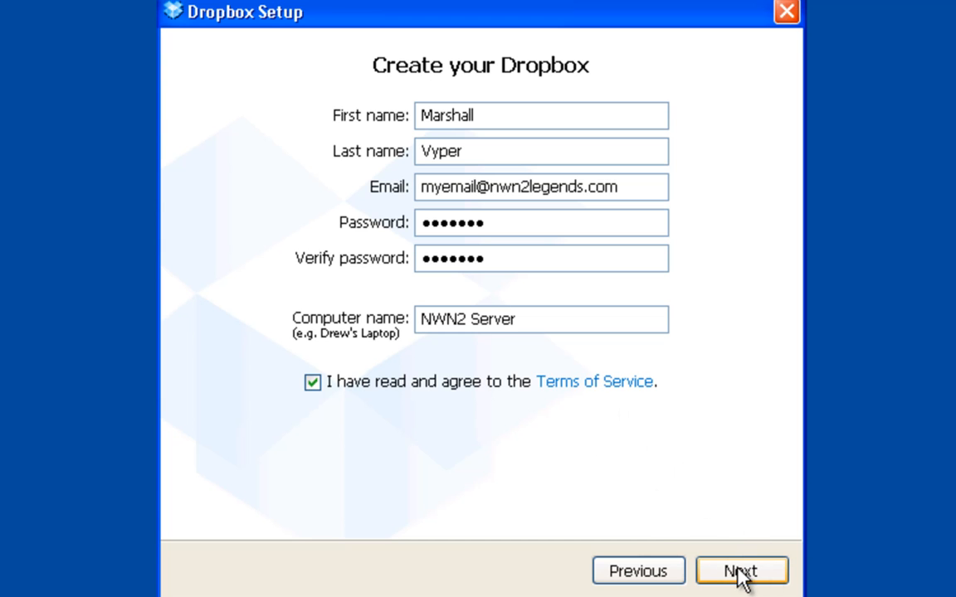
mouse_move(747, 581)
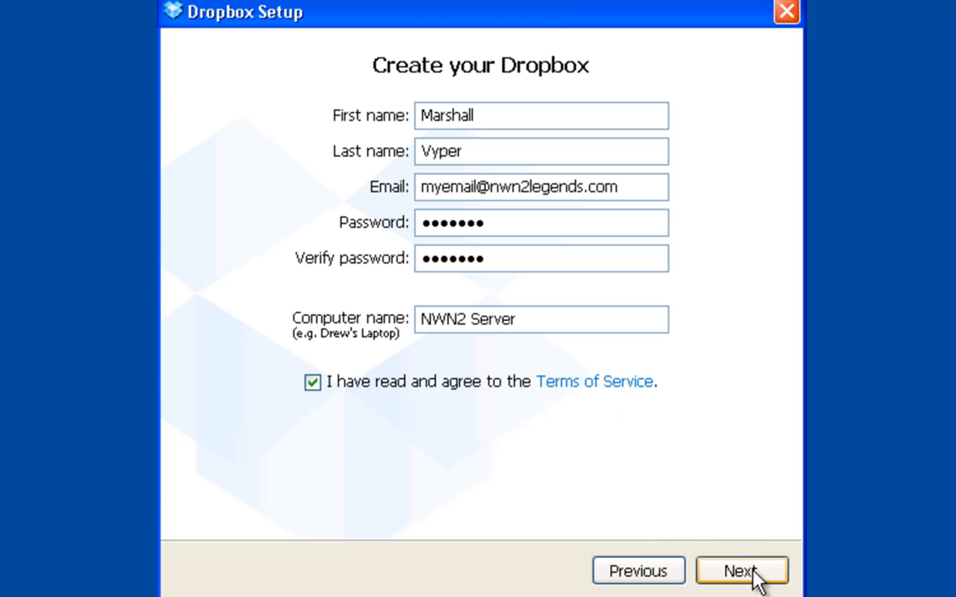
click(740, 570)
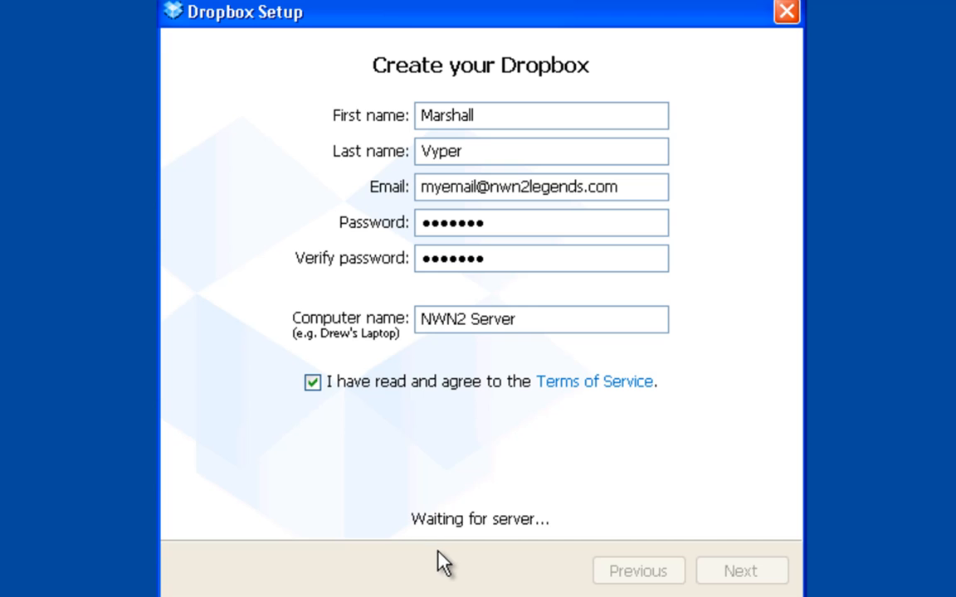
mouse_move(430, 568)
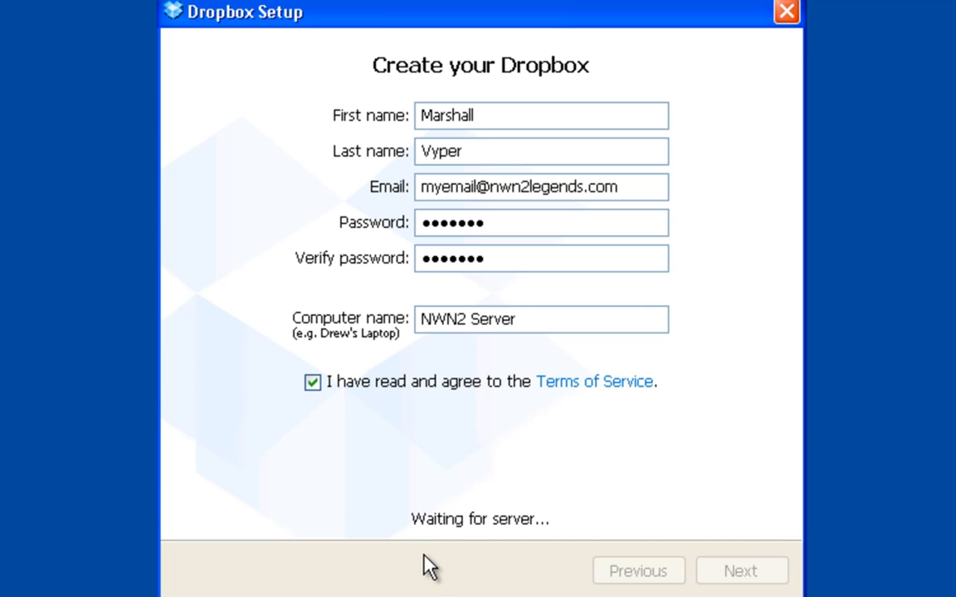
Continue past account creation to the Dropbox size choice with 2 GB Free selected
click(741, 571)
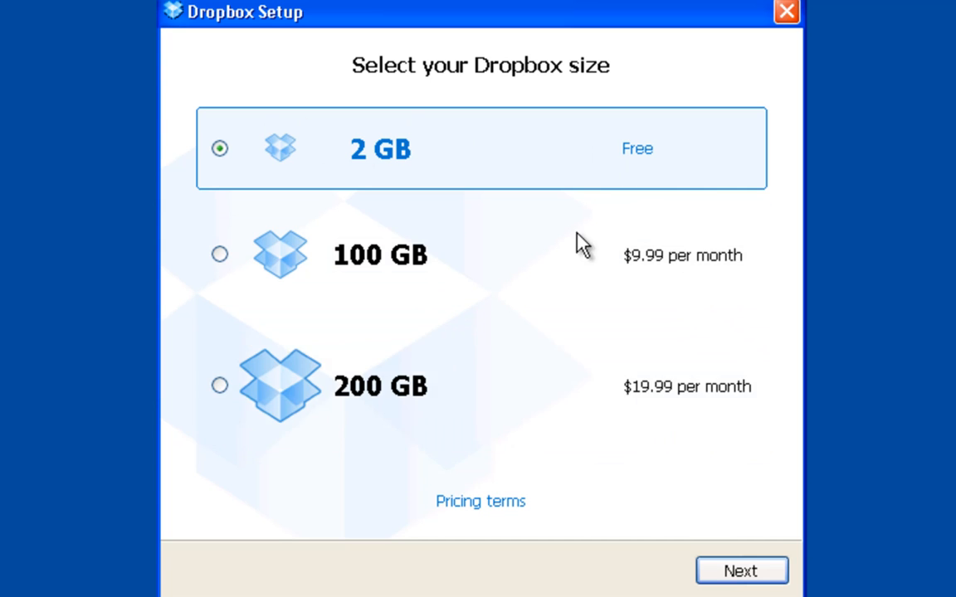
mouse_move(613, 352)
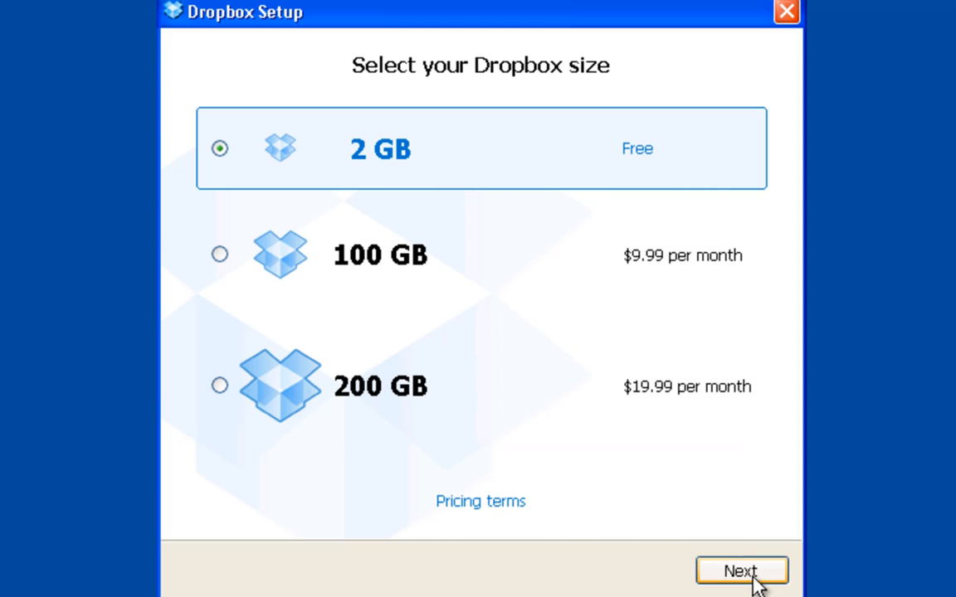
Keep the free 2 GB plan and choose the Advanced setup type
click(740, 571)
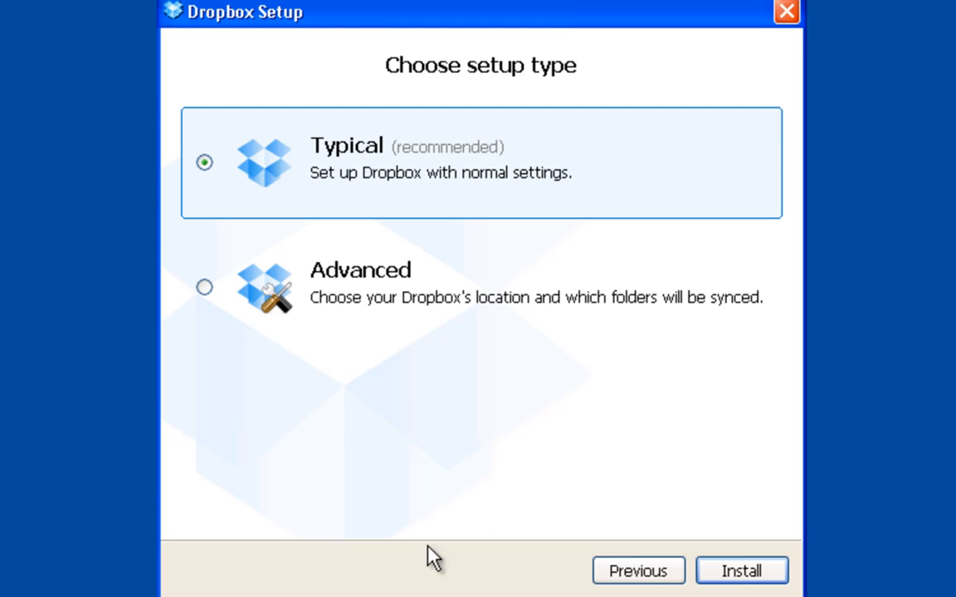
mouse_move(349, 163)
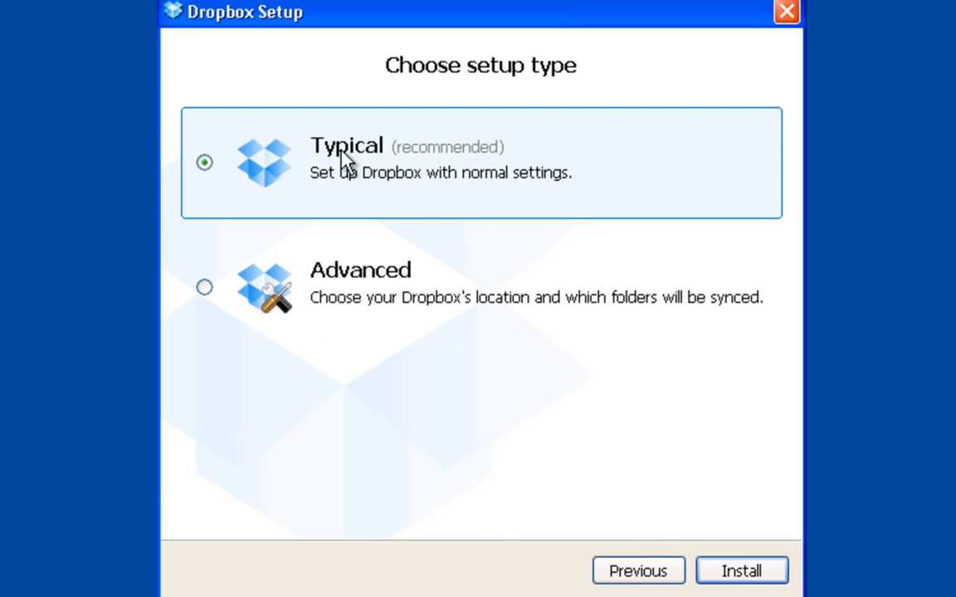
mouse_move(324, 207)
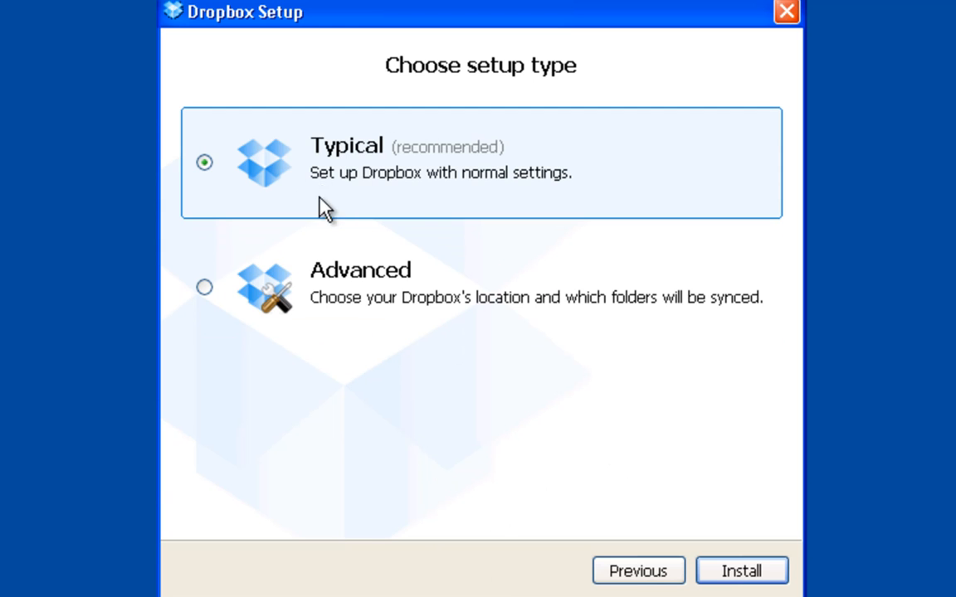
click(205, 287)
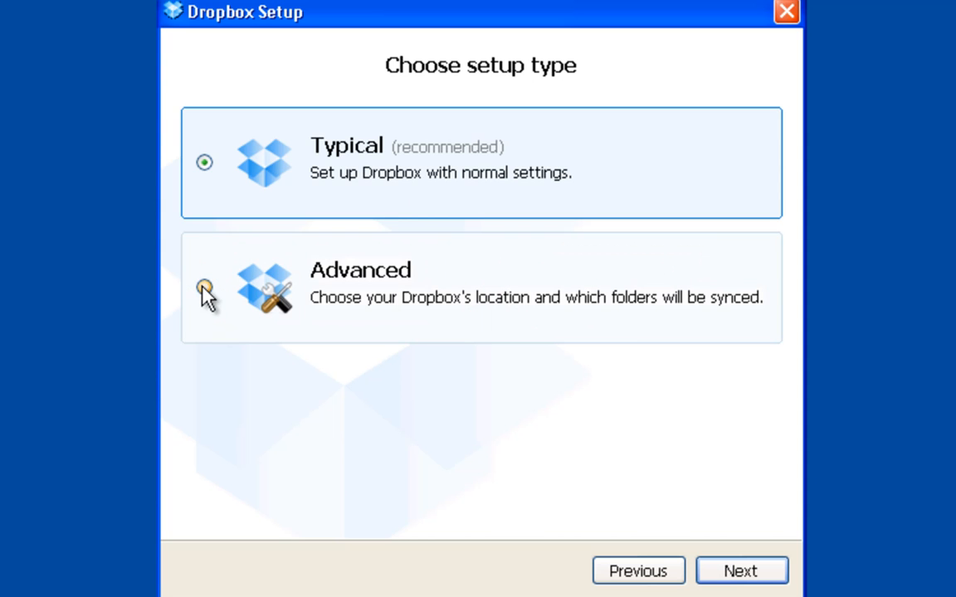
click(205, 287)
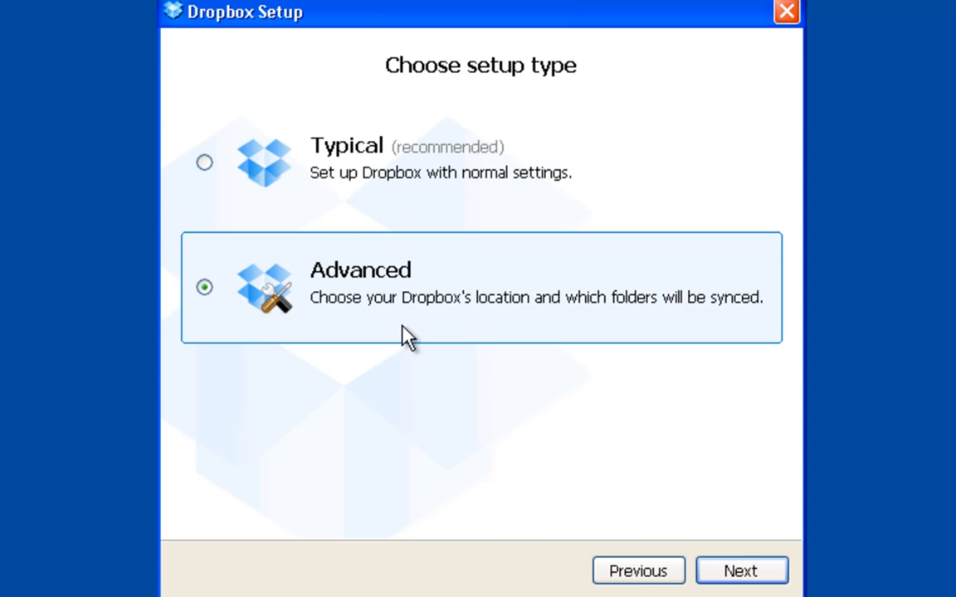
mouse_move(478, 335)
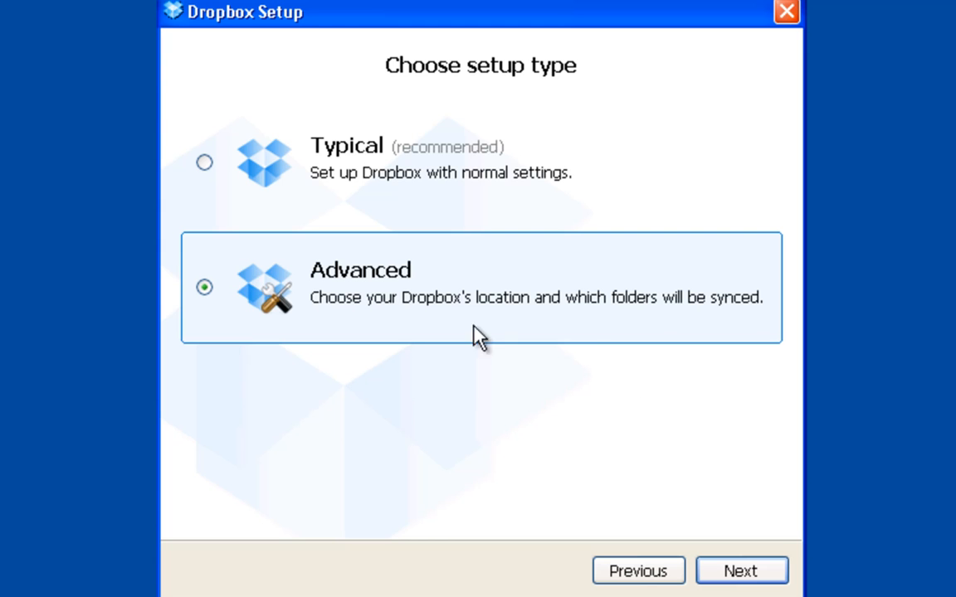
mouse_move(712, 335)
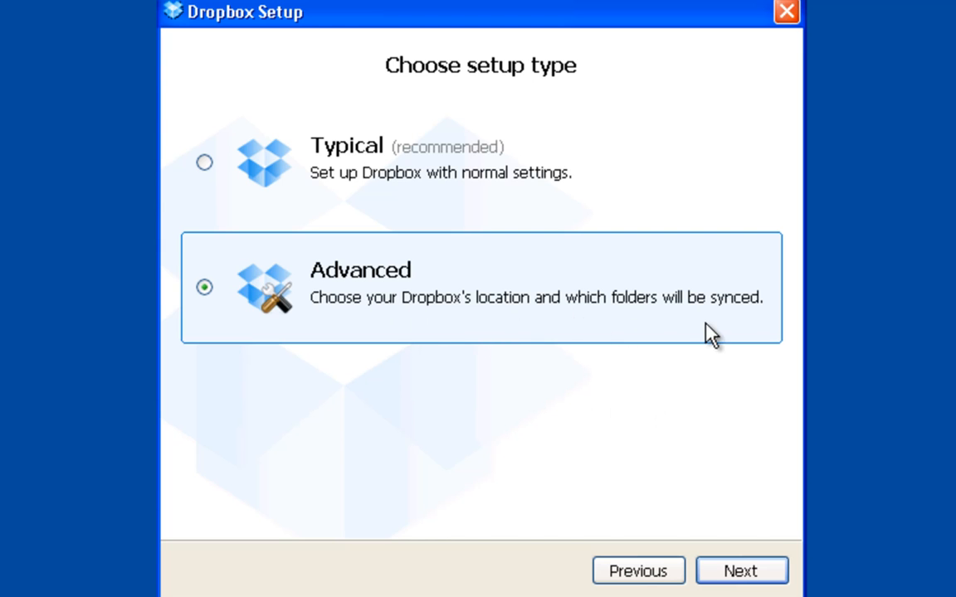
mouse_move(521, 302)
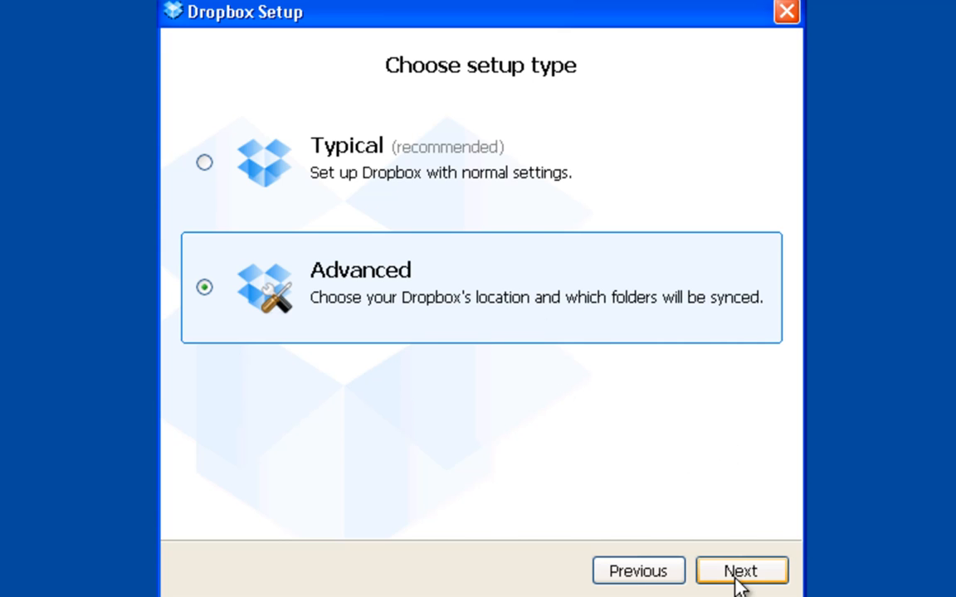
Choose a custom Dropbox location and point it at the D:\nwn folder
click(740, 571)
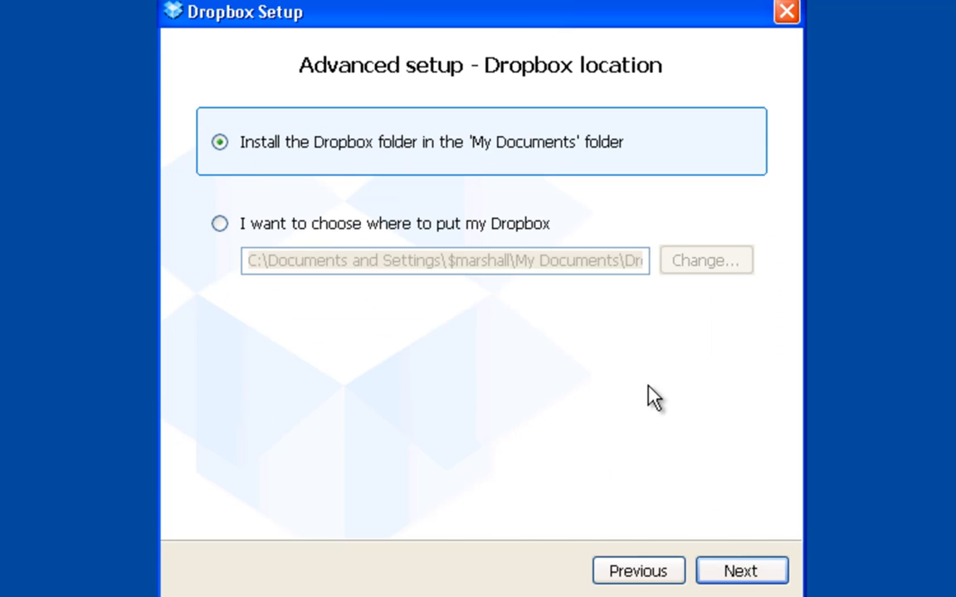
click(220, 222)
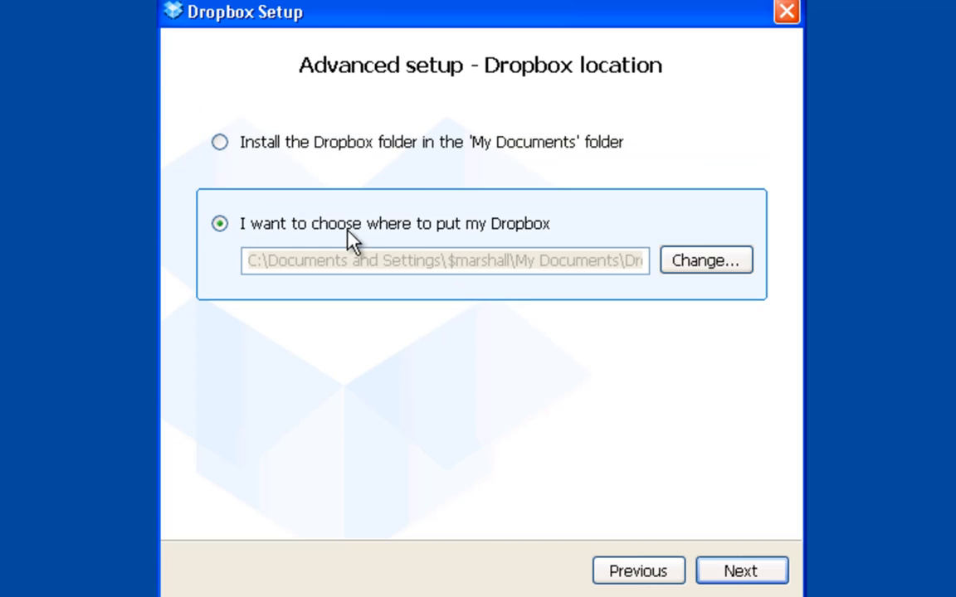
mouse_move(473, 246)
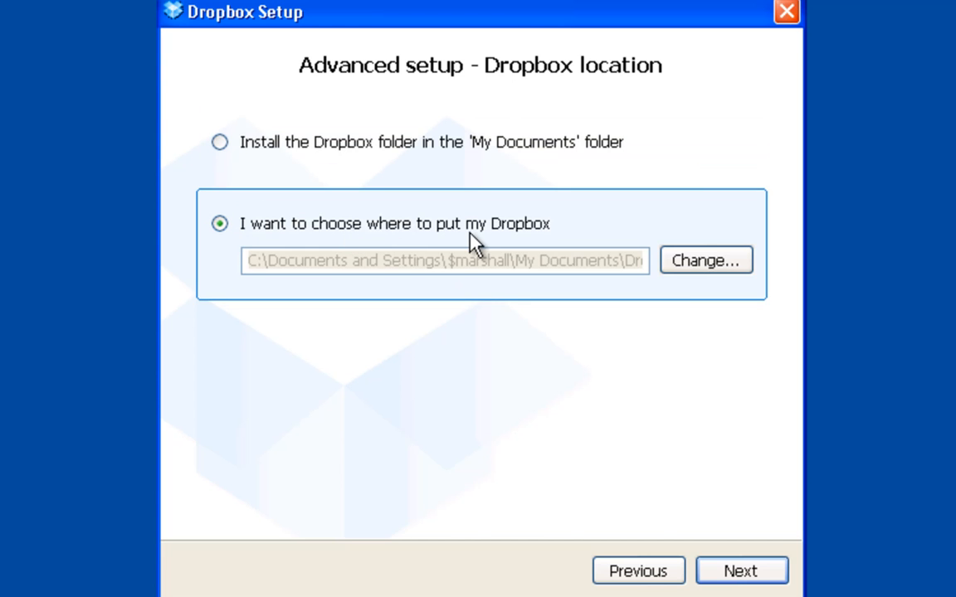
click(707, 259)
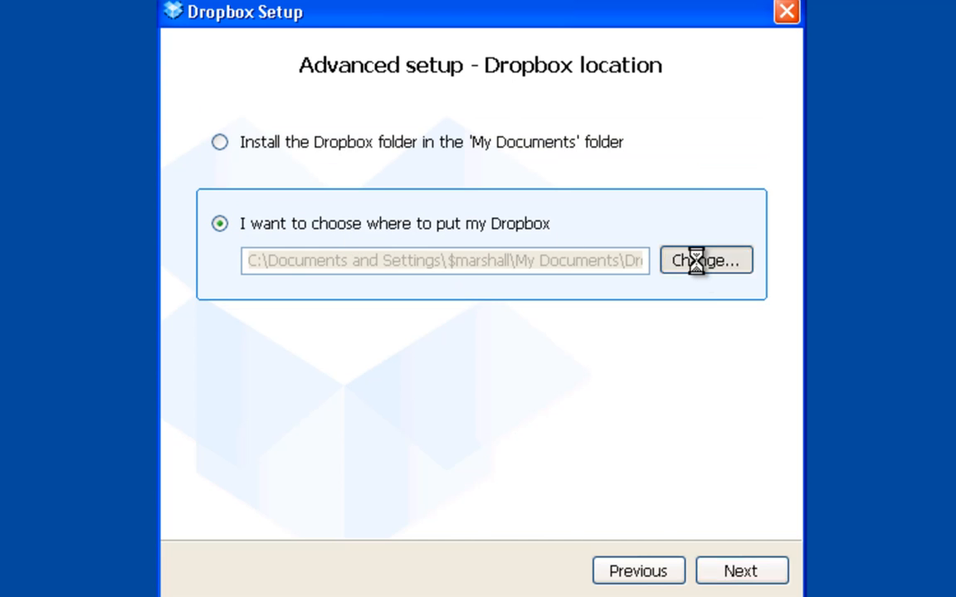
click(704, 258)
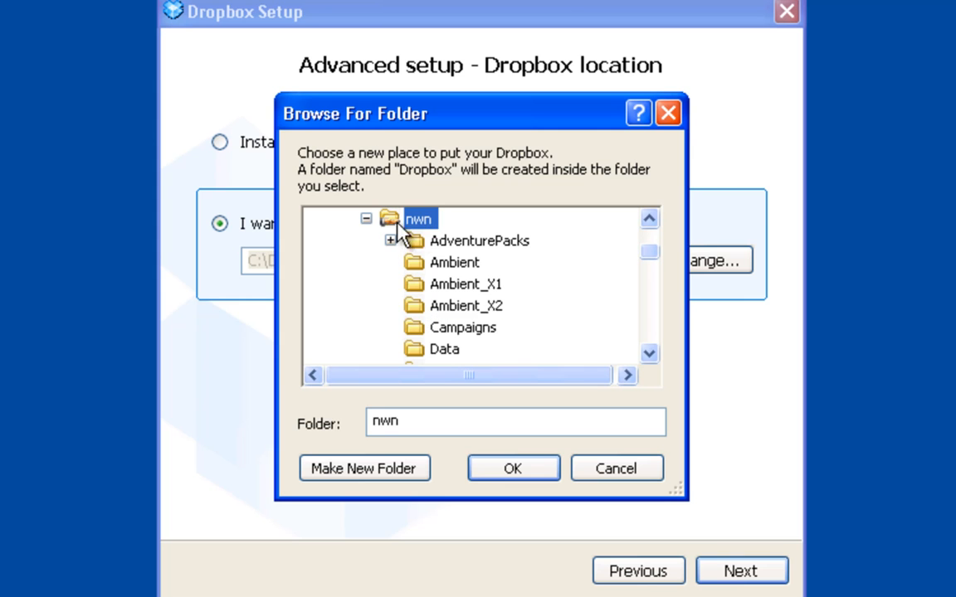
mouse_move(432, 229)
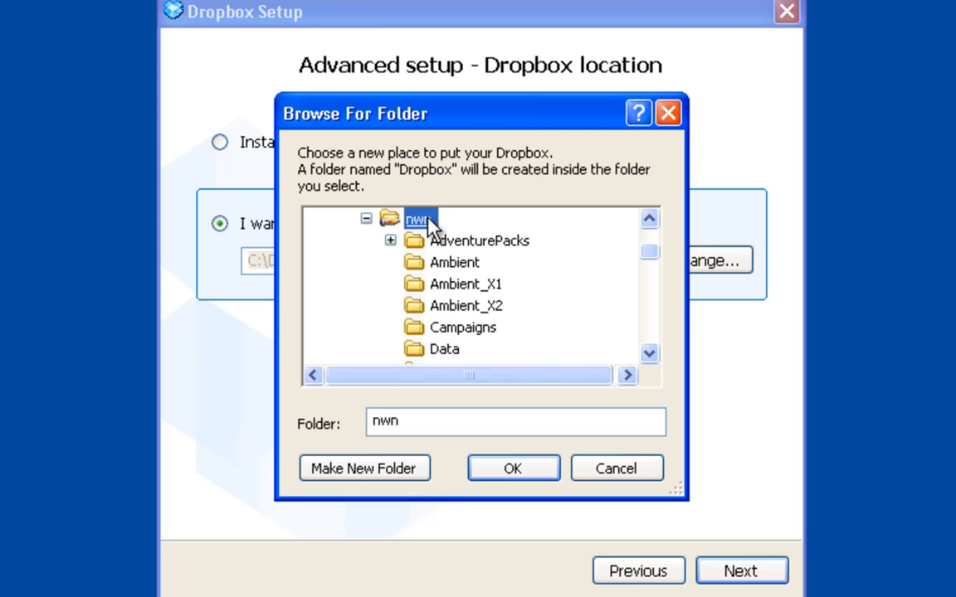
mouse_move(448, 229)
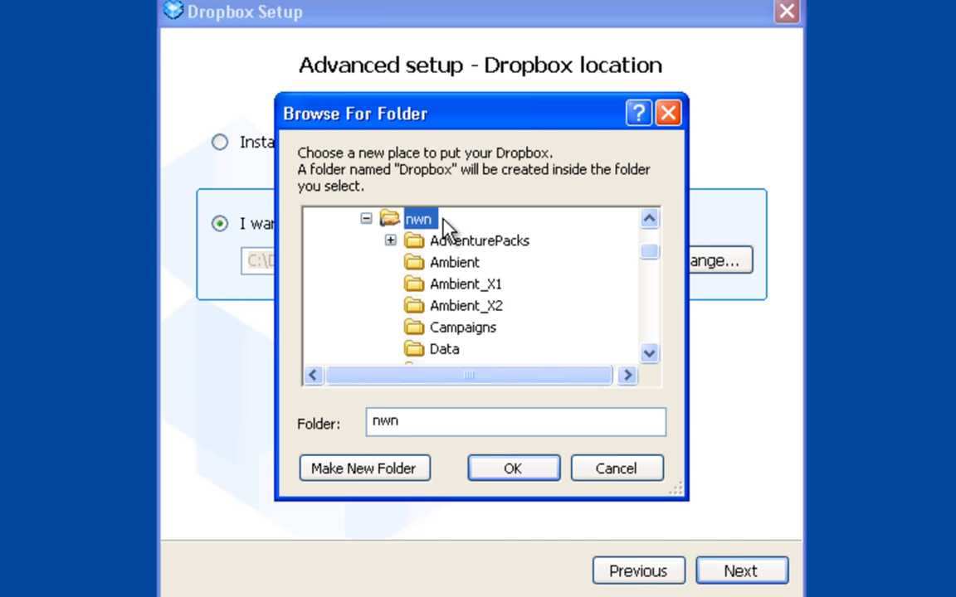
mouse_move(518, 319)
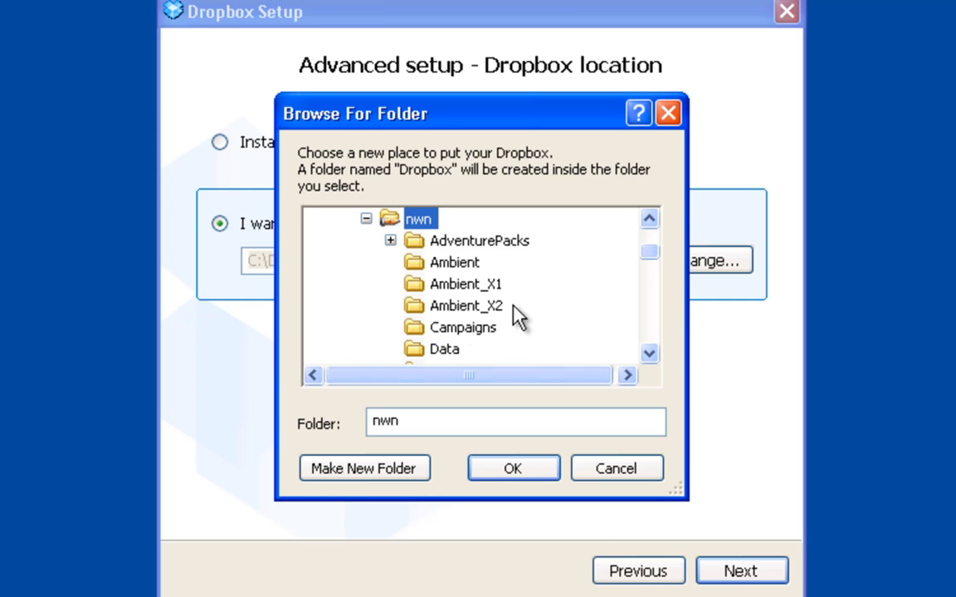
mouse_move(408, 245)
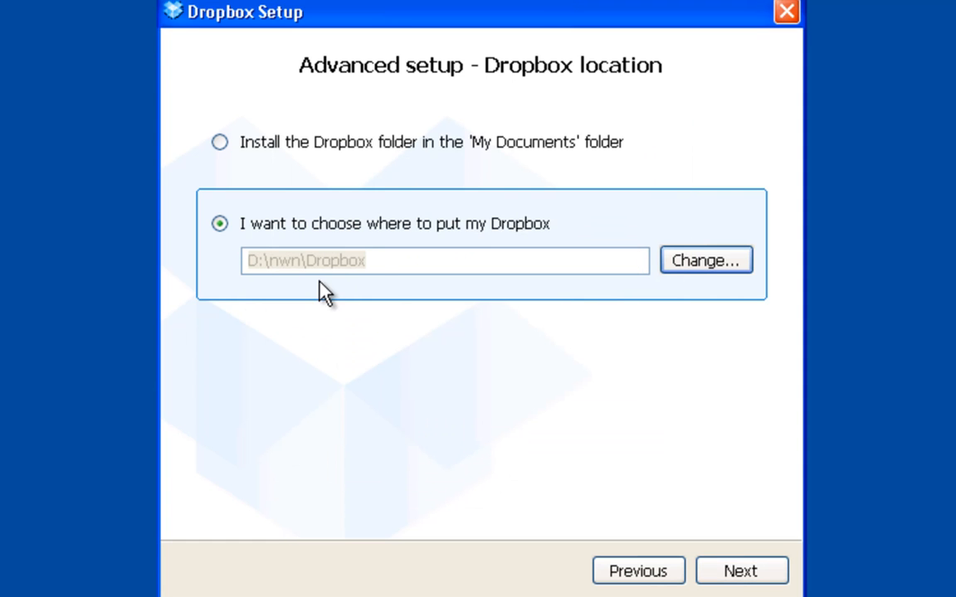
mouse_move(272, 274)
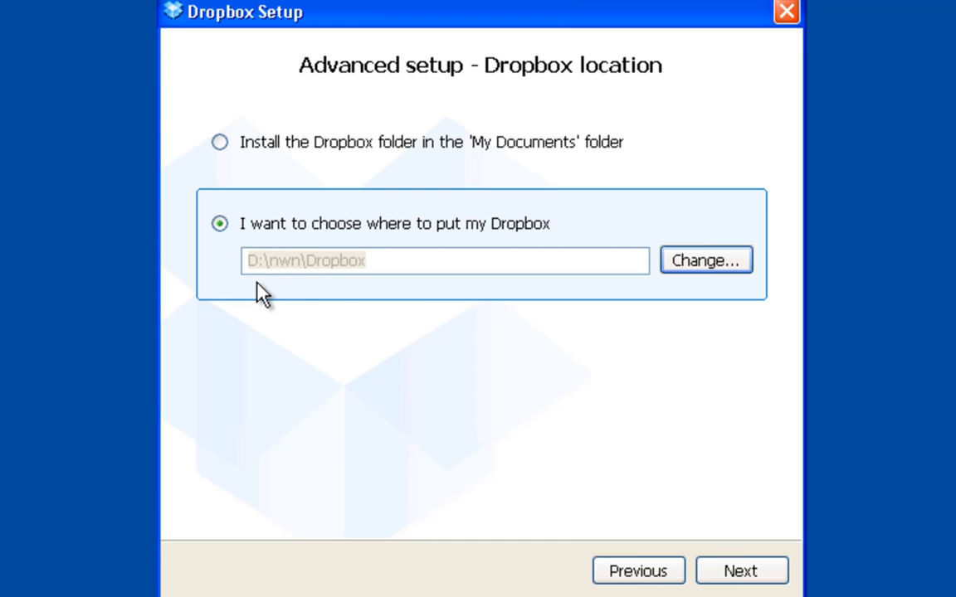
mouse_move(334, 266)
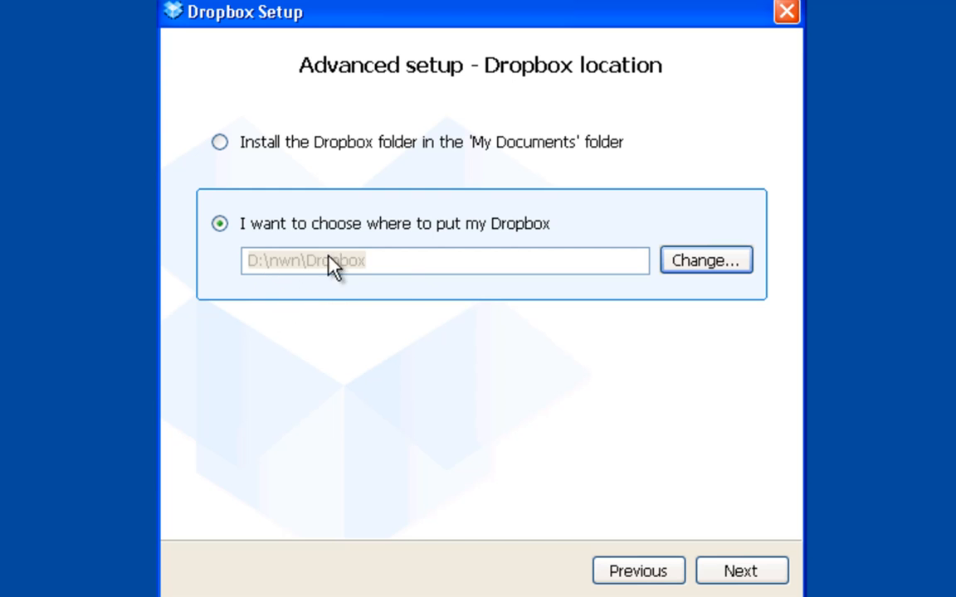
mouse_move(309, 311)
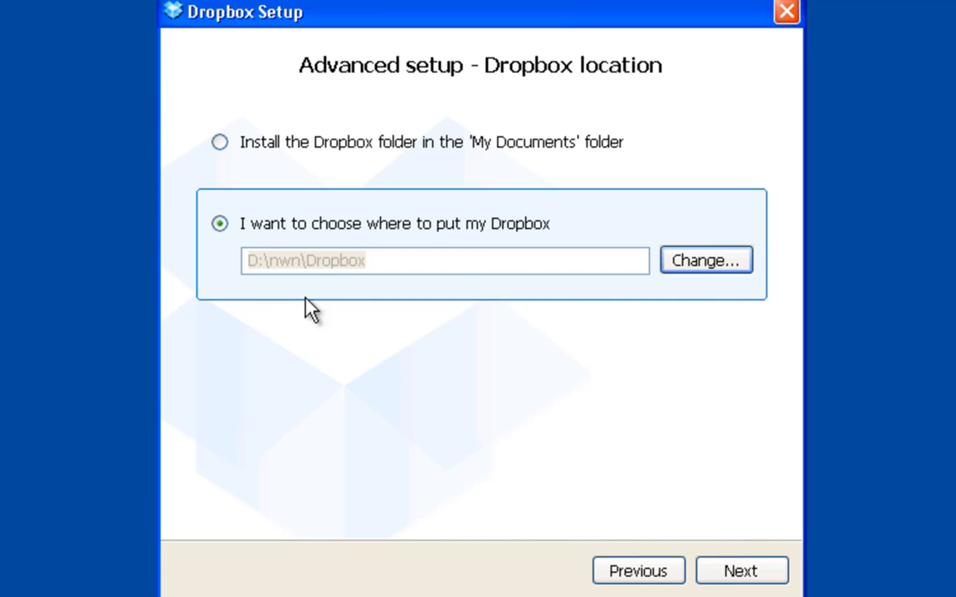
mouse_move(372, 474)
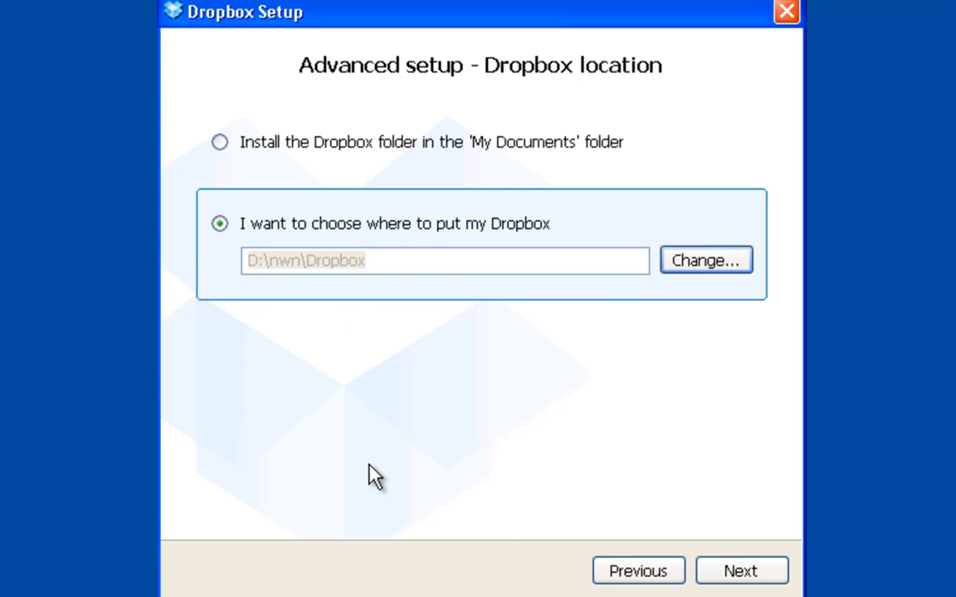
mouse_move(217, 286)
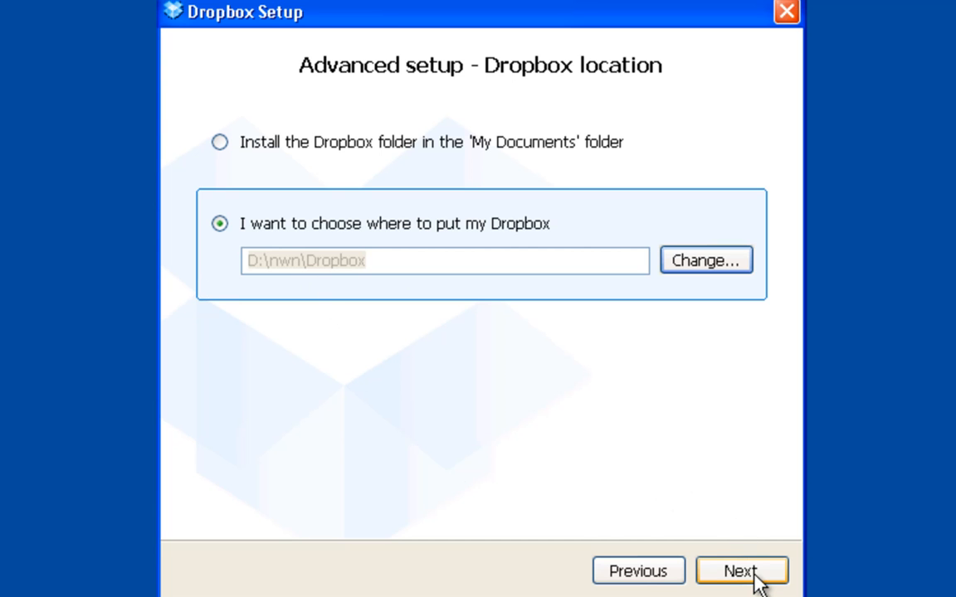
Sync all folders, skip the smartphone step and tour, and finish so the Dropbox folder opens
click(740, 571)
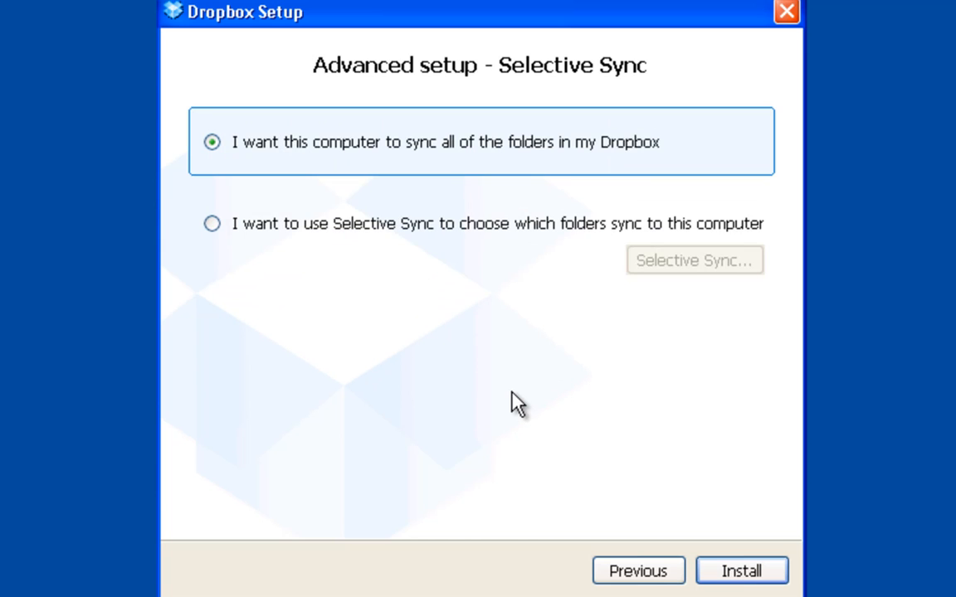
mouse_move(521, 142)
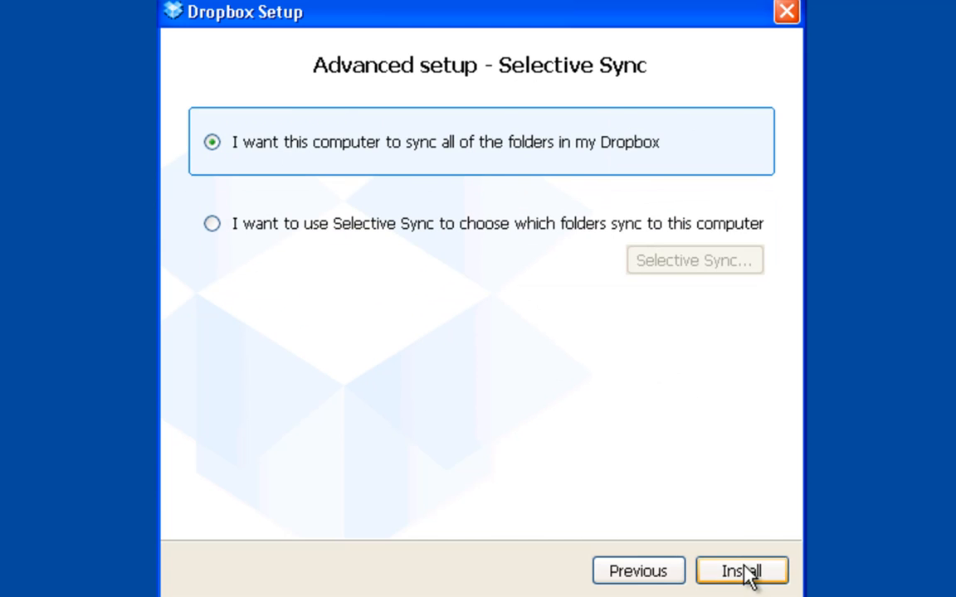
click(740, 571)
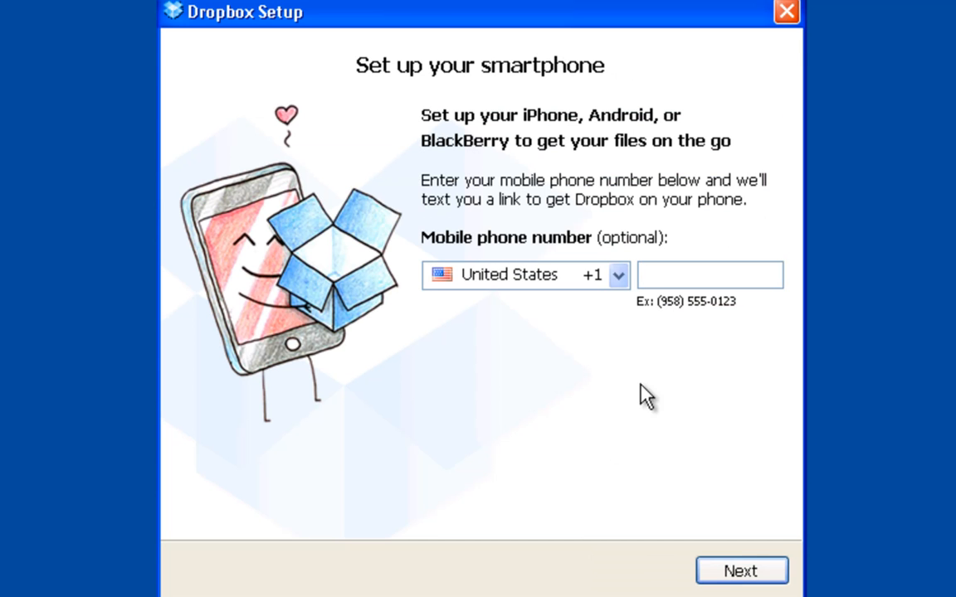
mouse_move(405, 325)
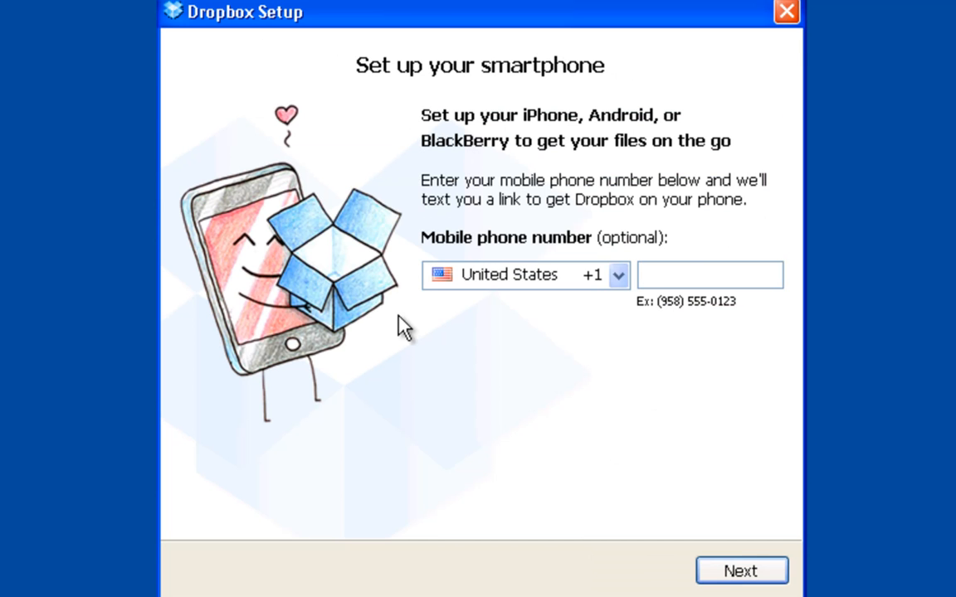
mouse_move(740, 571)
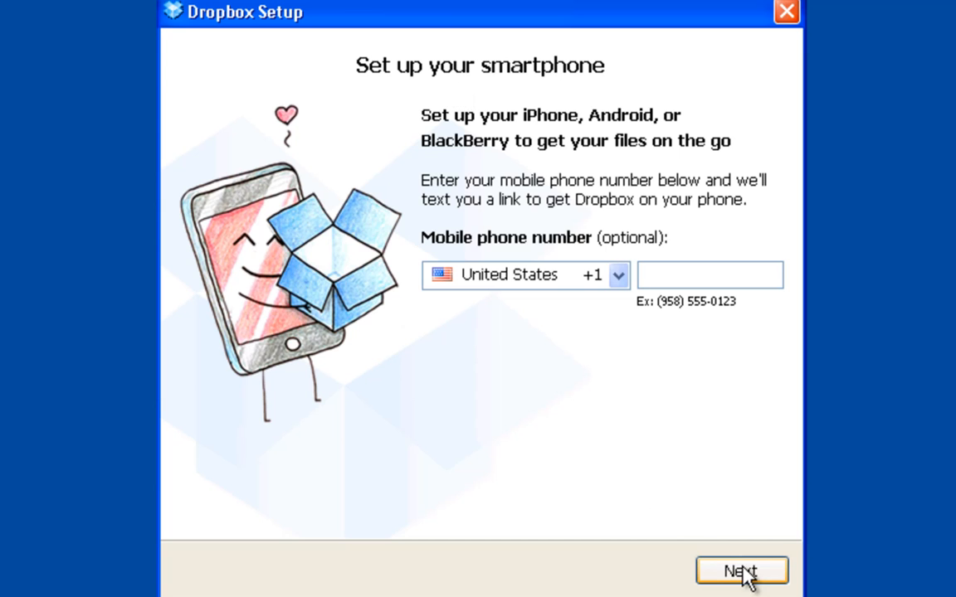
click(740, 571)
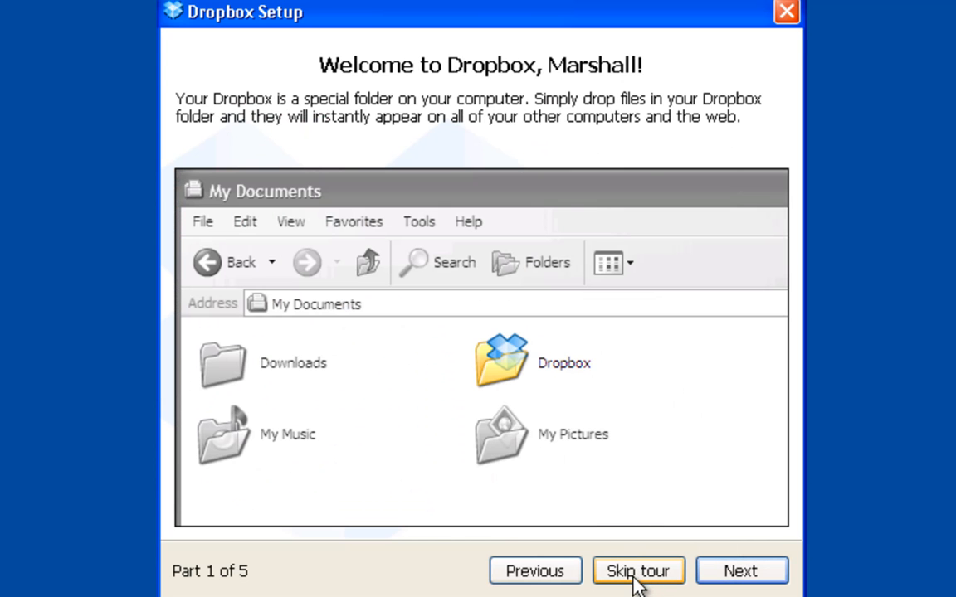
click(637, 571)
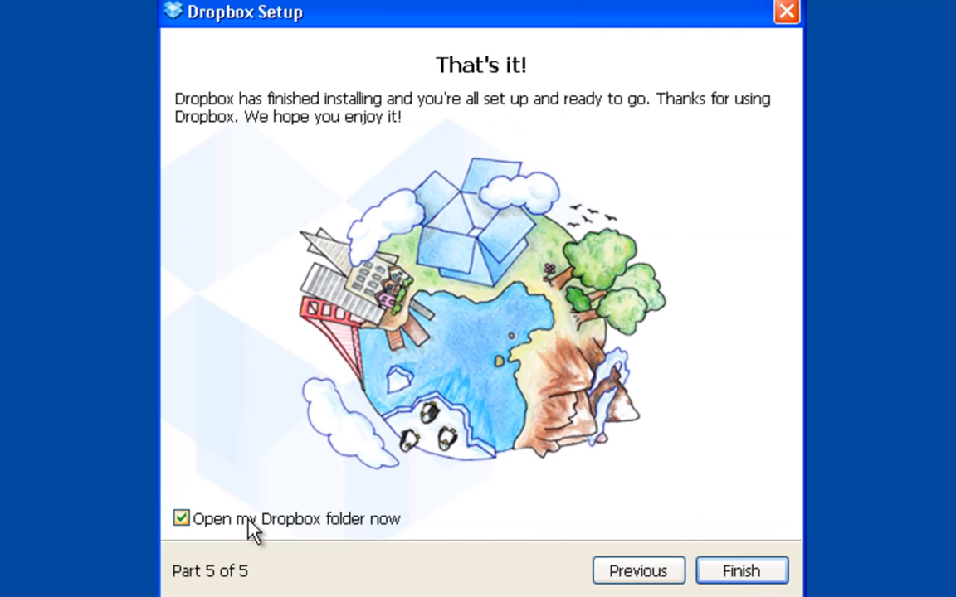
click(740, 571)
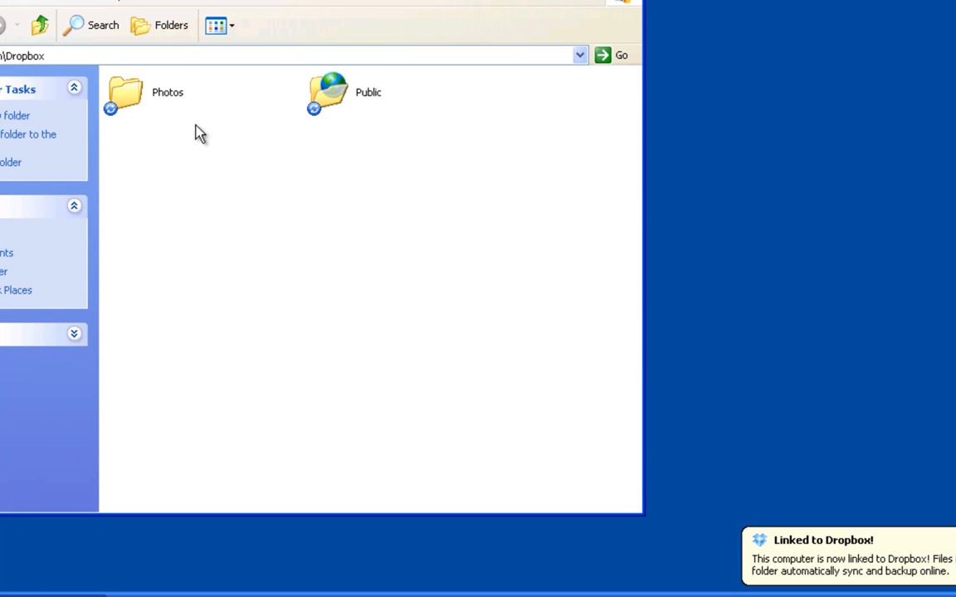
mouse_move(478, 355)
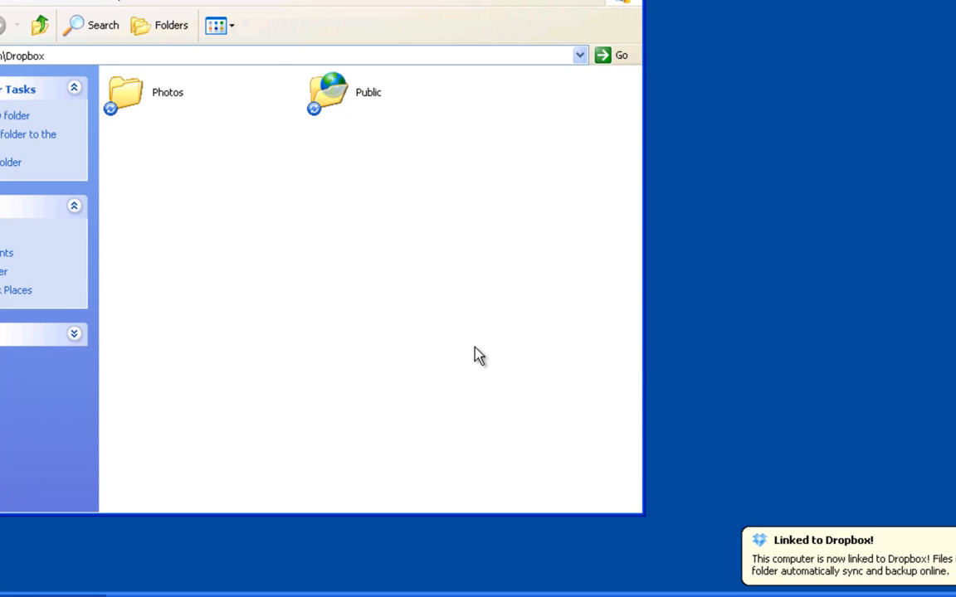
mouse_move(238, 237)
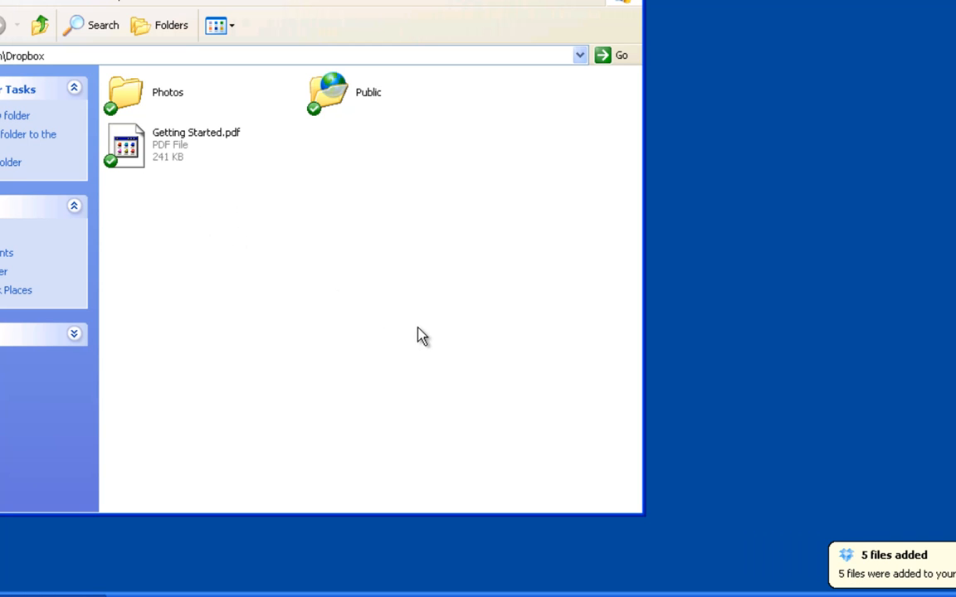
mouse_move(373, 322)
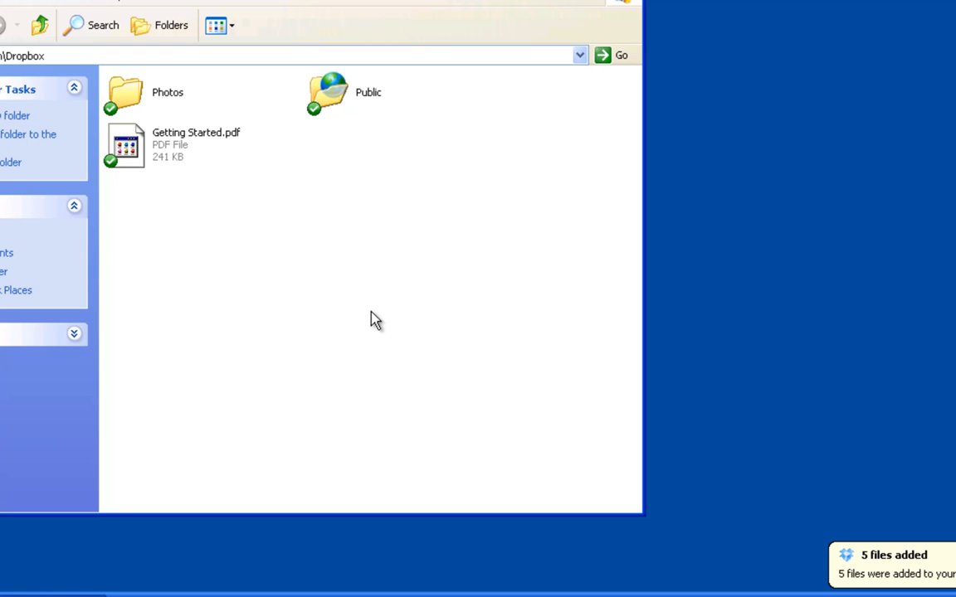
mouse_move(256, 144)
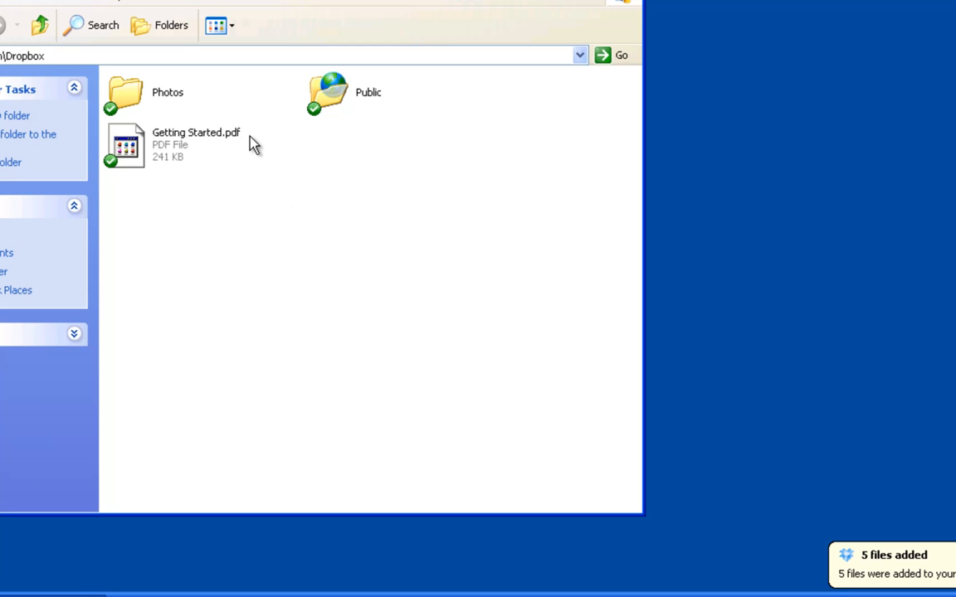
mouse_move(158, 106)
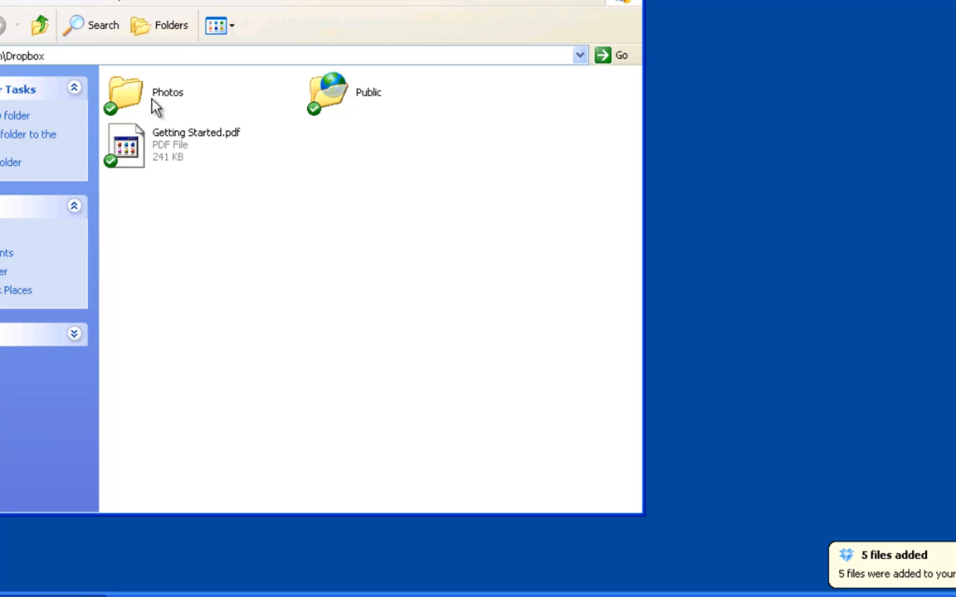
mouse_move(454, 109)
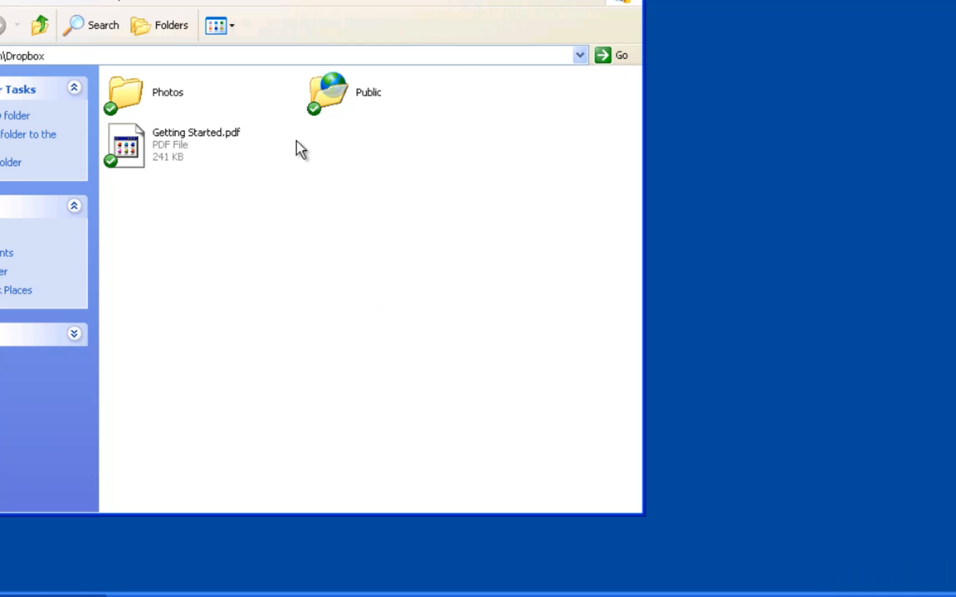
mouse_move(435, 214)
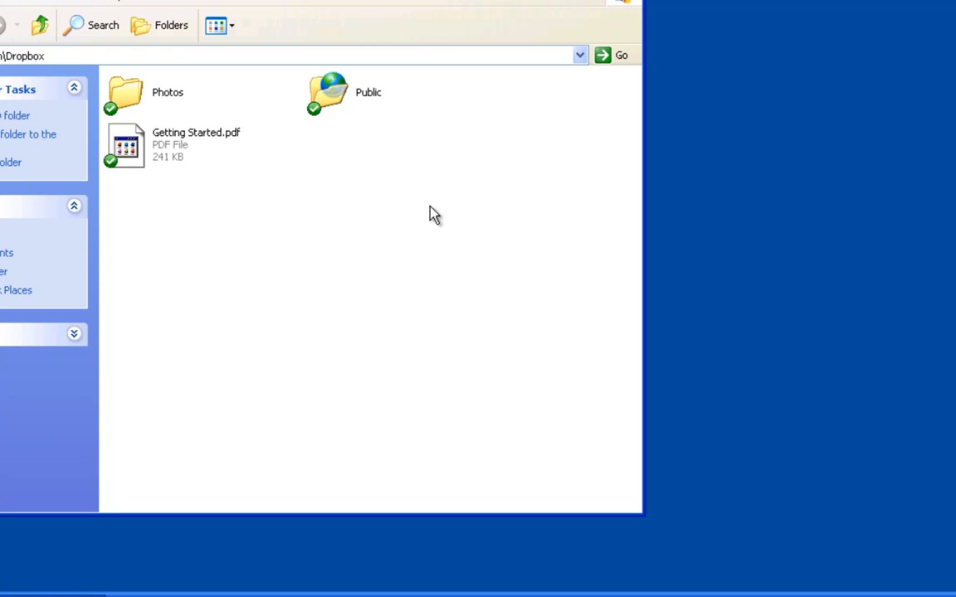
mouse_move(372, 264)
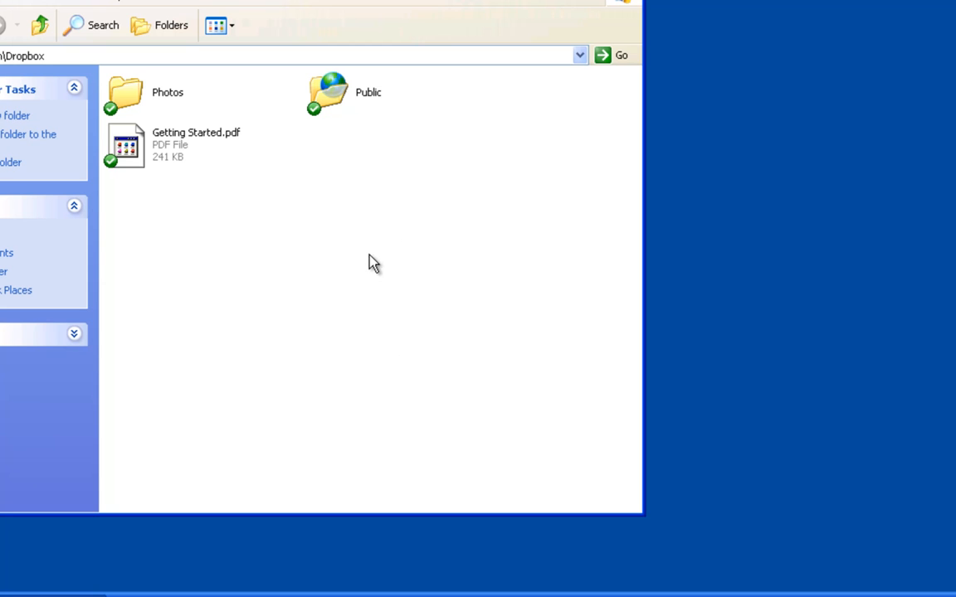
mouse_move(252, 179)
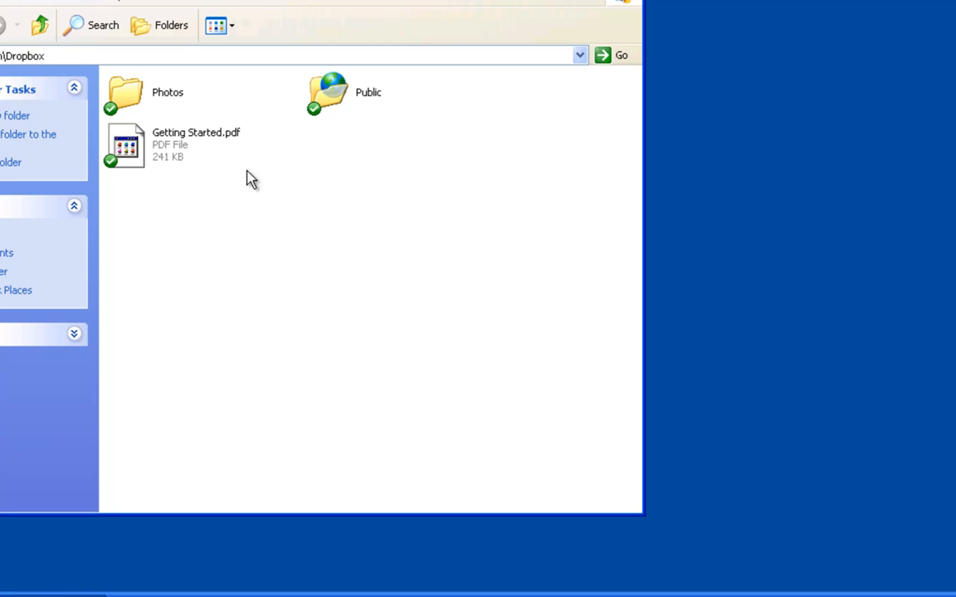
mouse_move(335, 279)
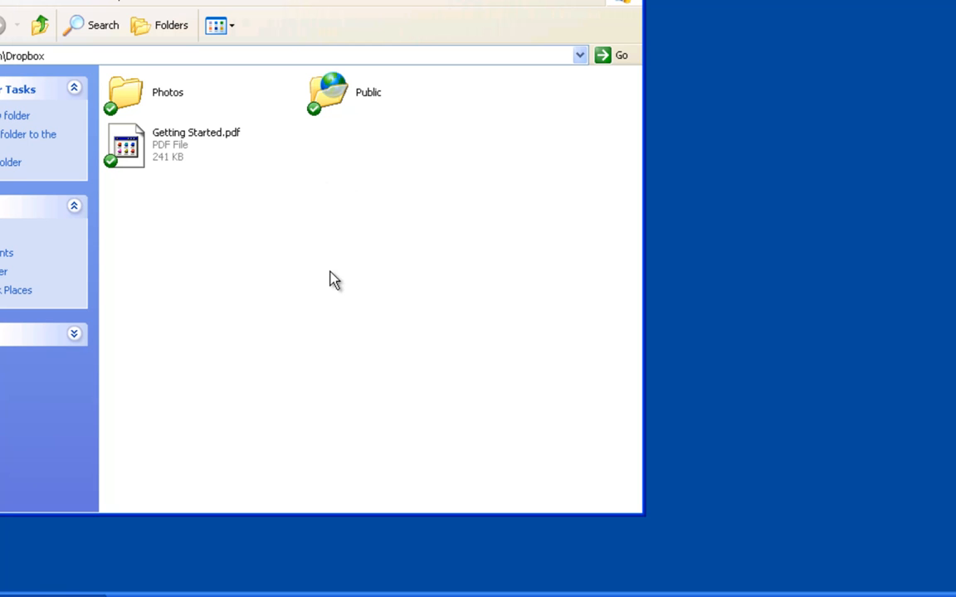
mouse_move(352, 156)
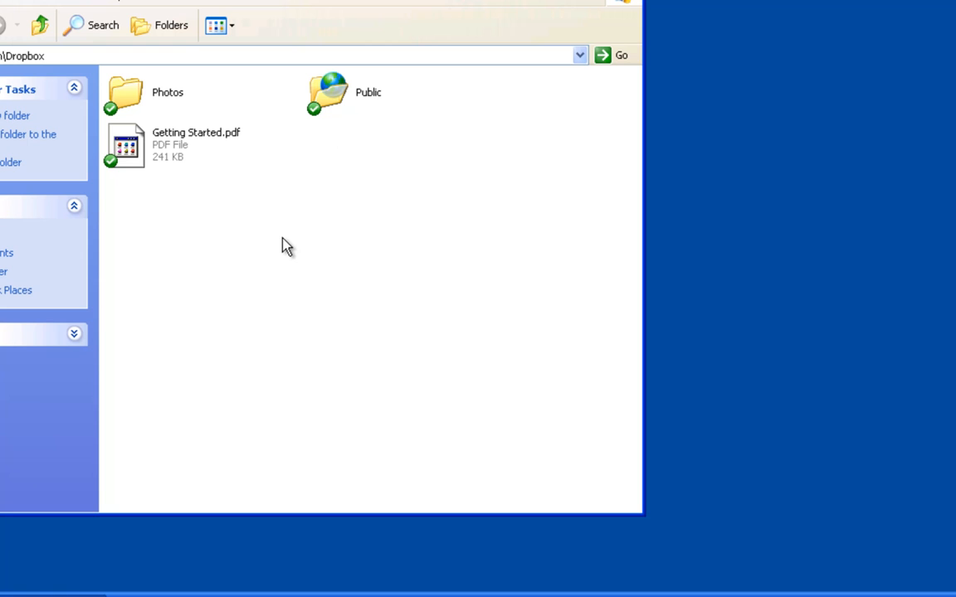
mouse_move(398, 249)
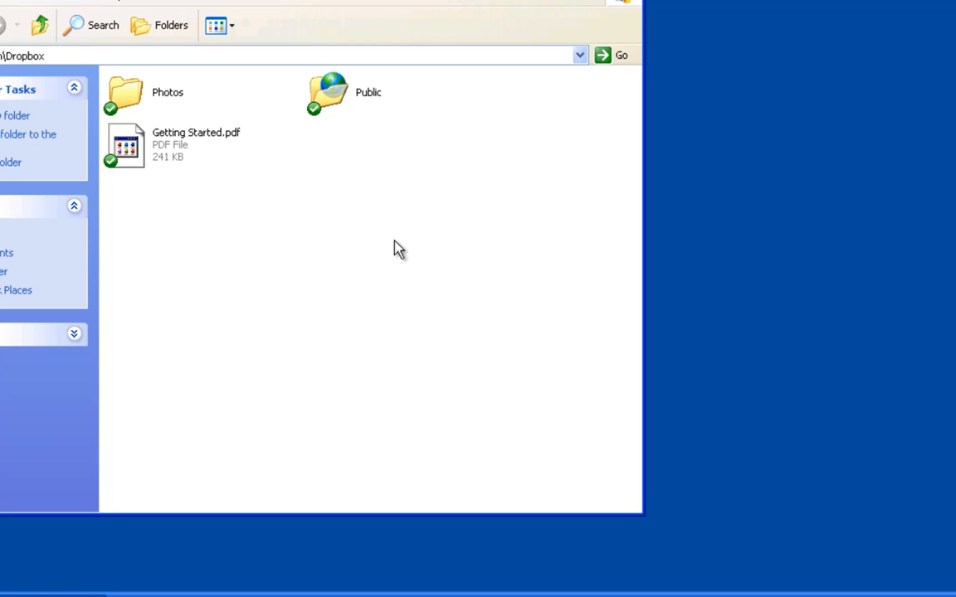
mouse_move(385, 254)
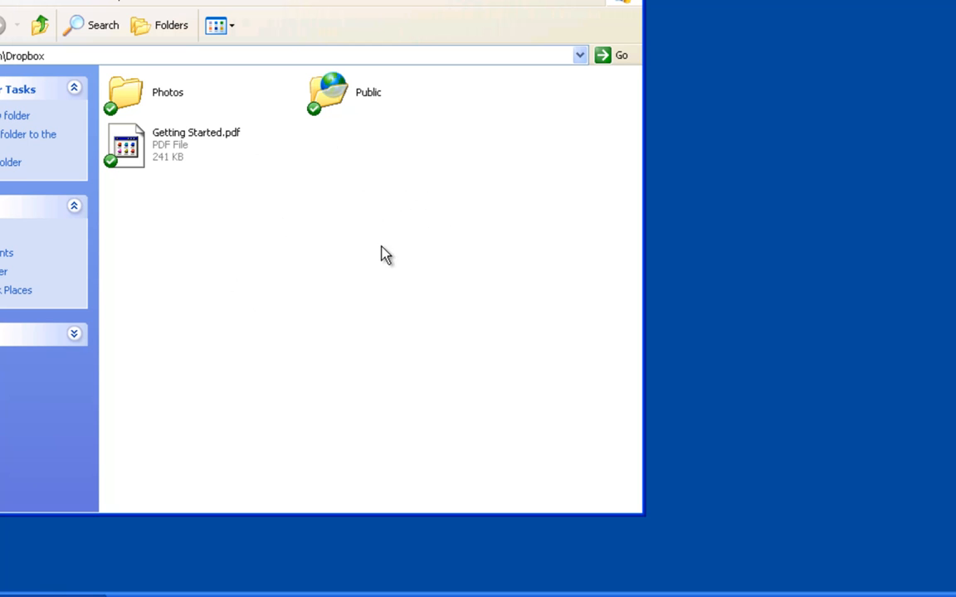
mouse_move(316, 274)
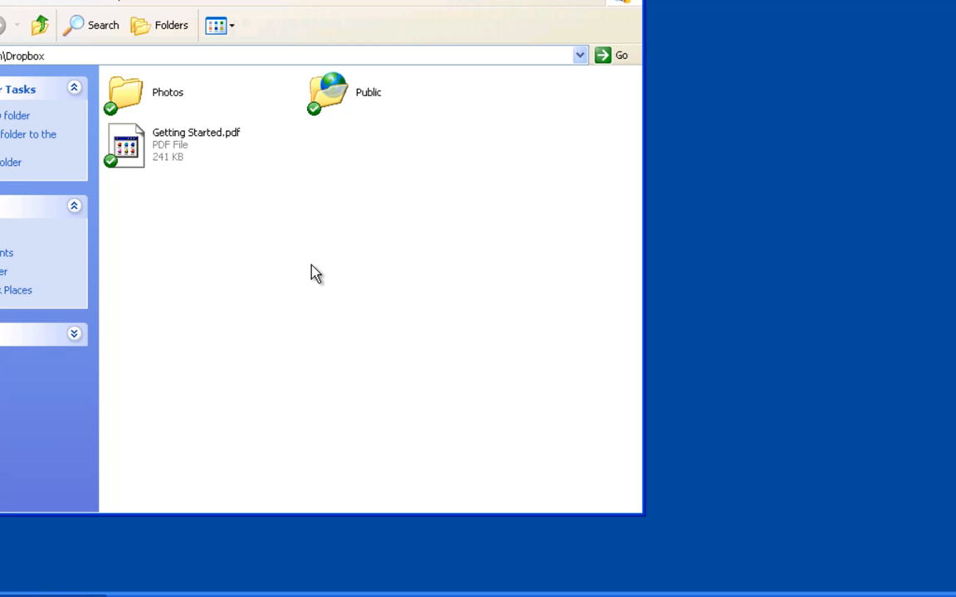
mouse_move(312, 264)
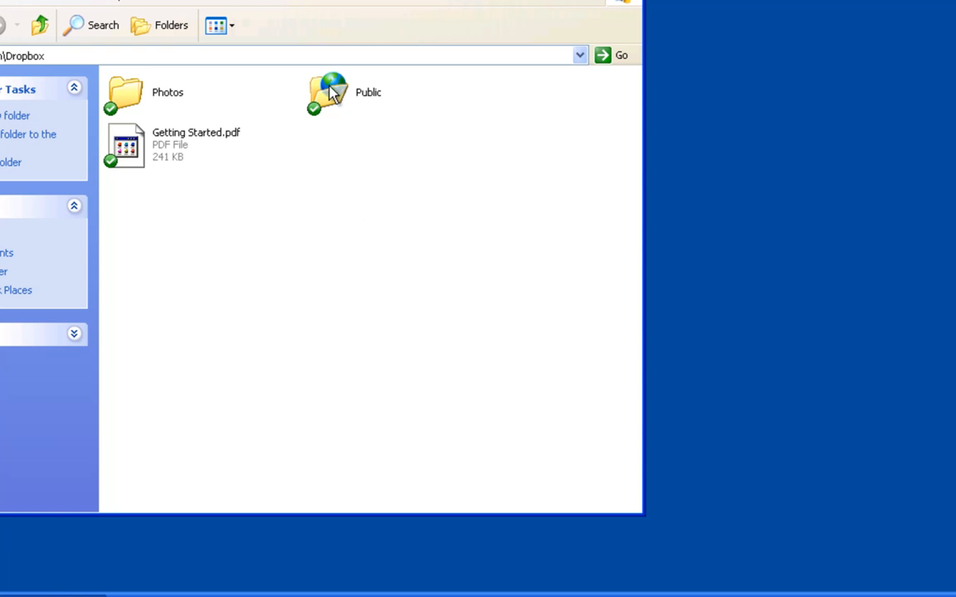
click(327, 92)
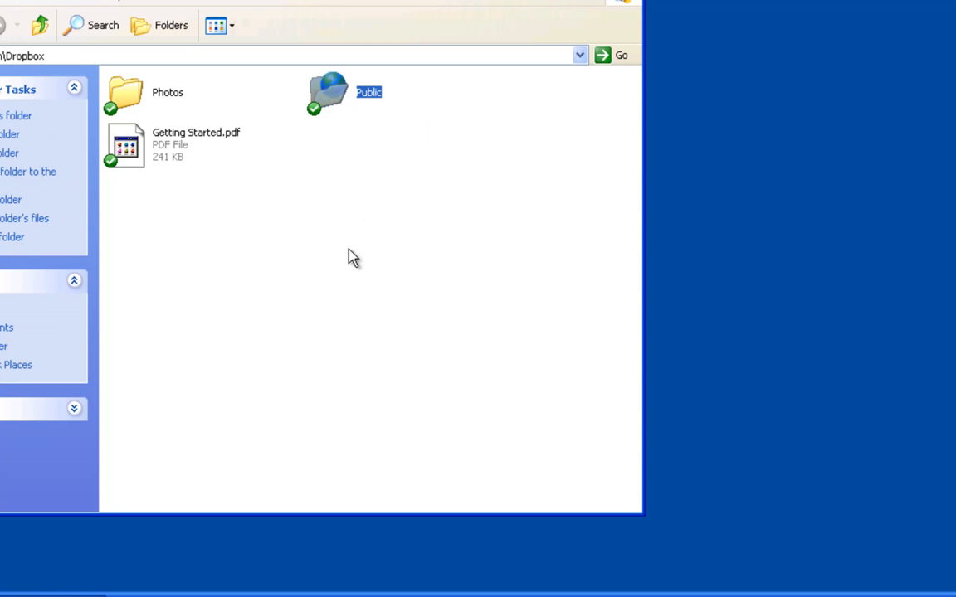
click(332, 314)
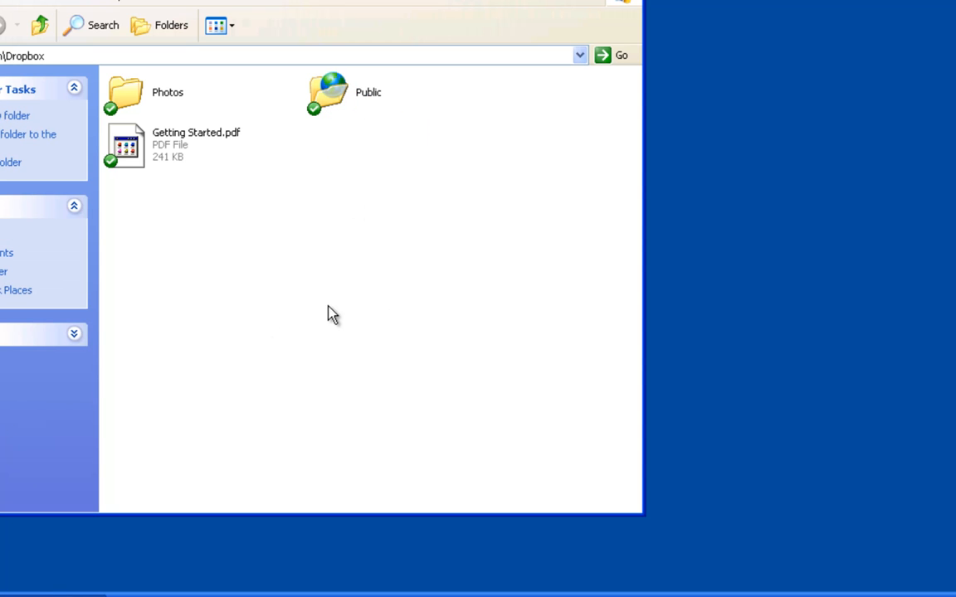
mouse_move(385, 248)
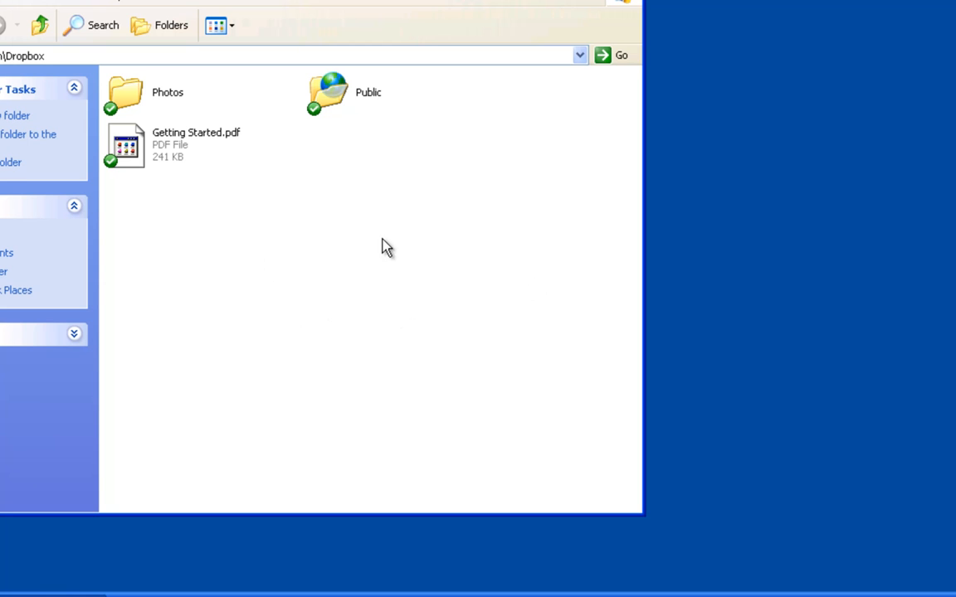
mouse_move(324, 269)
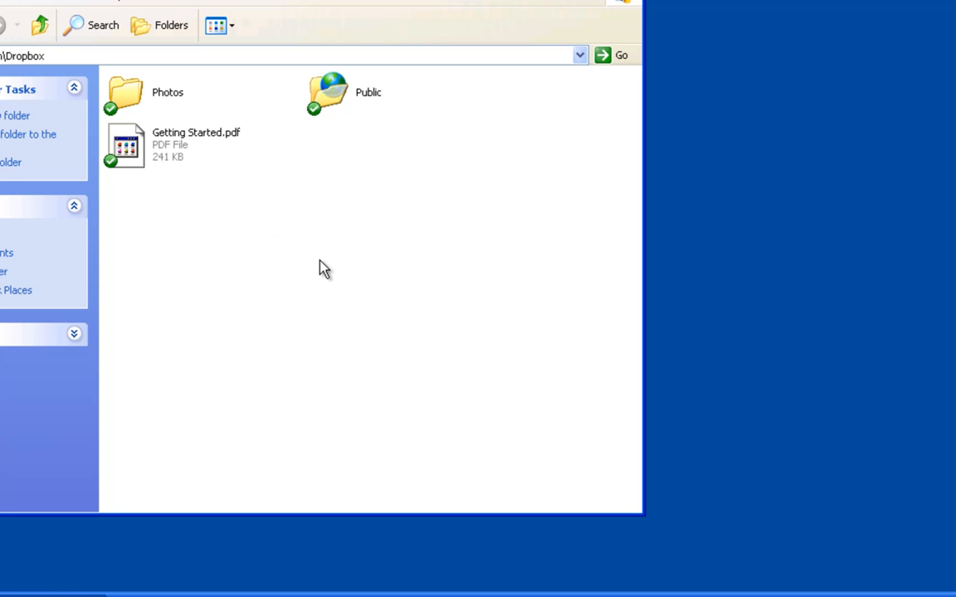
mouse_move(411, 342)
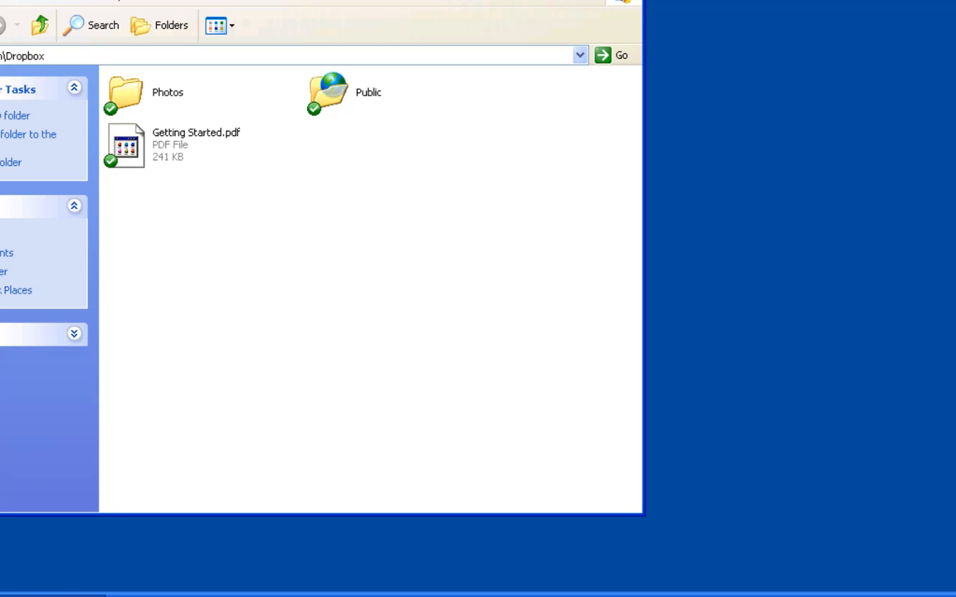
mouse_move(405, 340)
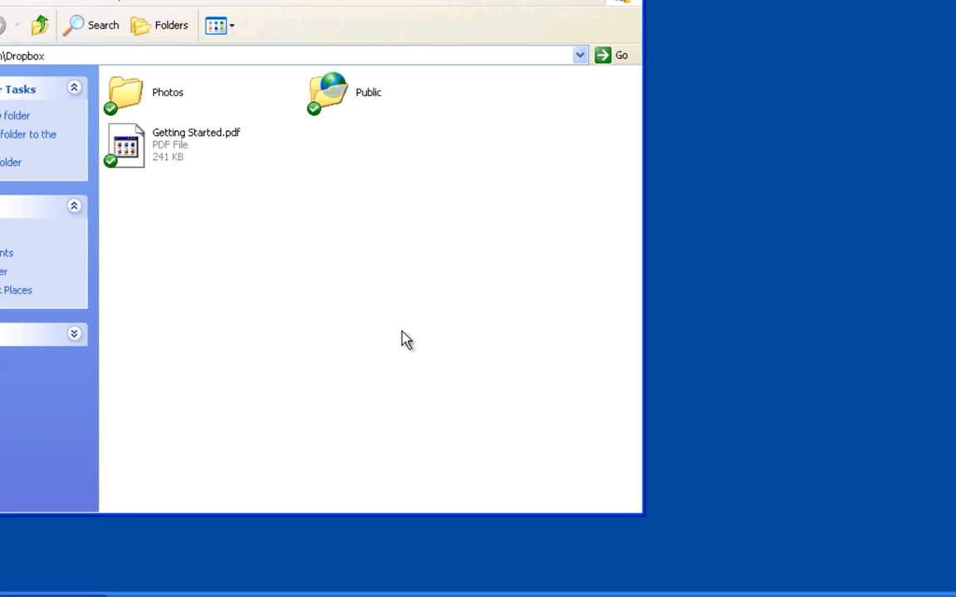
mouse_move(244, 302)
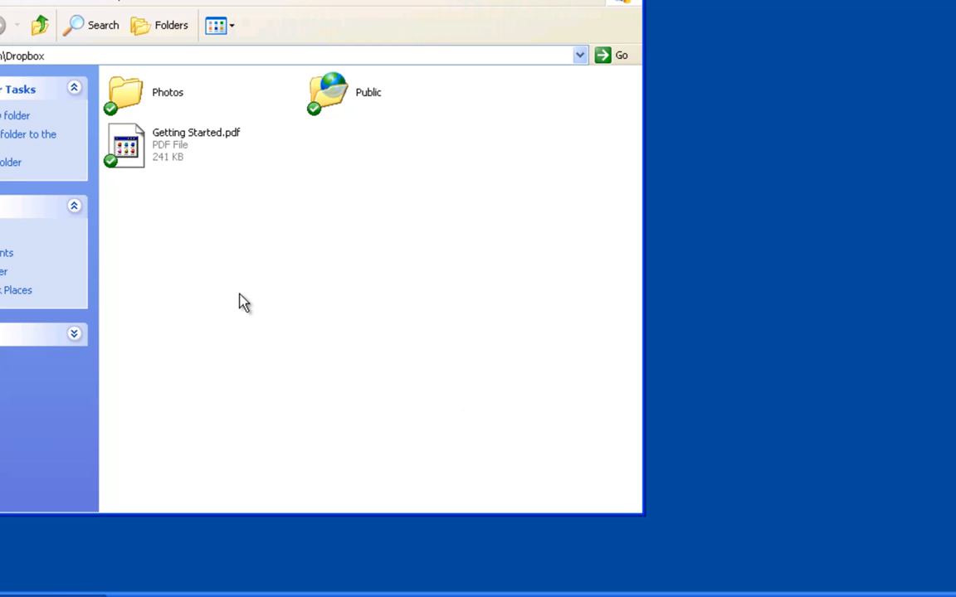
mouse_move(342, 313)
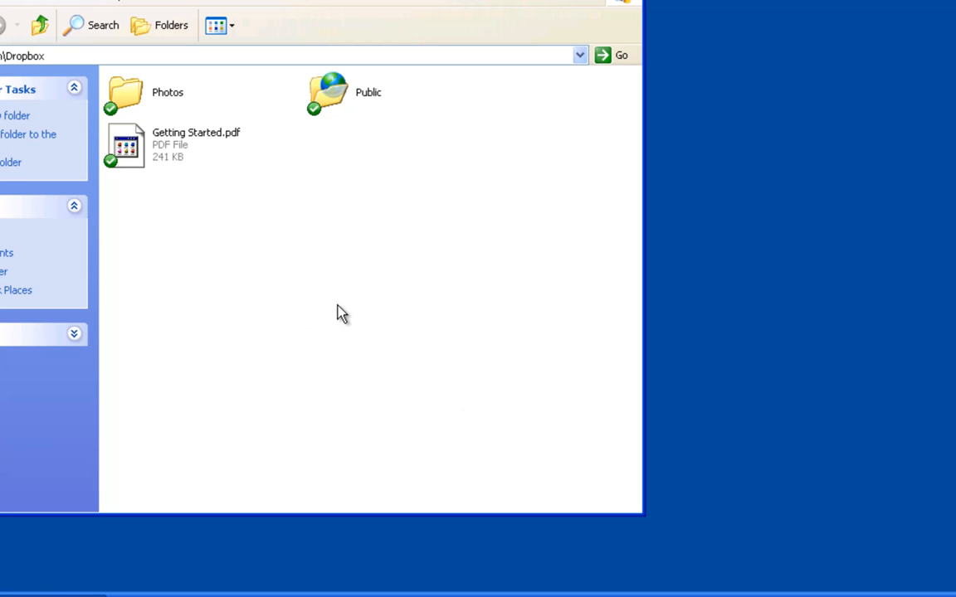
mouse_move(339, 146)
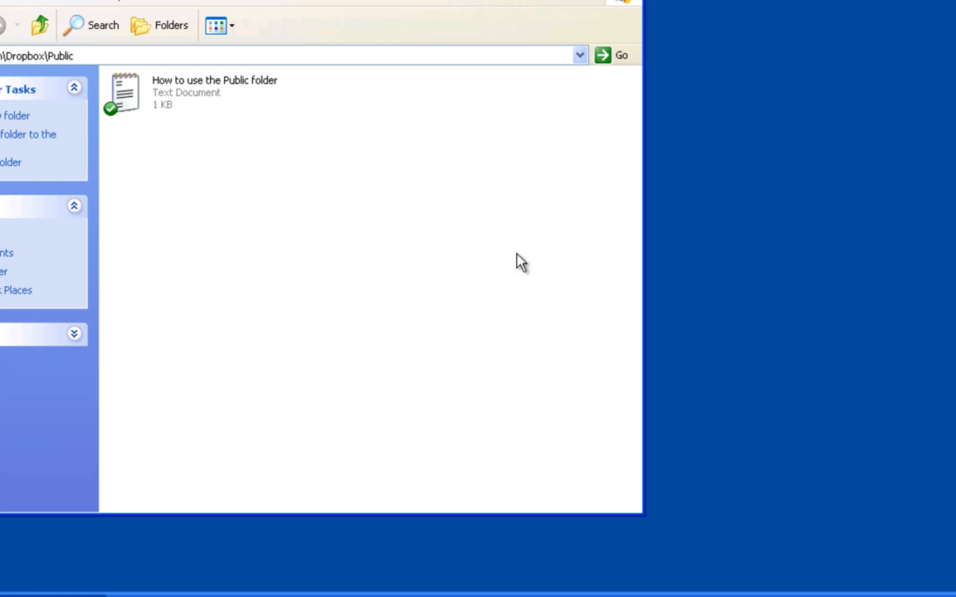
mouse_move(390, 207)
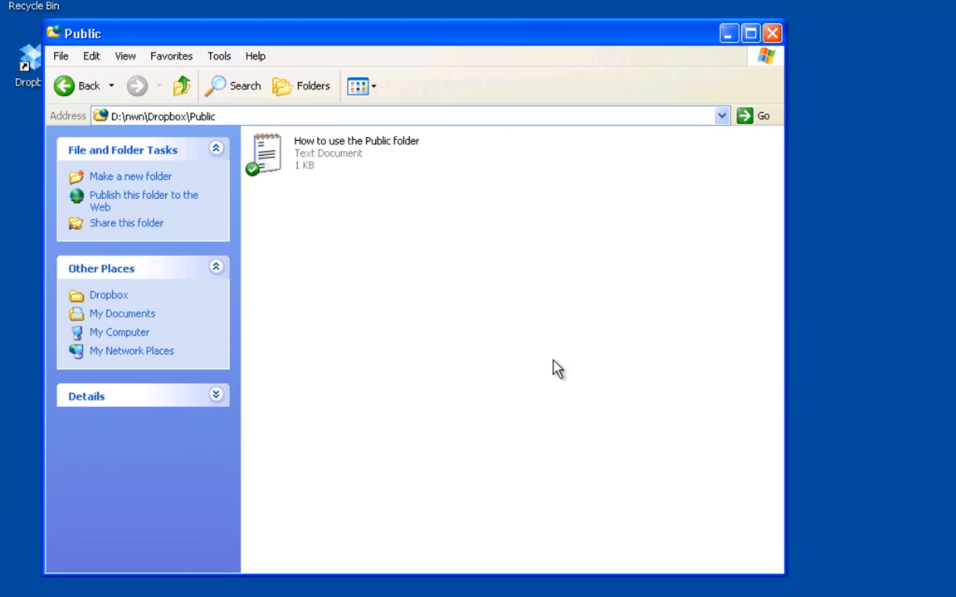
mouse_move(488, 296)
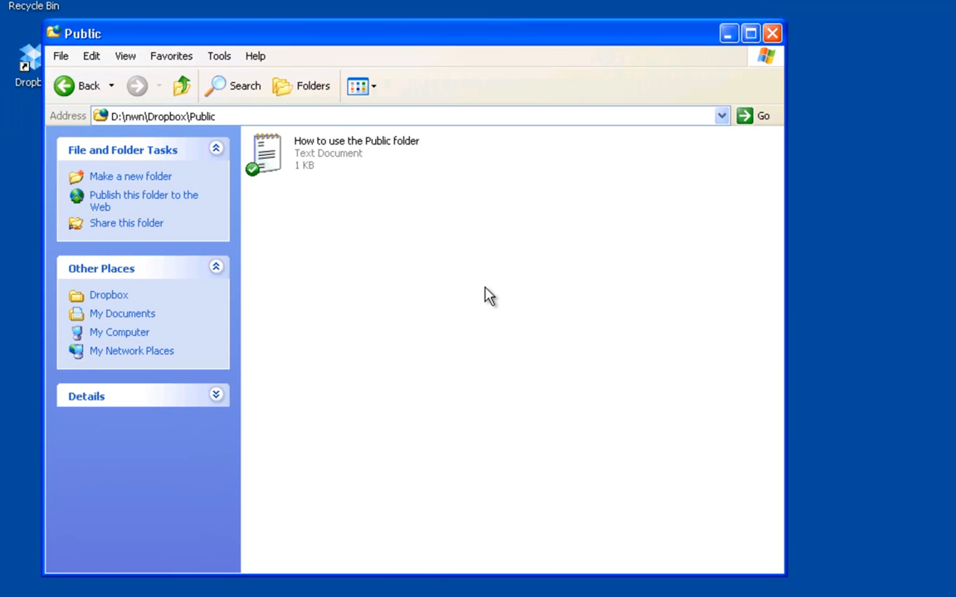
mouse_move(507, 208)
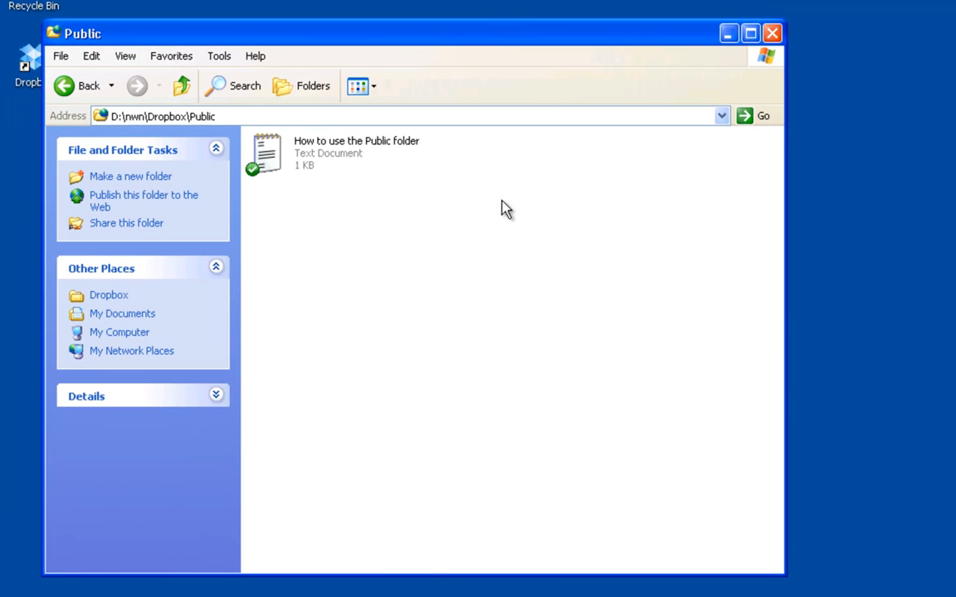
mouse_move(541, 362)
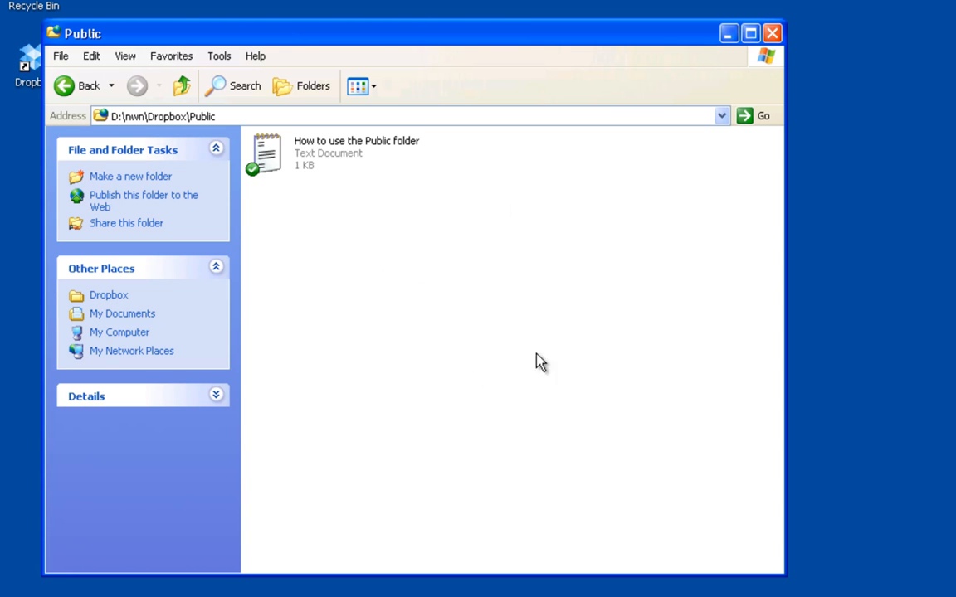
mouse_move(468, 332)
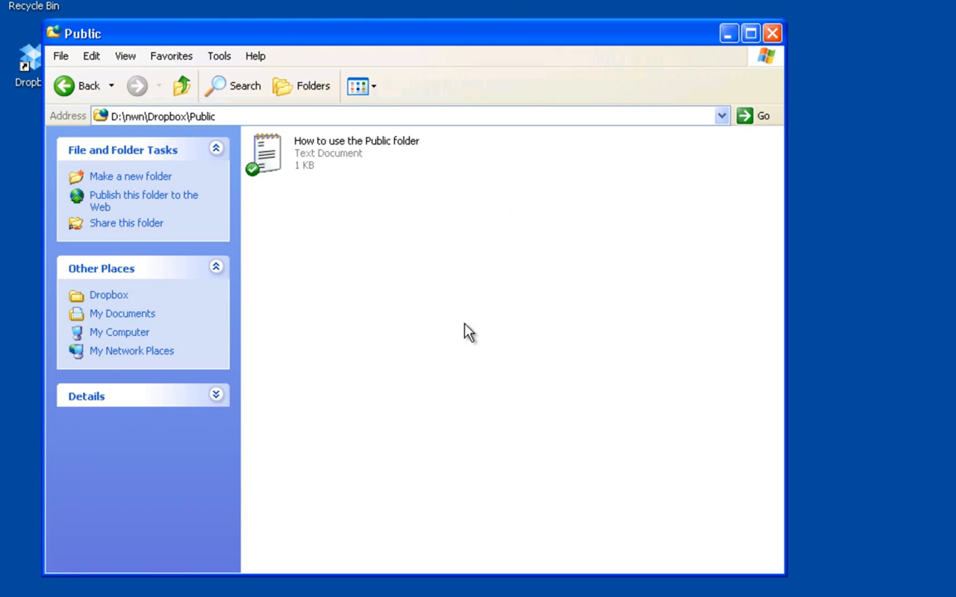
mouse_move(428, 285)
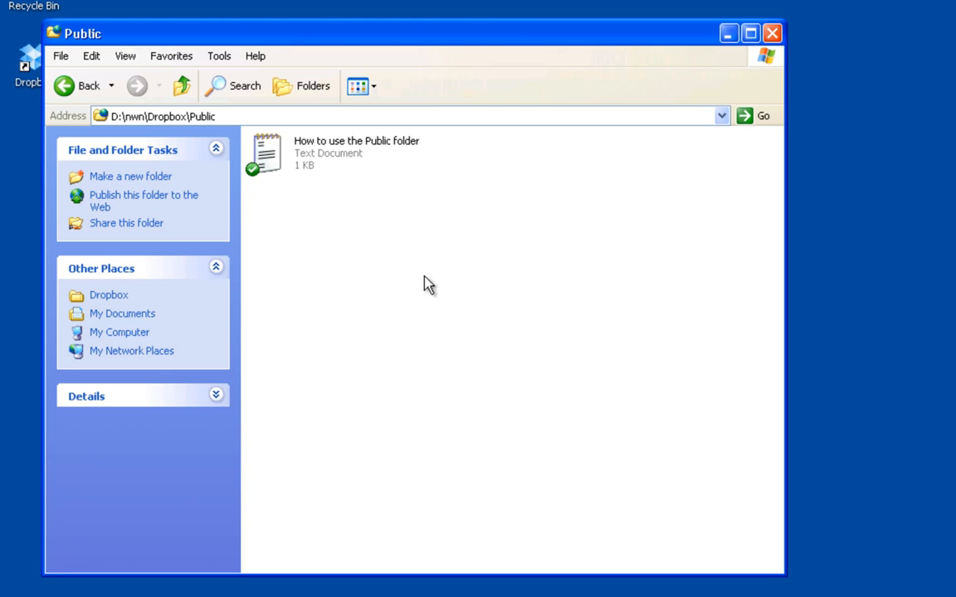
mouse_move(388, 319)
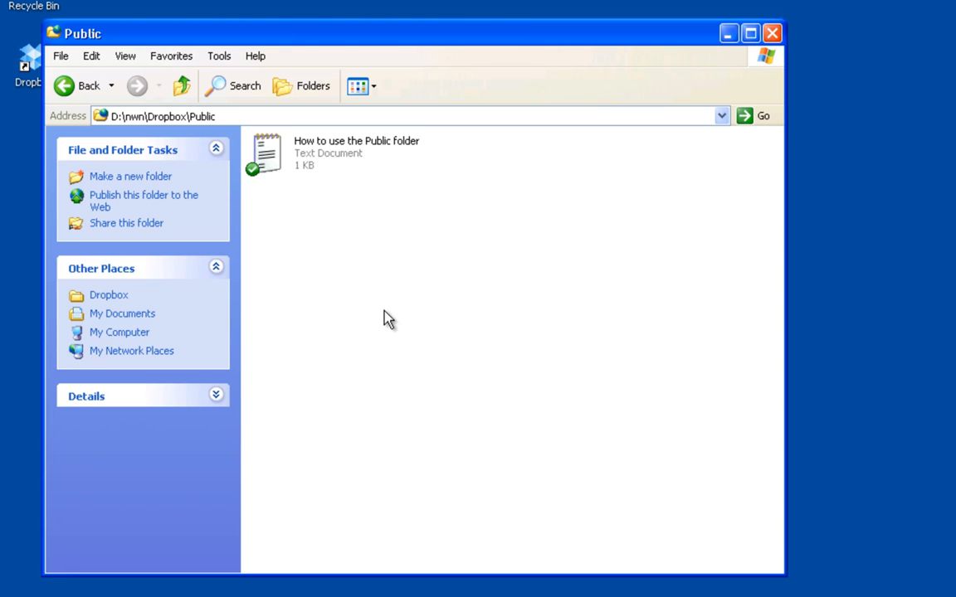
mouse_move(140, 123)
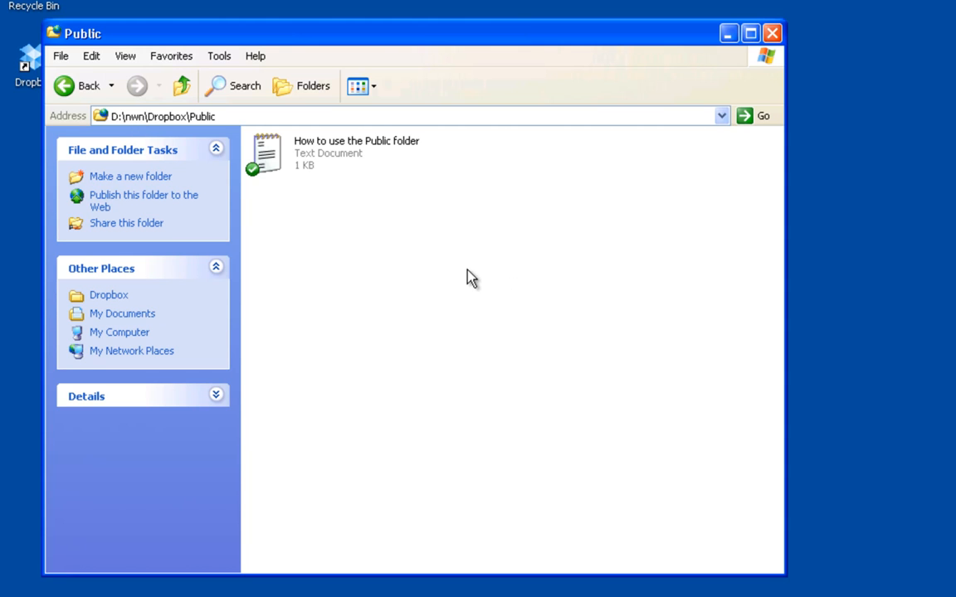
mouse_move(379, 334)
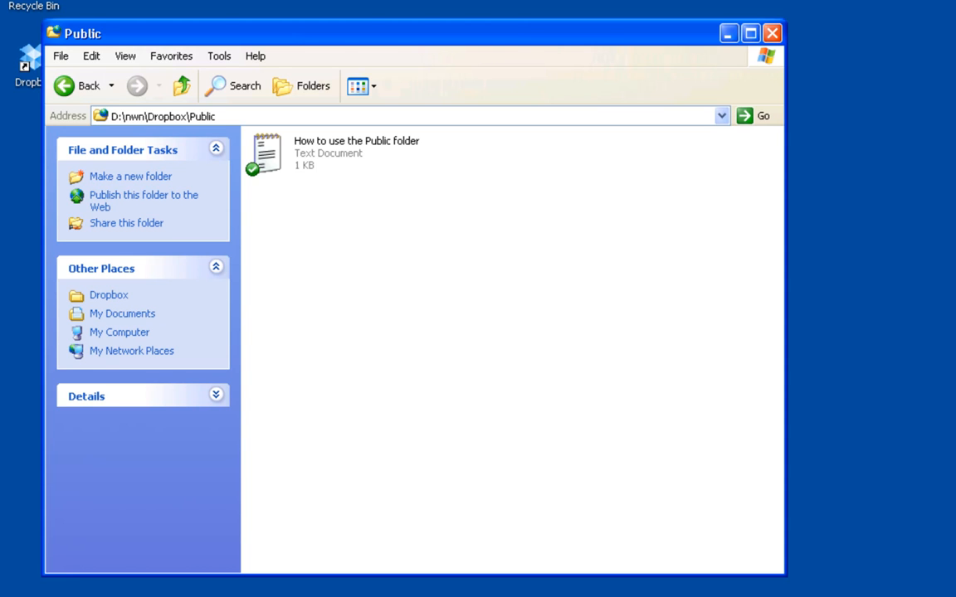
mouse_move(710, 264)
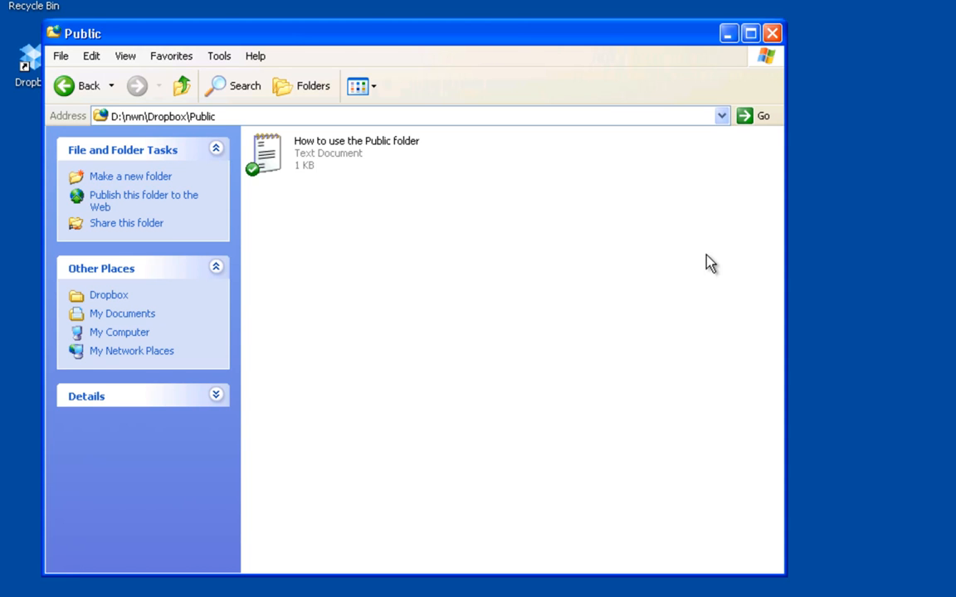
mouse_move(396, 270)
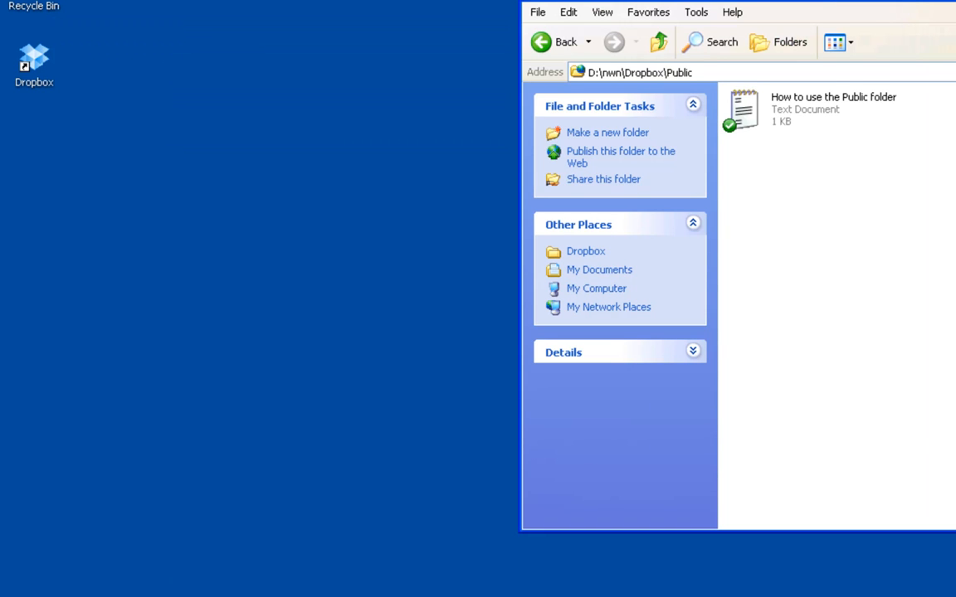
mouse_move(918, 338)
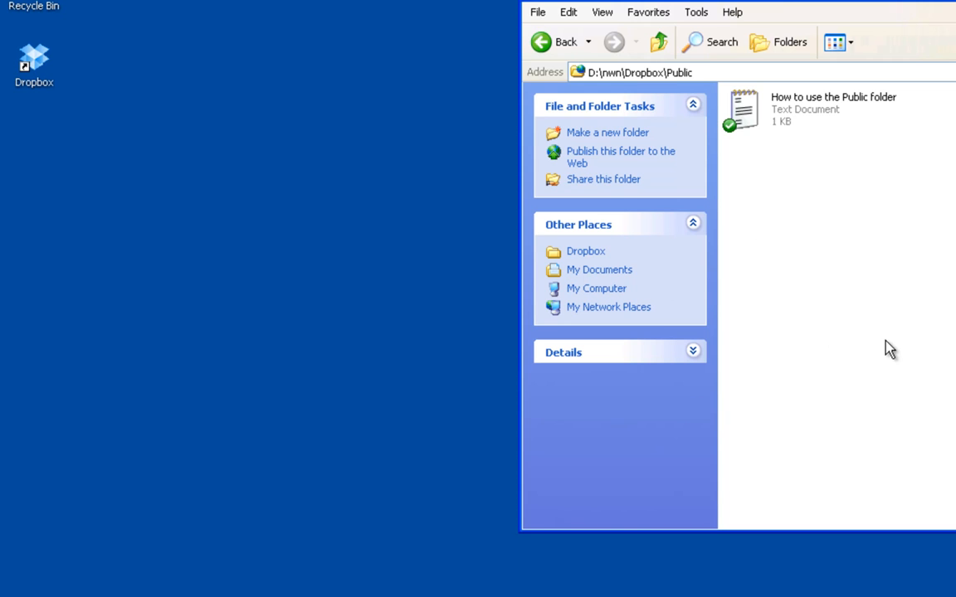
mouse_move(881, 472)
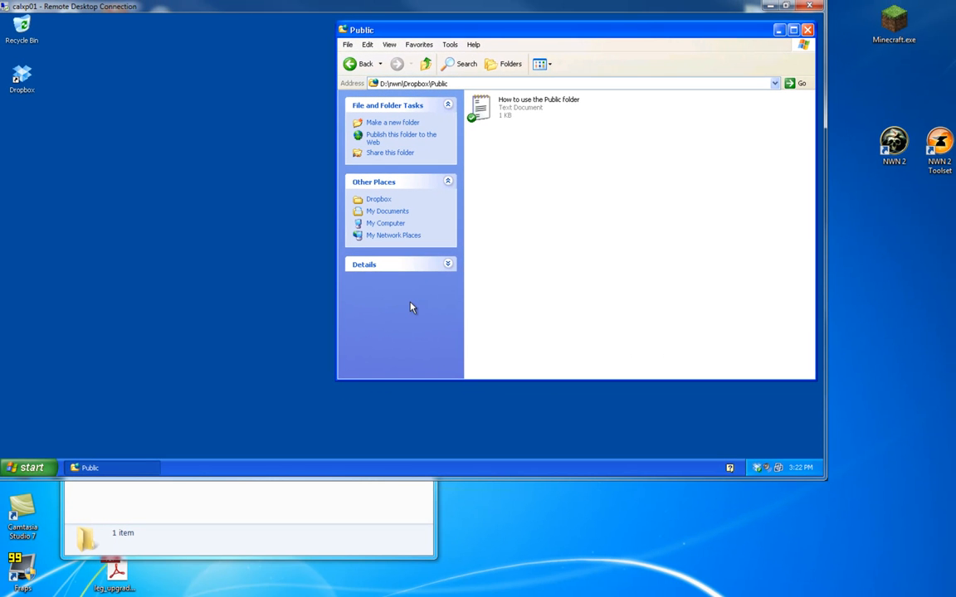
mouse_move(516, 395)
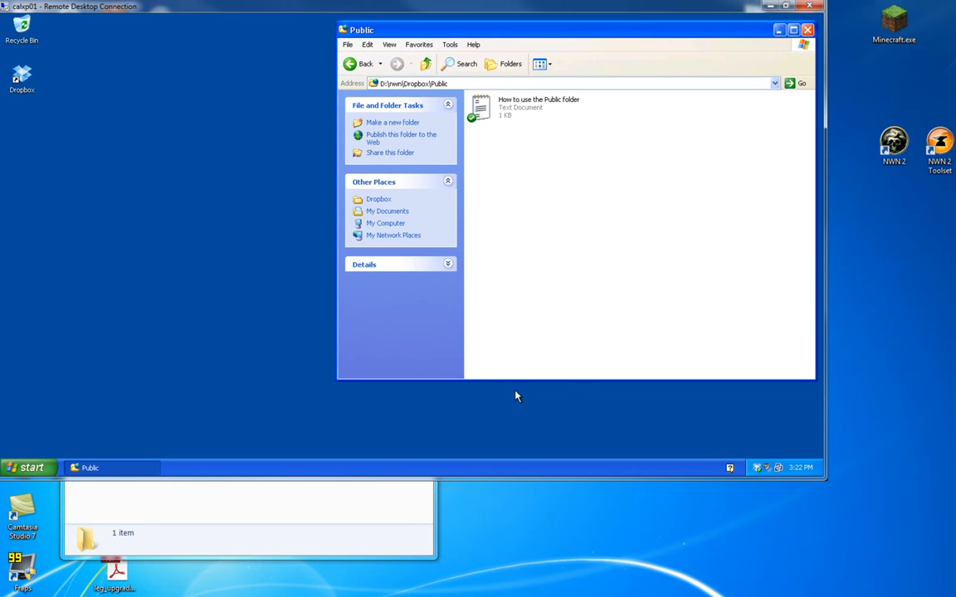
mouse_move(579, 279)
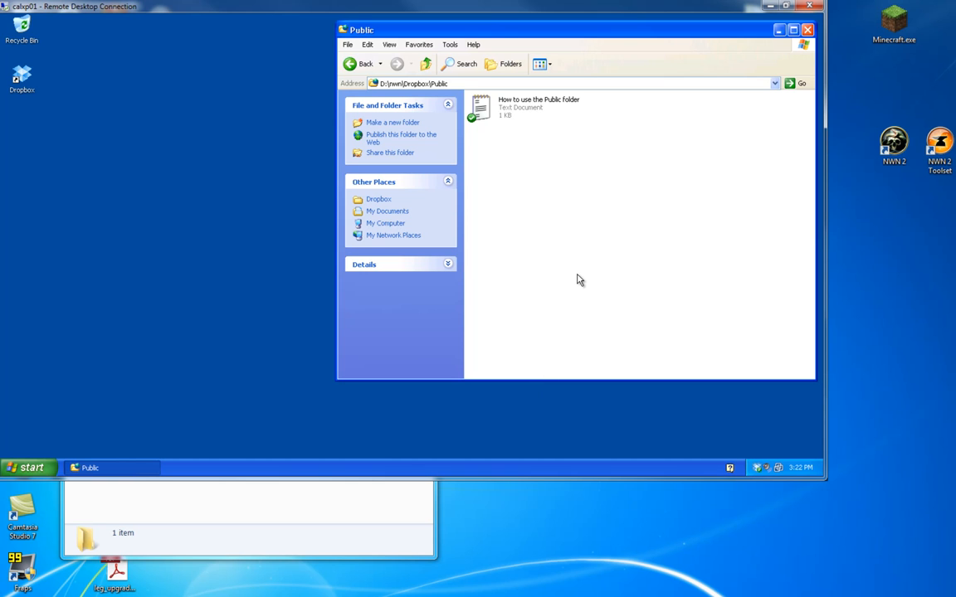
mouse_move(595, 324)
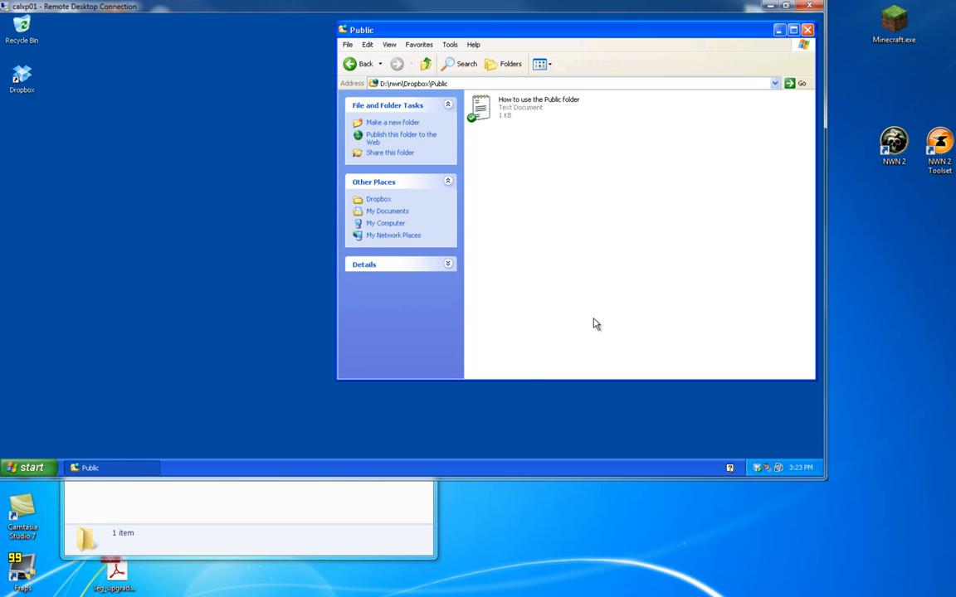
mouse_move(570, 307)
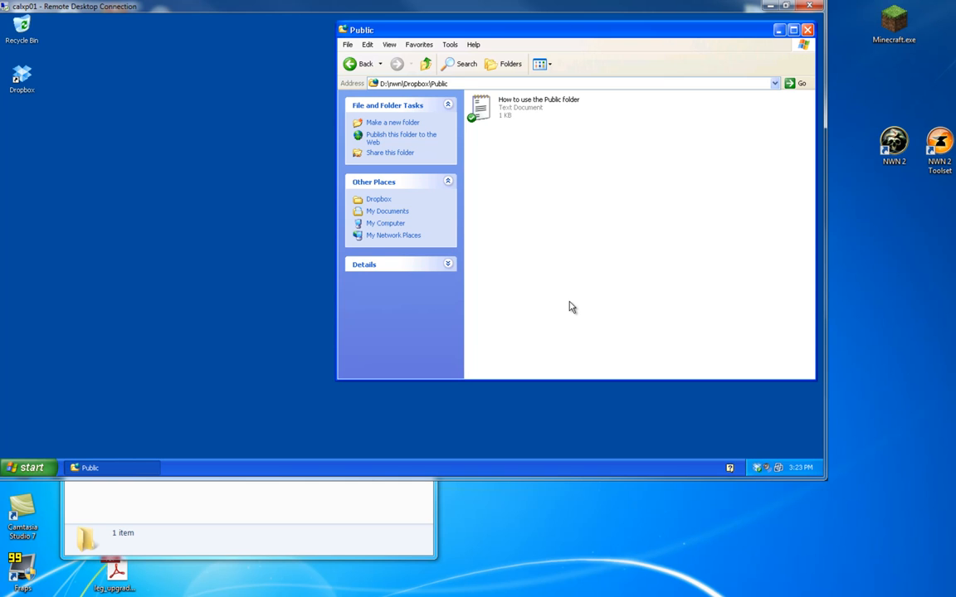
mouse_move(605, 330)
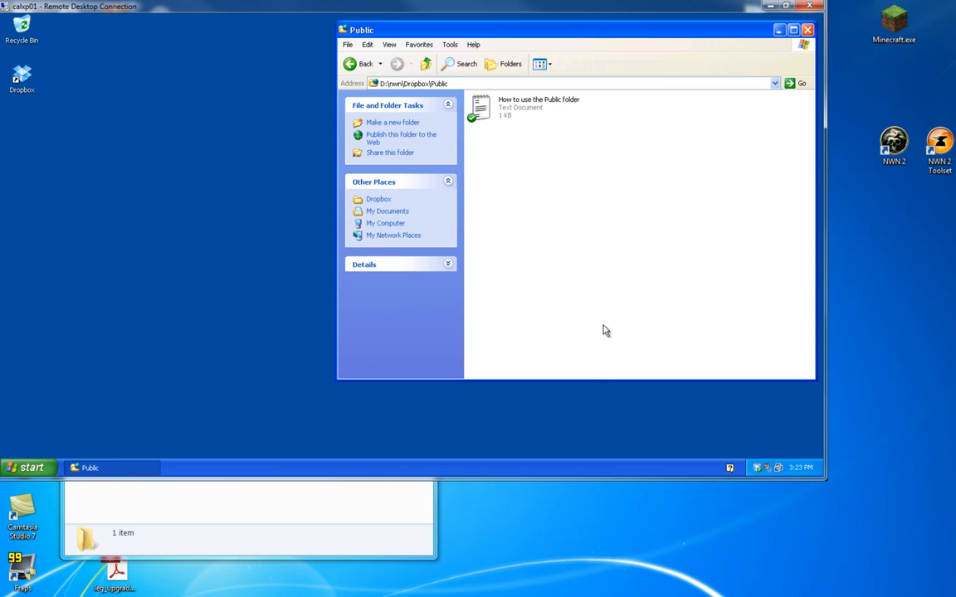
mouse_move(440, 300)
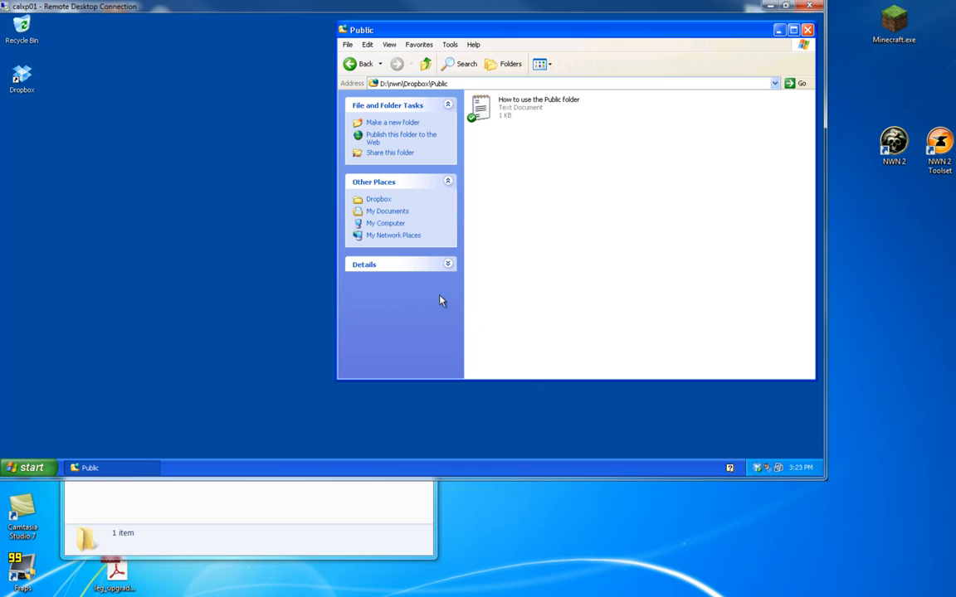
mouse_move(445, 349)
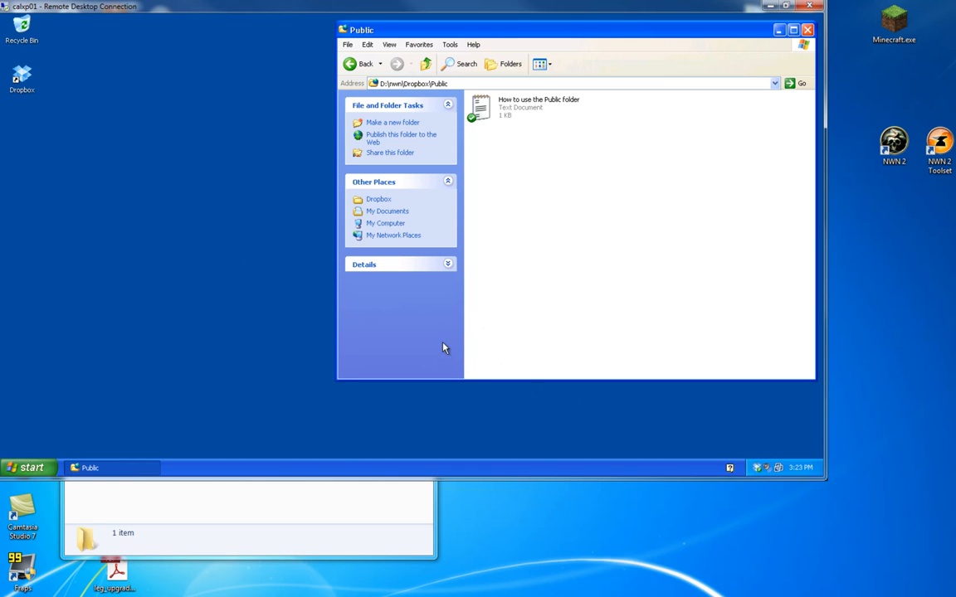
mouse_move(551, 359)
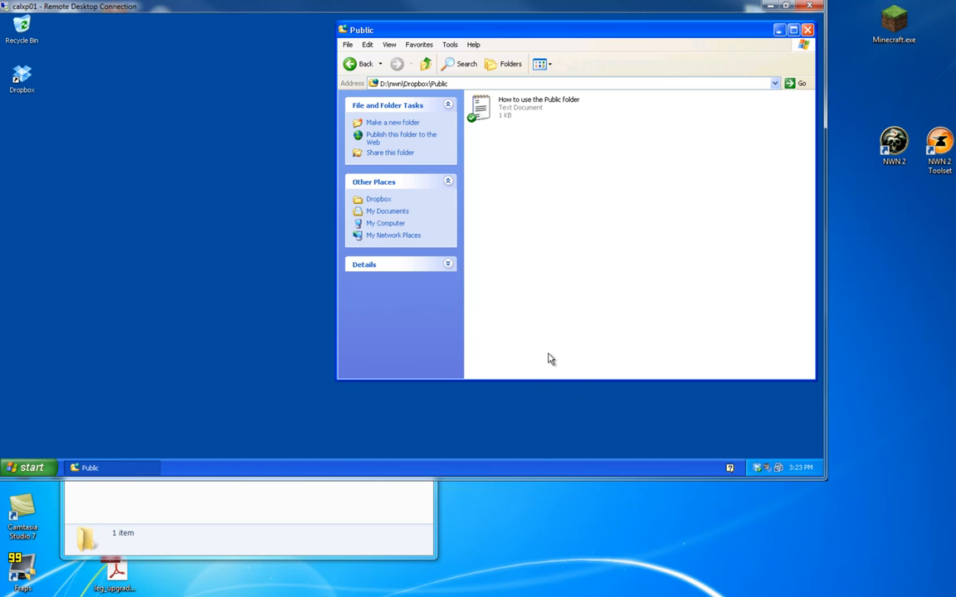
mouse_move(524, 359)
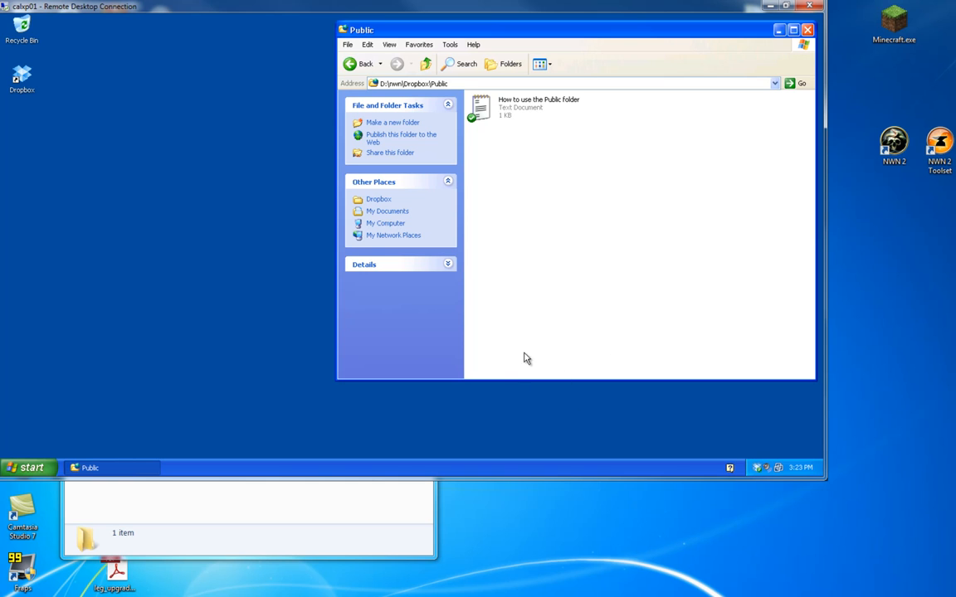
mouse_move(491, 352)
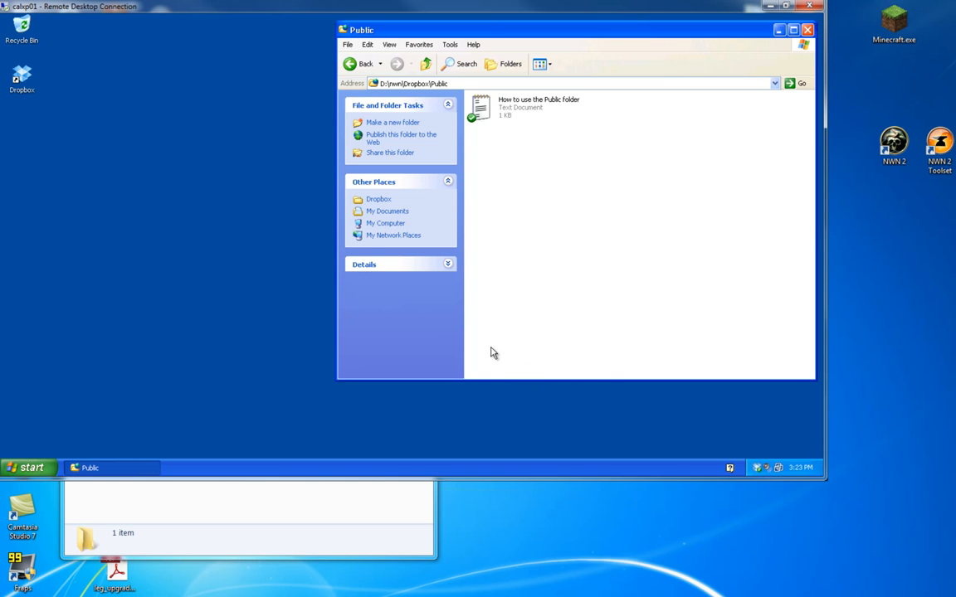
mouse_move(272, 342)
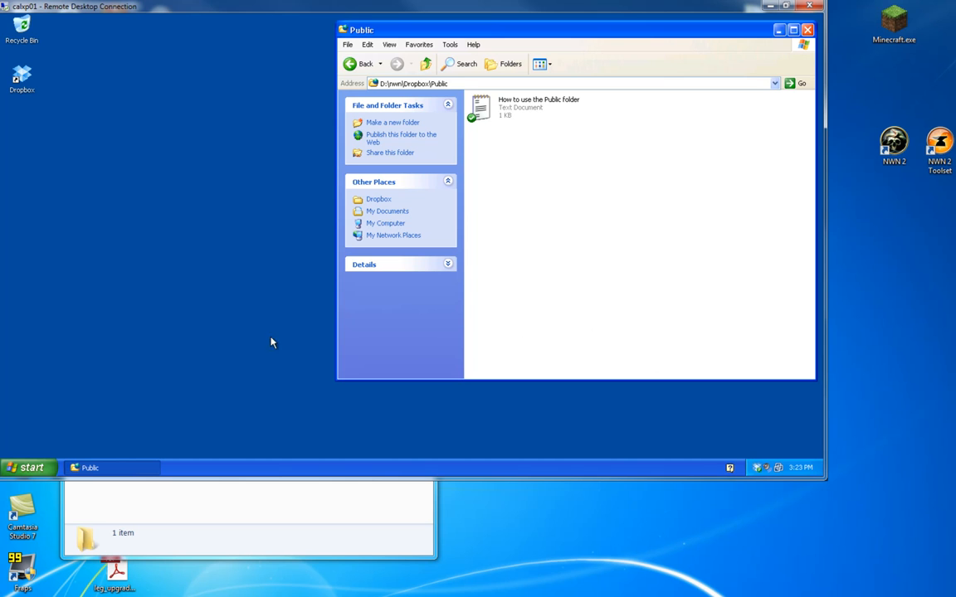